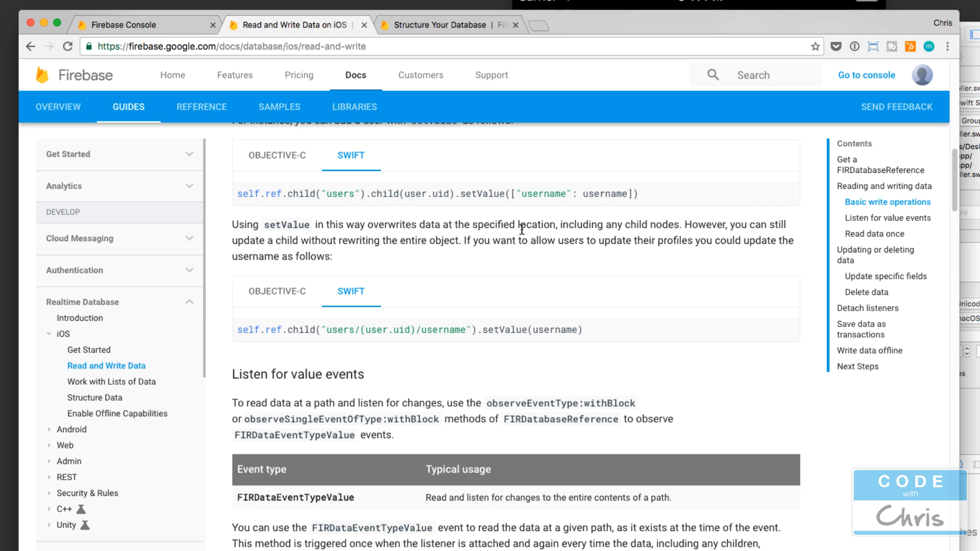
{"action": "mouse_move", "coordinate": [143, 42]}
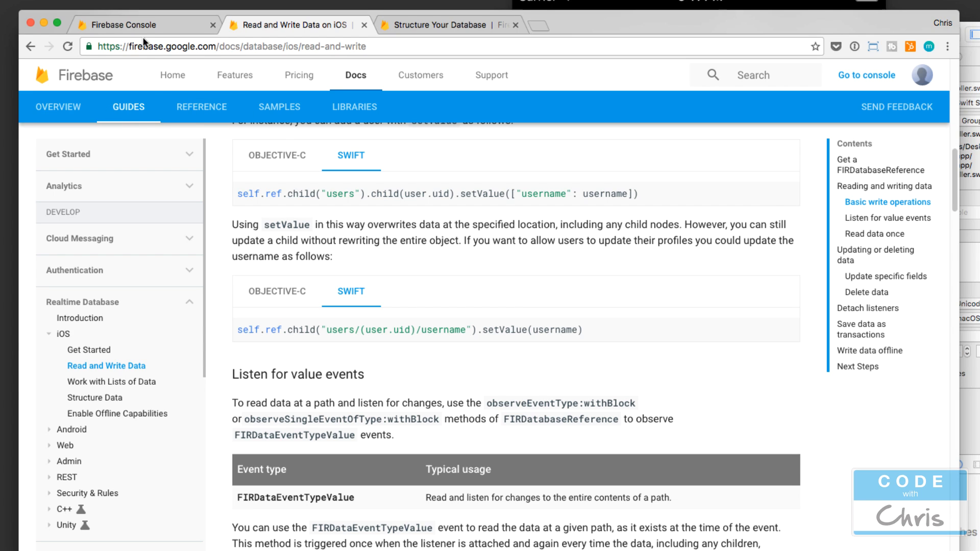
Step: View Messaging App's Realtime Database Posts node with its three string entries in Firebase Console
{"action": "left_click", "coordinate": [119, 25]}
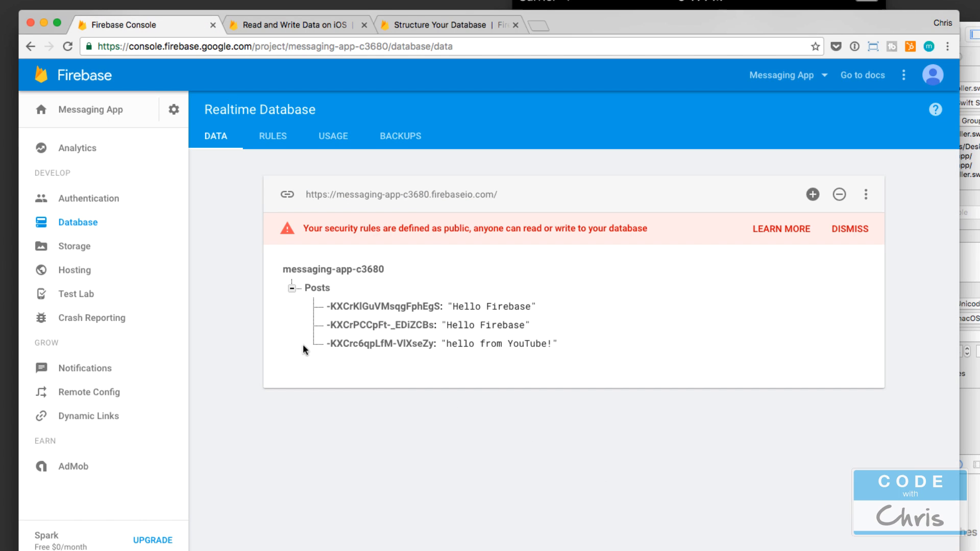
{"action": "mouse_move", "coordinate": [616, 463]}
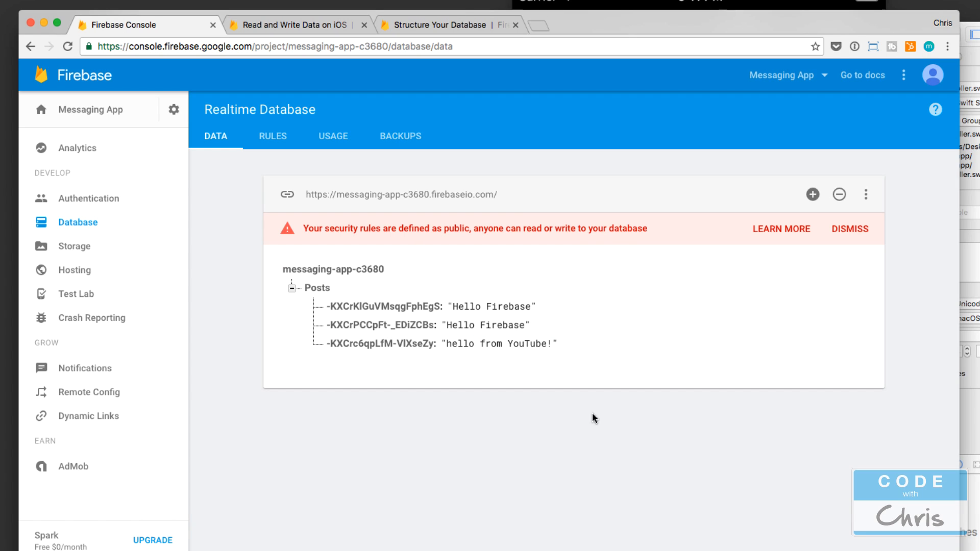
{"action": "mouse_move", "coordinate": [311, 116]}
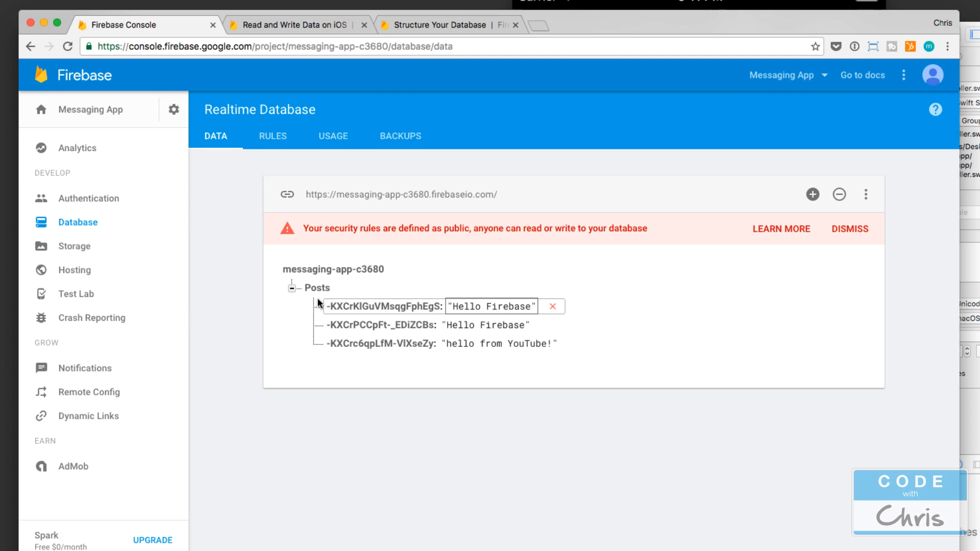
{"action": "mouse_move", "coordinate": [314, 304]}
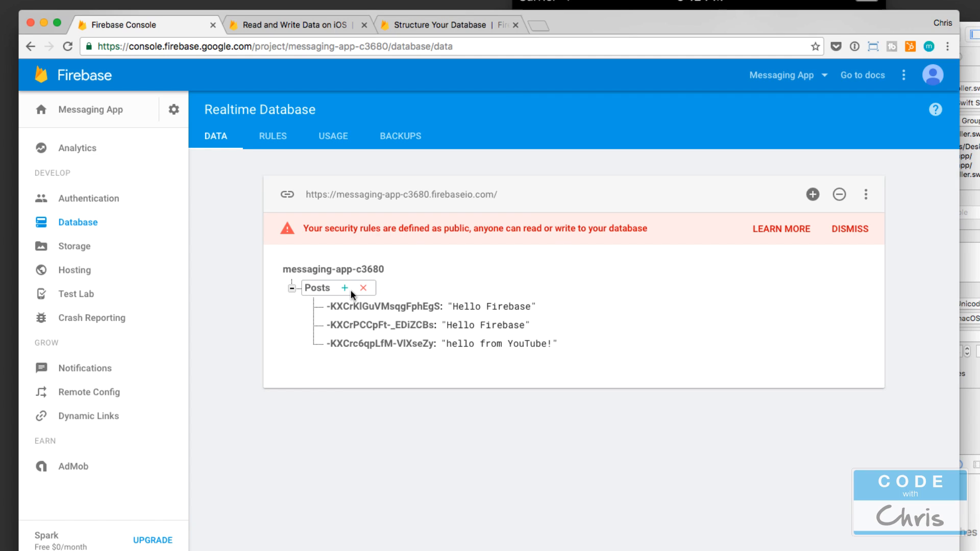
{"action": "mouse_move", "coordinate": [318, 298]}
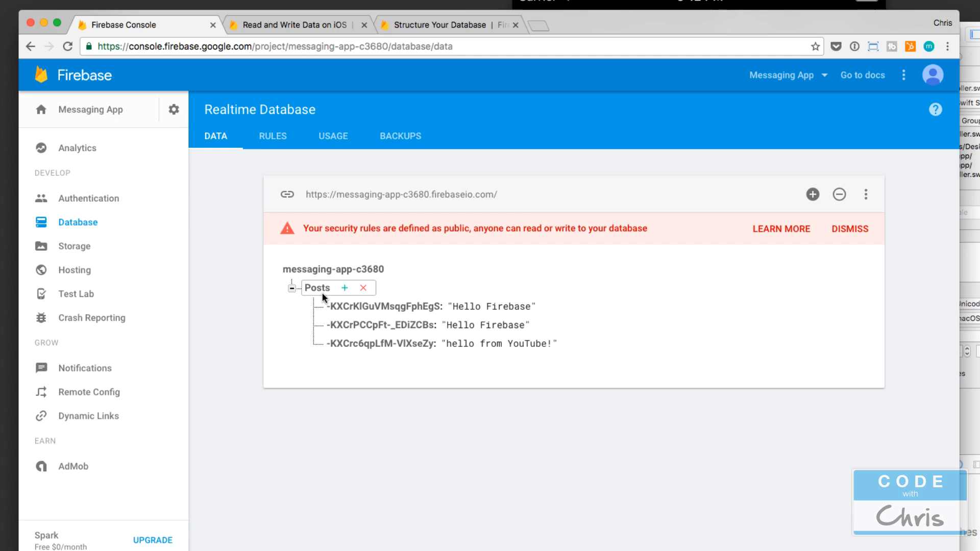
{"action": "mouse_move", "coordinate": [404, 292]}
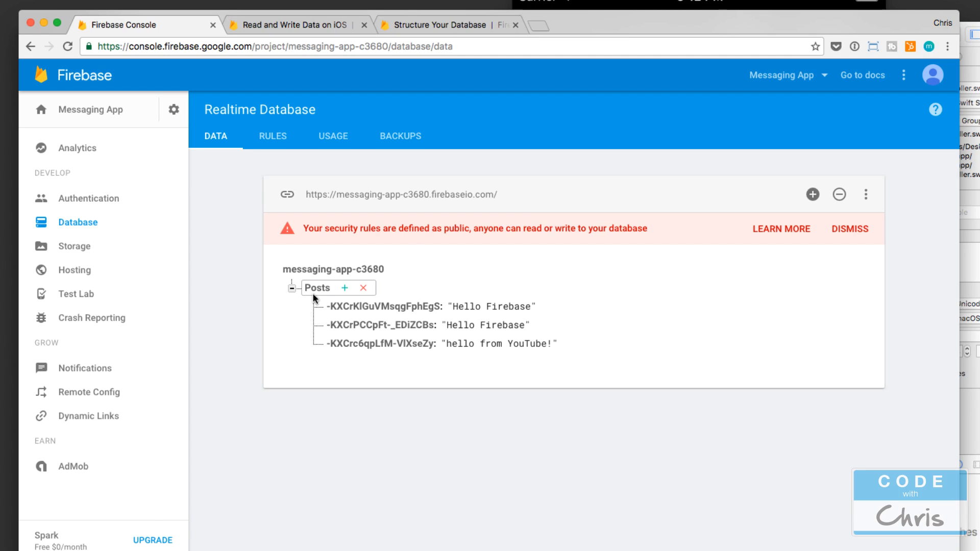
{"action": "mouse_move", "coordinate": [384, 362]}
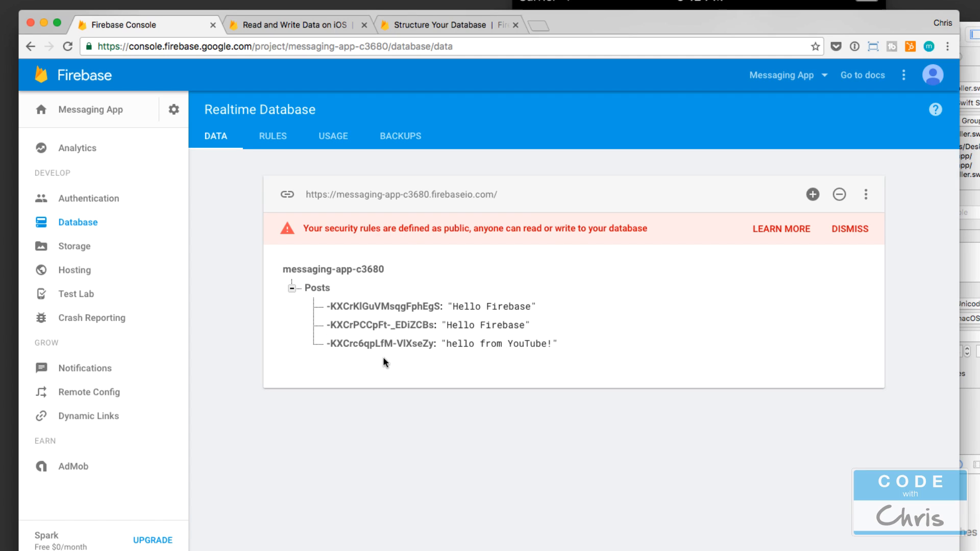
{"action": "mouse_move", "coordinate": [400, 377]}
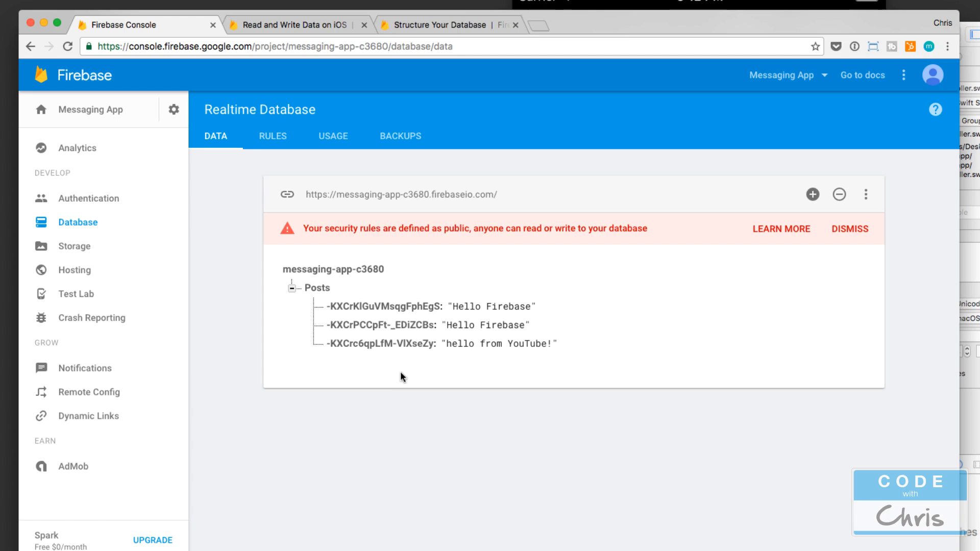
{"action": "left_click", "coordinate": [379, 343]}
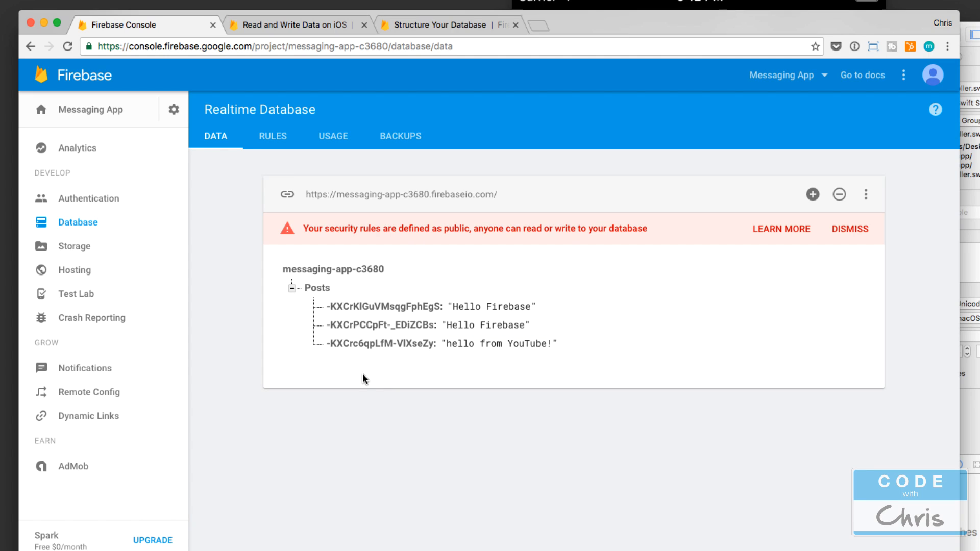
{"action": "mouse_move", "coordinate": [377, 367]}
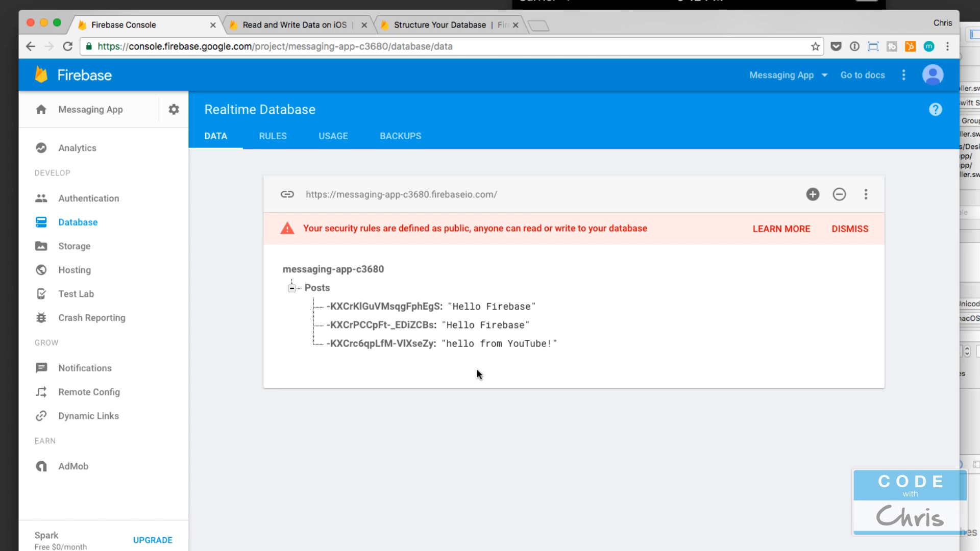
{"action": "mouse_move", "coordinate": [731, 419]}
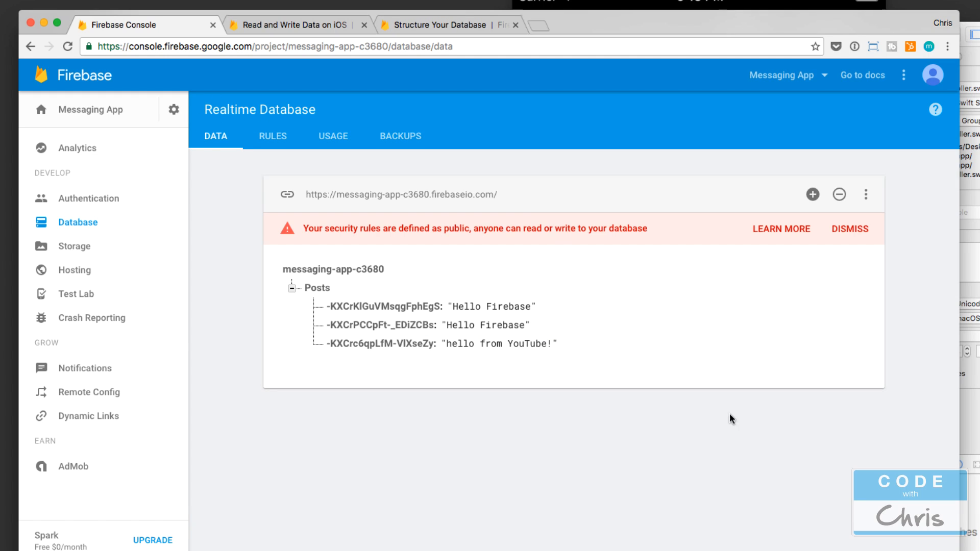
{"action": "mouse_move", "coordinate": [724, 410]}
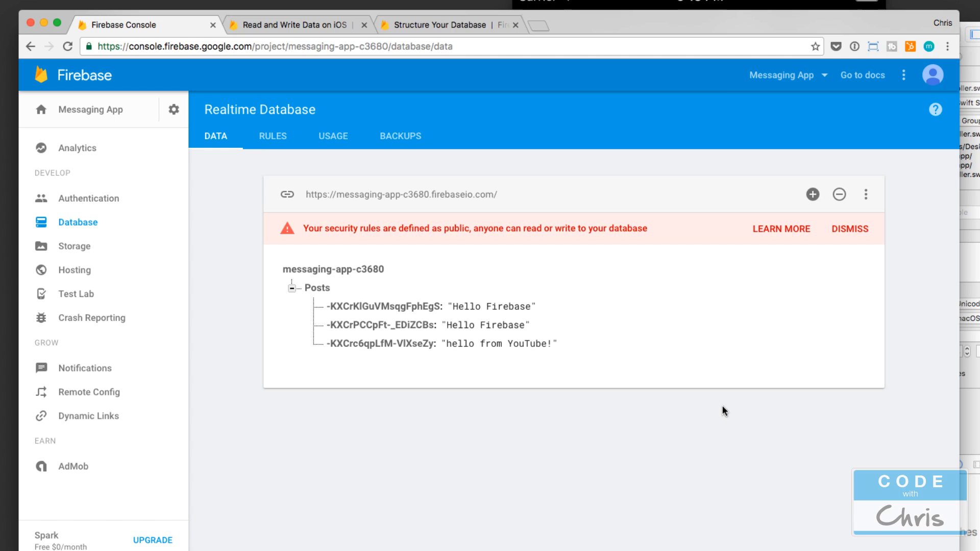
{"action": "mouse_move", "coordinate": [841, 401]}
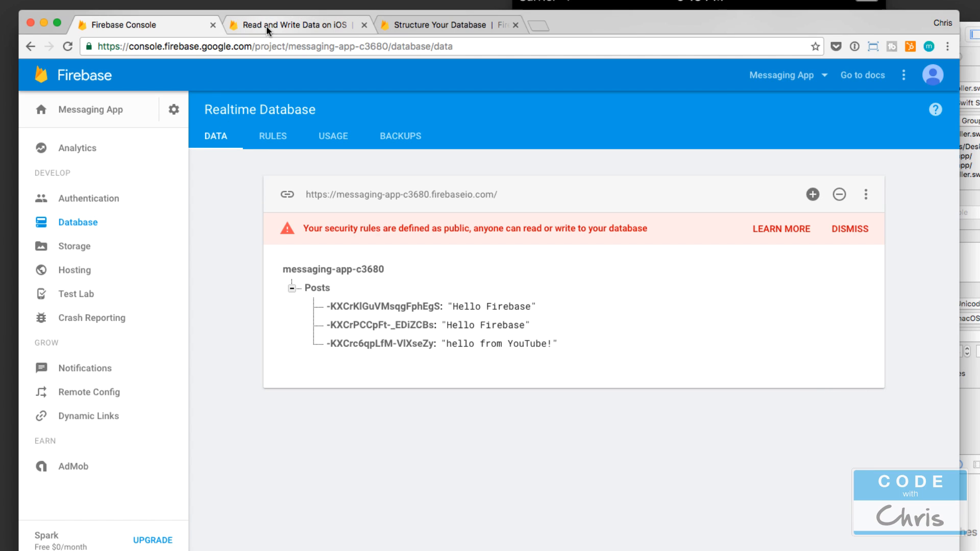
{"action": "left_click", "coordinate": [294, 25]}
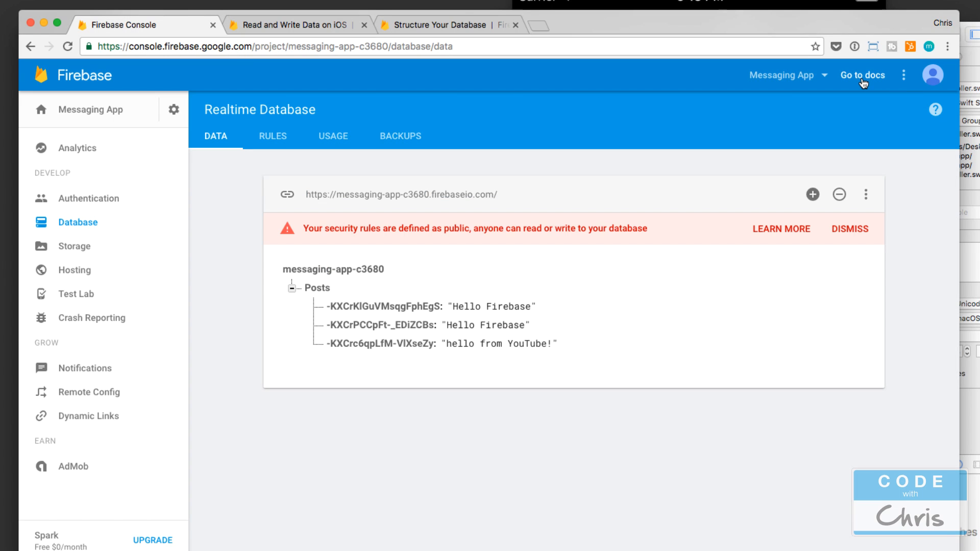
Step: Scroll the iOS Read and Write Data guide to the Swift listen-for-value-events example
{"action": "left_click", "coordinate": [294, 25]}
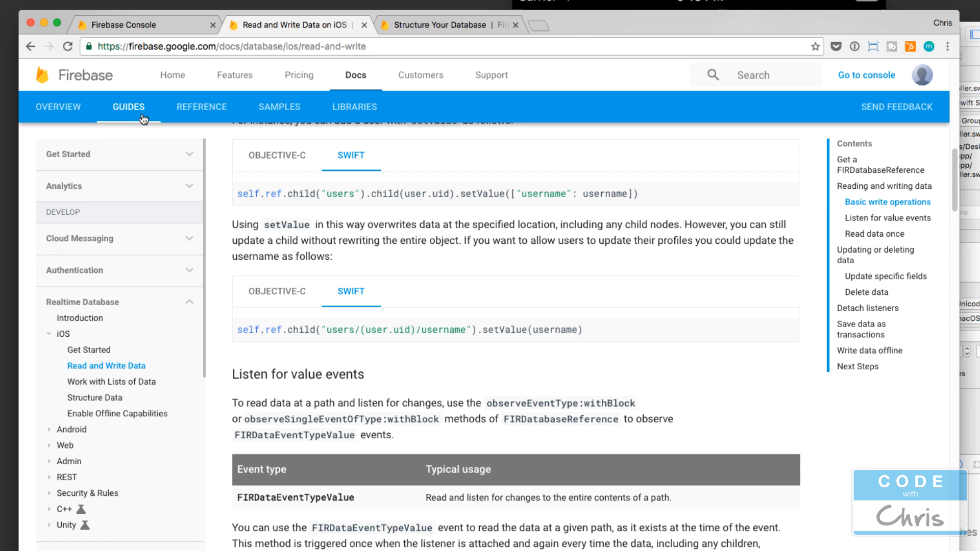
{"action": "mouse_move", "coordinate": [134, 110]}
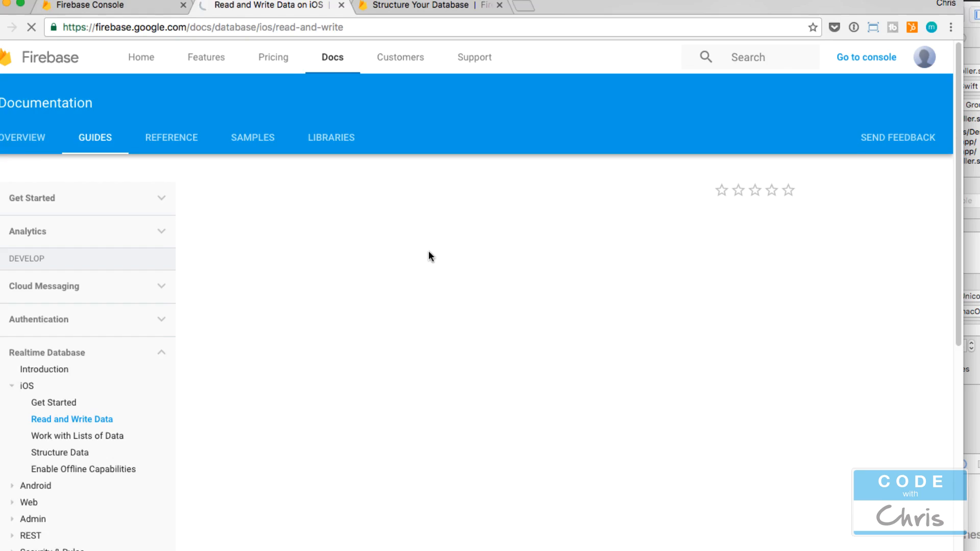
{"action": "scroll", "scroll_direction": "down", "scroll_amount": 3}
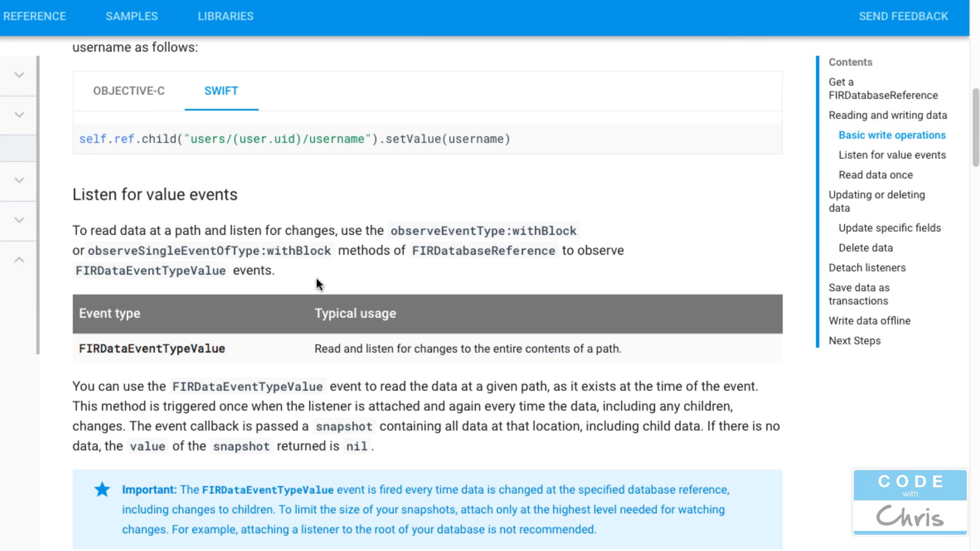
{"action": "scroll", "scroll_direction": "down", "scroll_amount": 3}
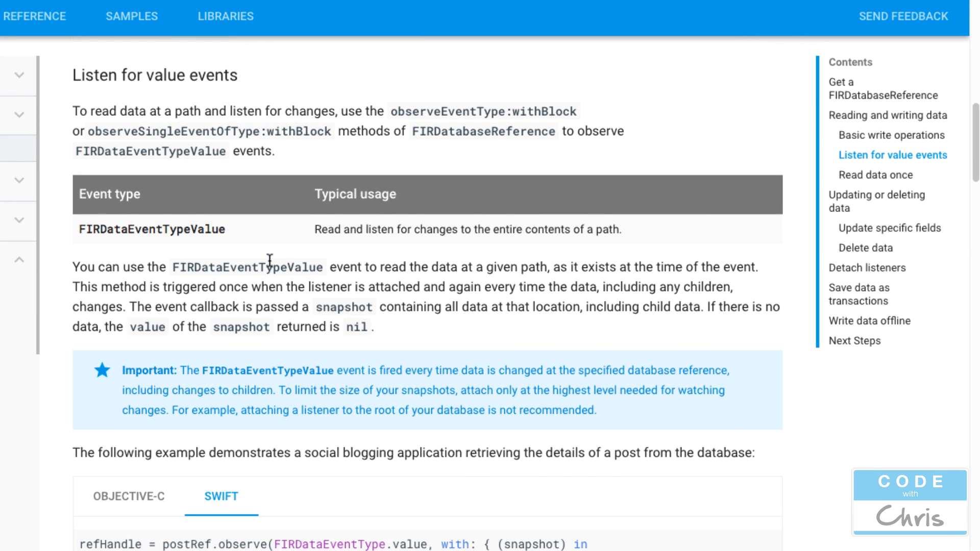
{"action": "scroll", "scroll_direction": "down", "scroll_amount": 3}
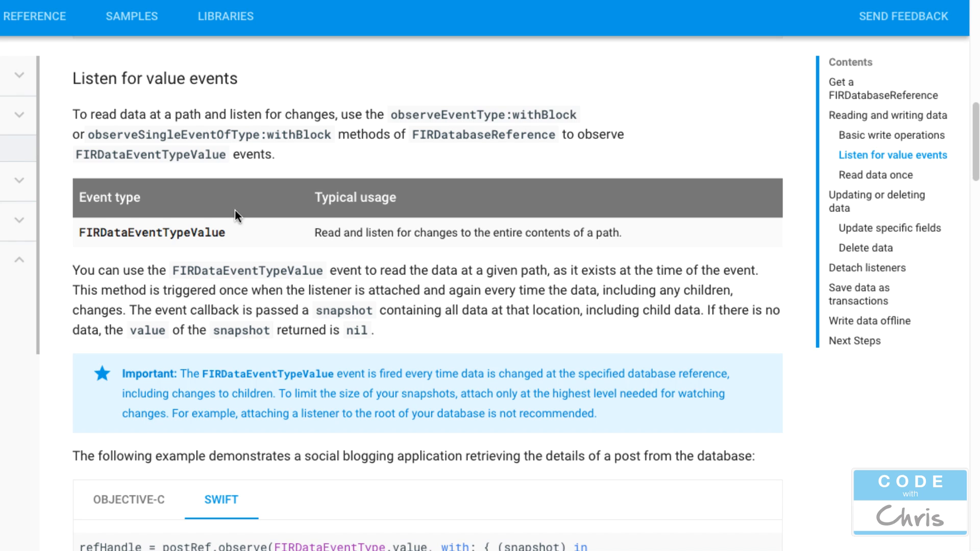
{"action": "scroll", "scroll_direction": "down", "scroll_amount": 3}
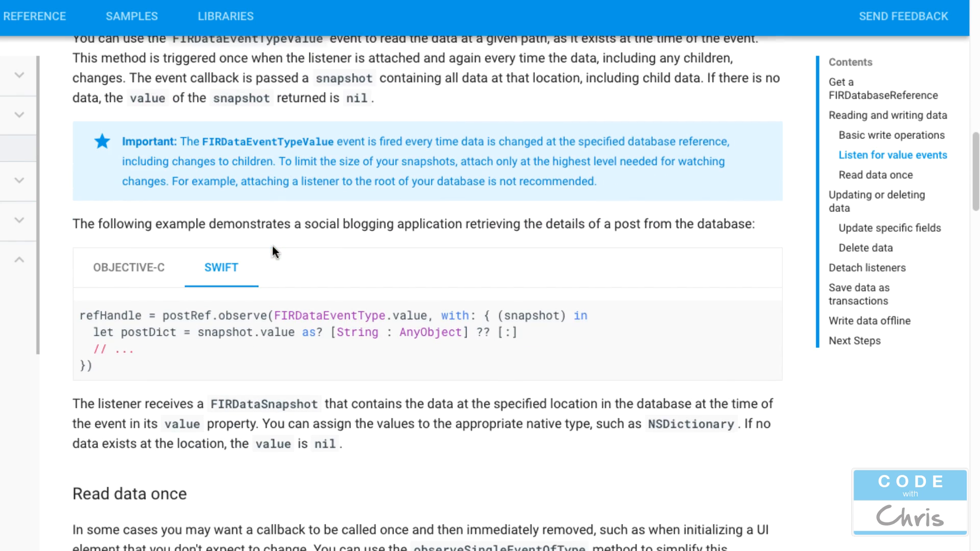
{"action": "scroll", "scroll_direction": "down", "scroll_amount": 3}
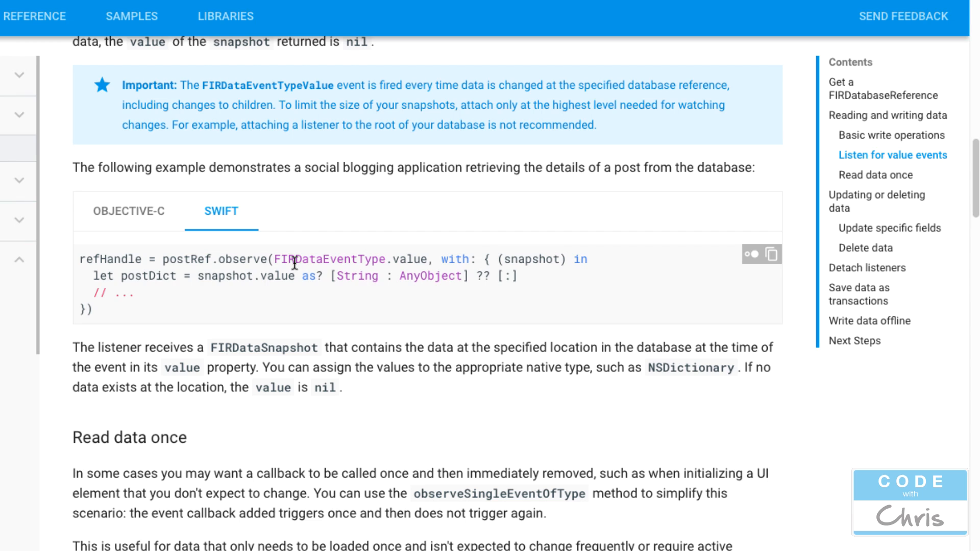
{"action": "mouse_move", "coordinate": [320, 311]}
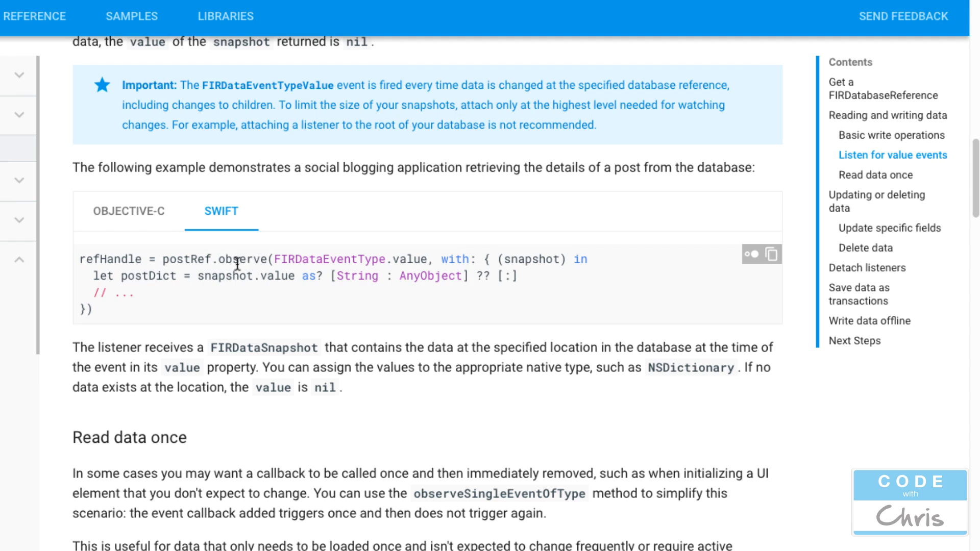
{"action": "mouse_move", "coordinate": [341, 251]}
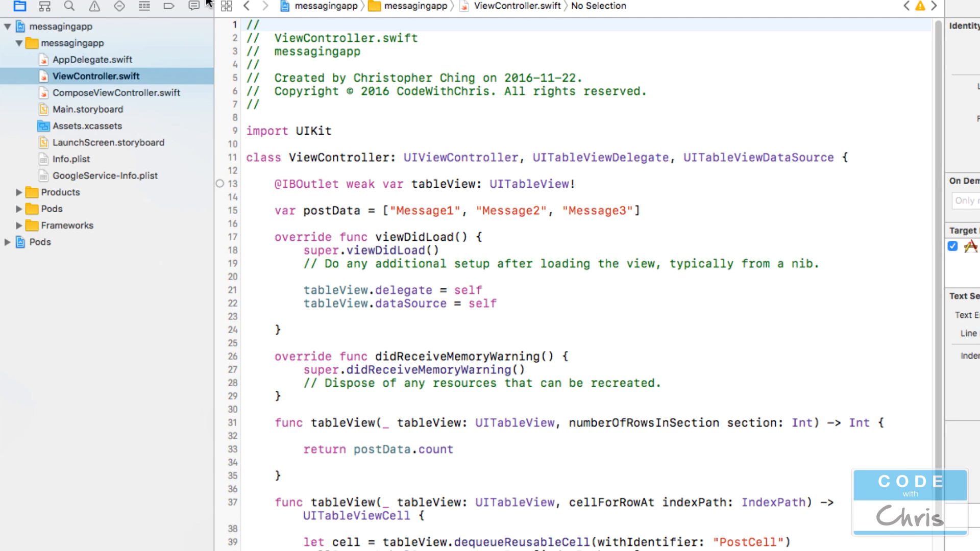
{"action": "mouse_move", "coordinate": [605, 245]}
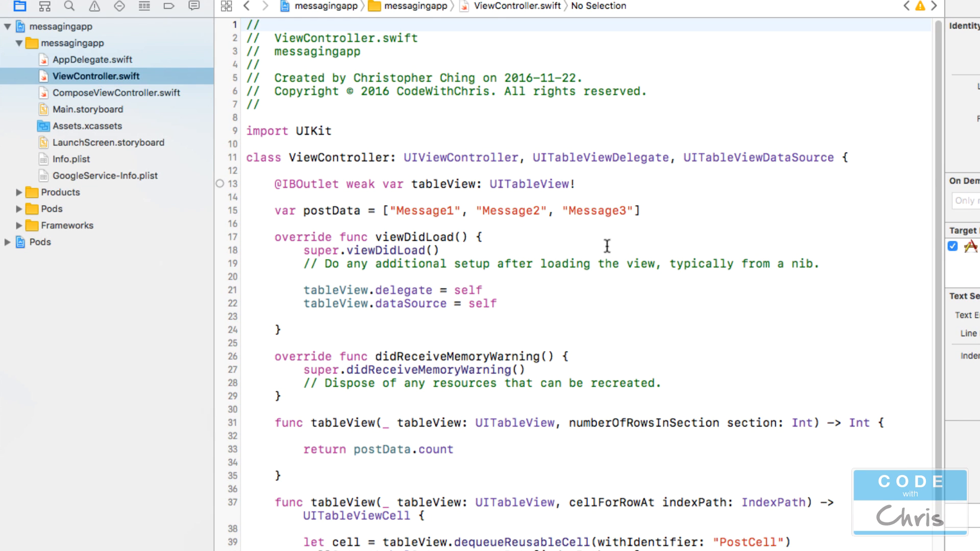
Step: Replace postData's three hardcoded messages with an empty [String] array
{"action": "double_click", "coordinate": [422, 210]}
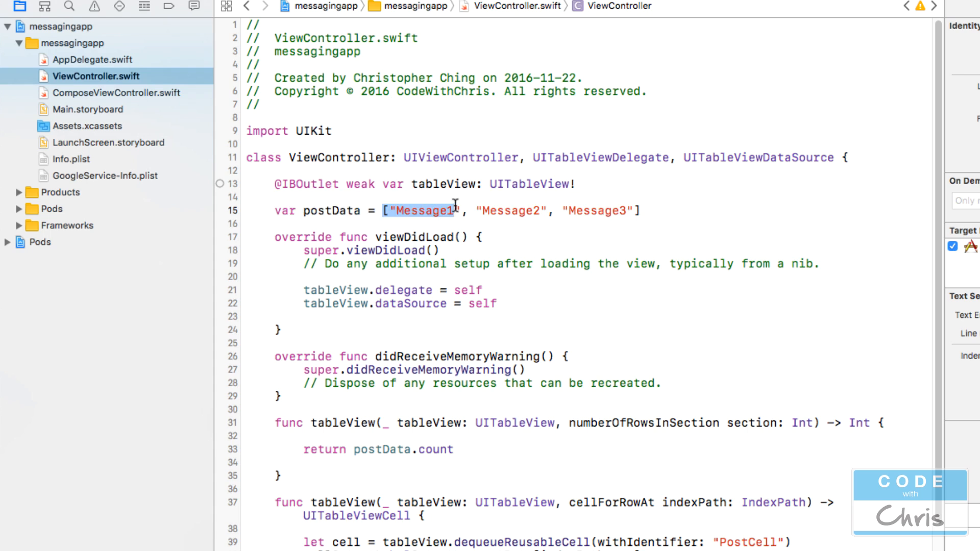
{"action": "left_click", "coordinate": [647, 235]}
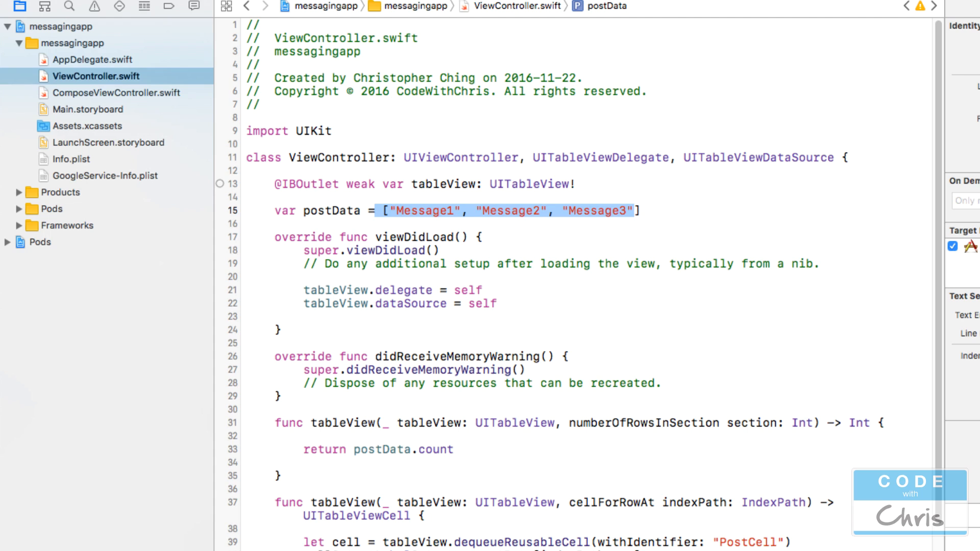
{"action": "type", "text": "[String]("}
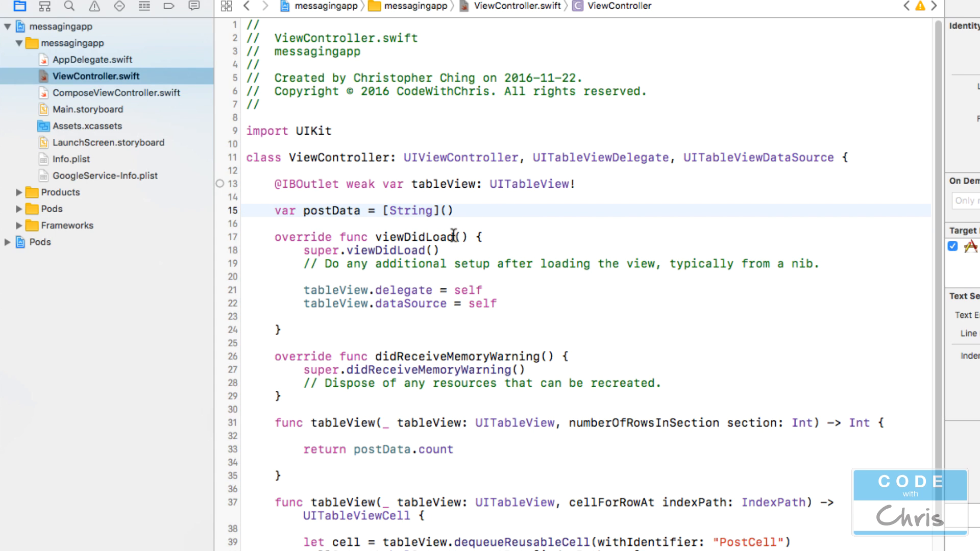
{"action": "mouse_move", "coordinate": [531, 243]}
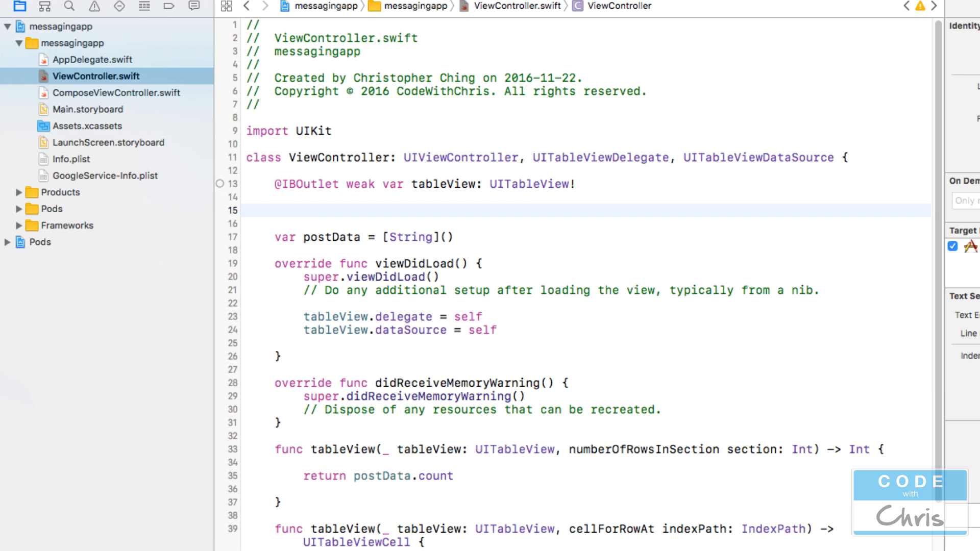
Step: Import FirebaseDatabase and declare 'var ref:FIRDatabaseReference?' in the view controller
{"action": "type", "text": "var ref:"}
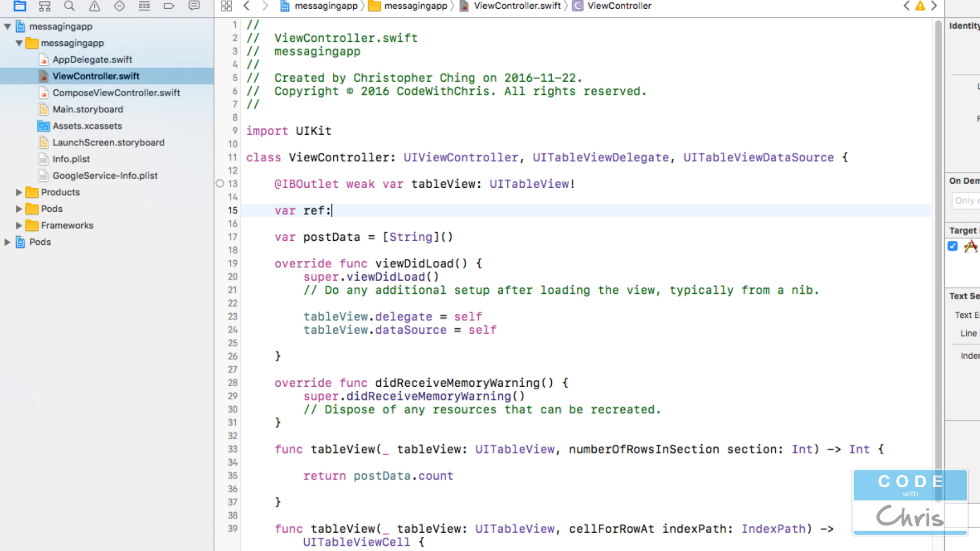
{"action": "type", "text": "FIR"}
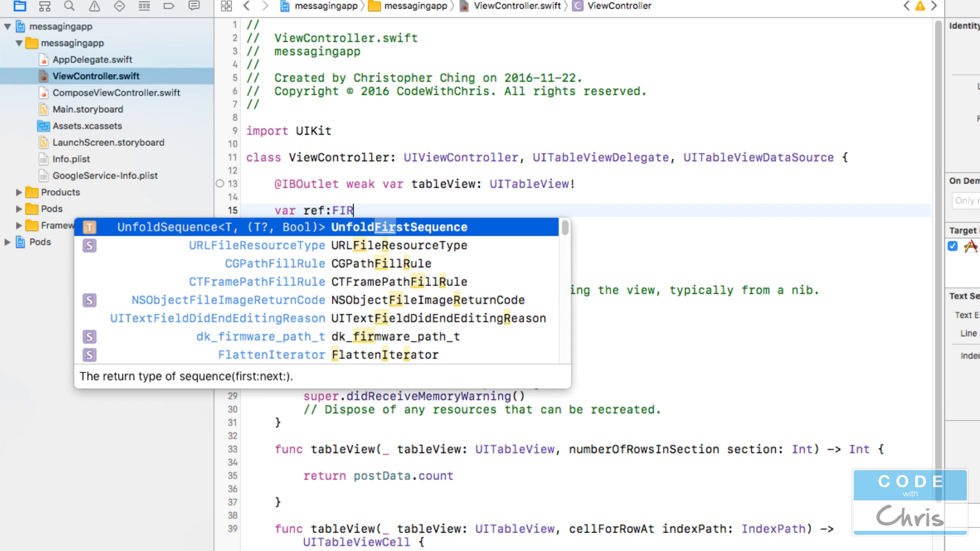
{"action": "type", "text": "data"}
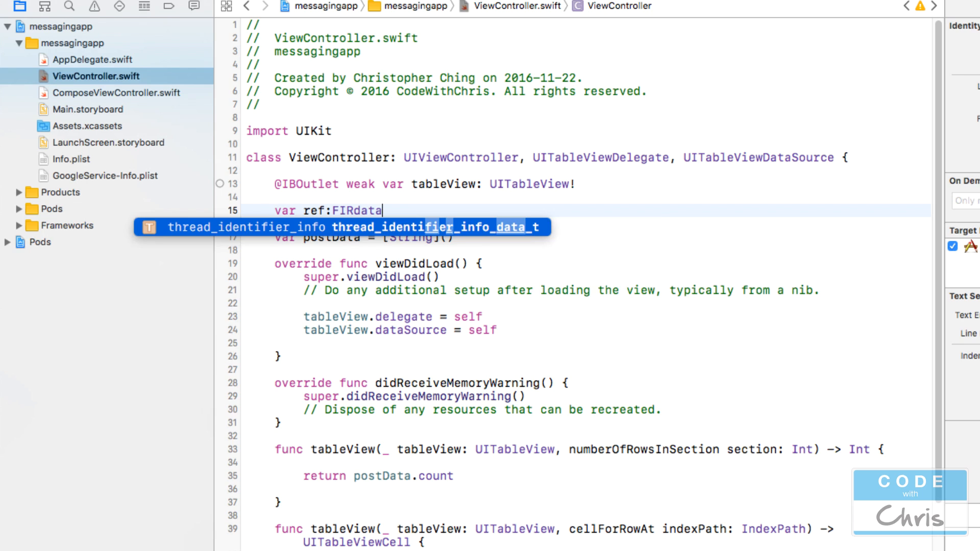
{"action": "key", "text": "backspace"}
{"action": "type", "text": "import"}
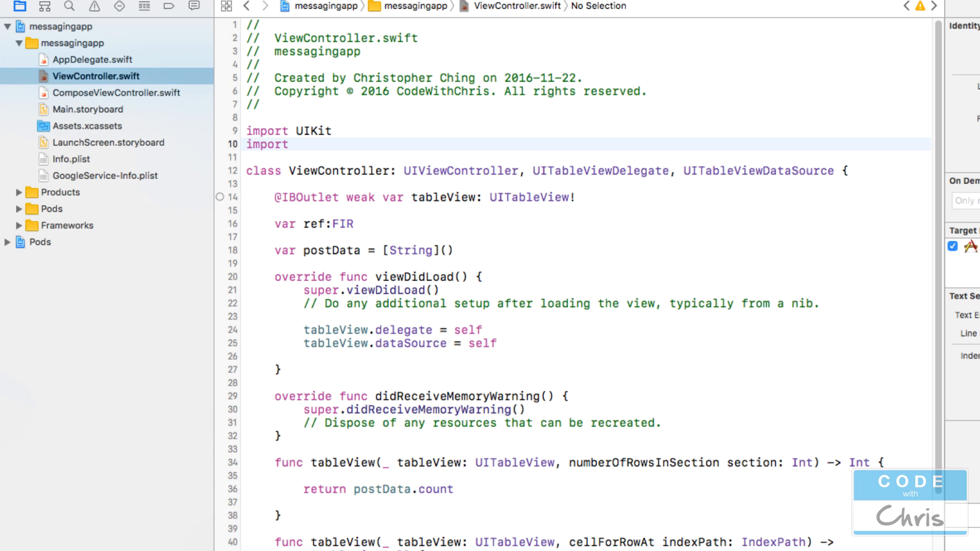
{"action": "type", "text": "FirebaseDatabase"}
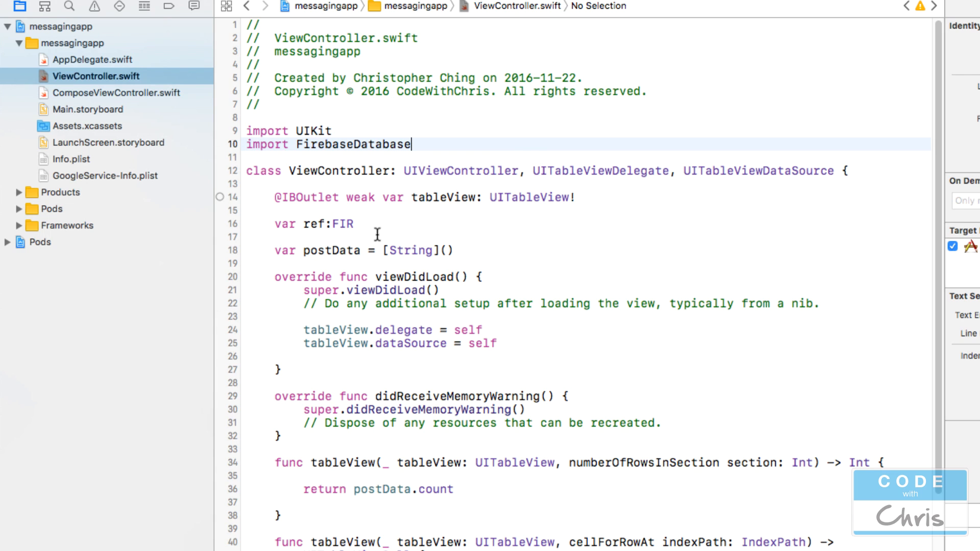
{"action": "type", "text": "FIR"}
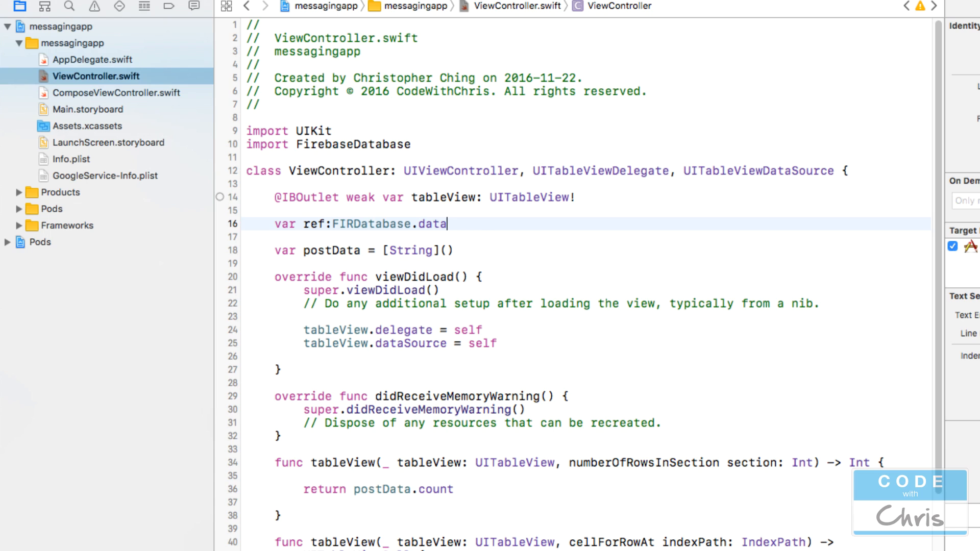
{"action": "key", "text": "BackSpace"}
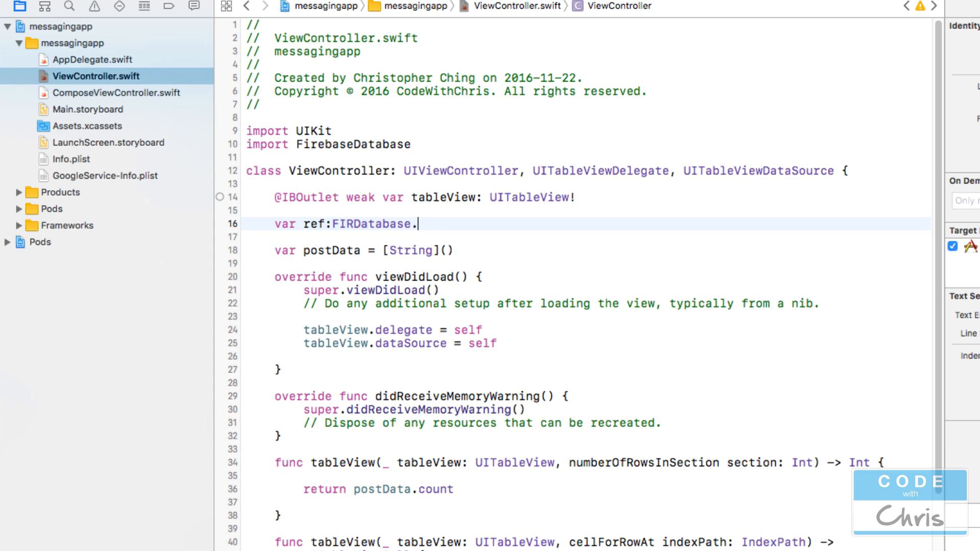
{"action": "type", "text": "Reference"}
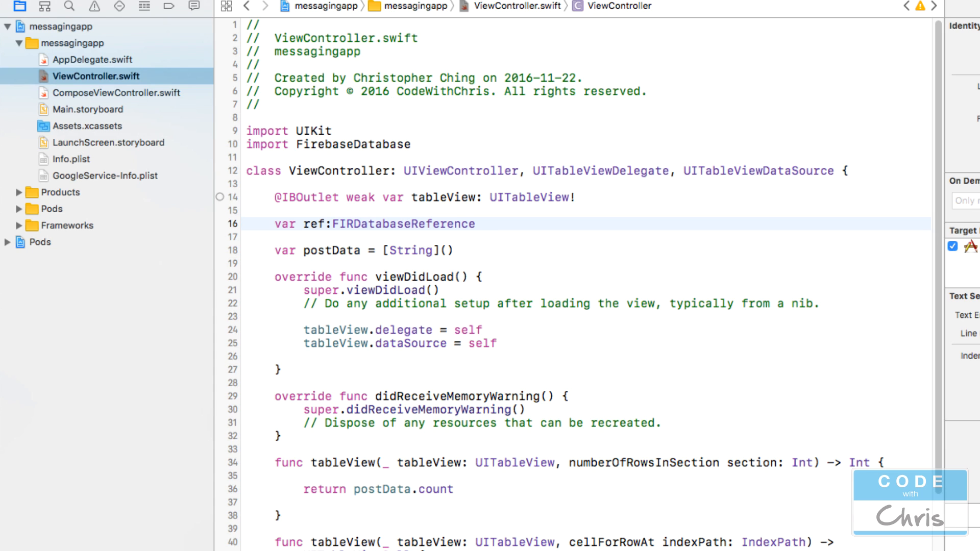
{"action": "type", "text": "?"}
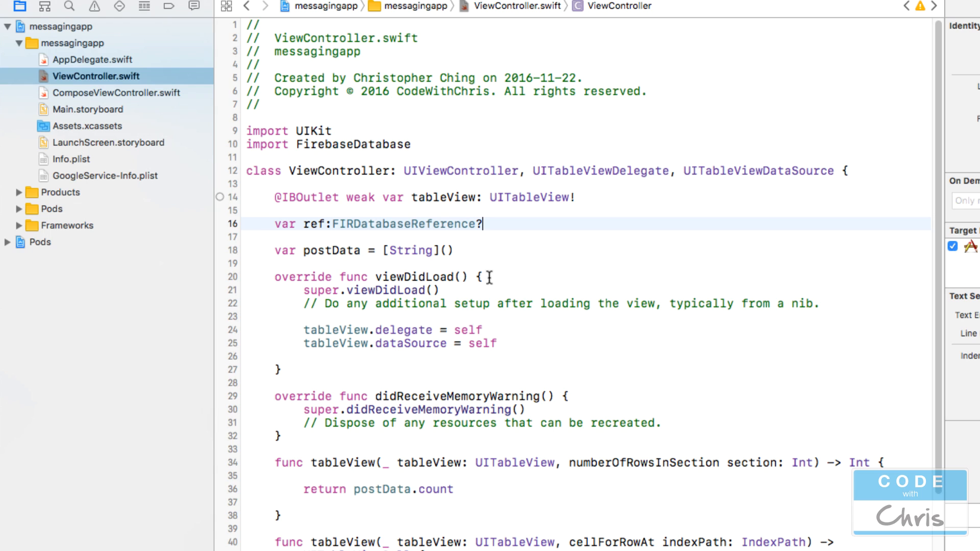
Step: Highlight the ref property name and its FIRDatabaseReference type to explain them
{"action": "double_click", "coordinate": [312, 224]}
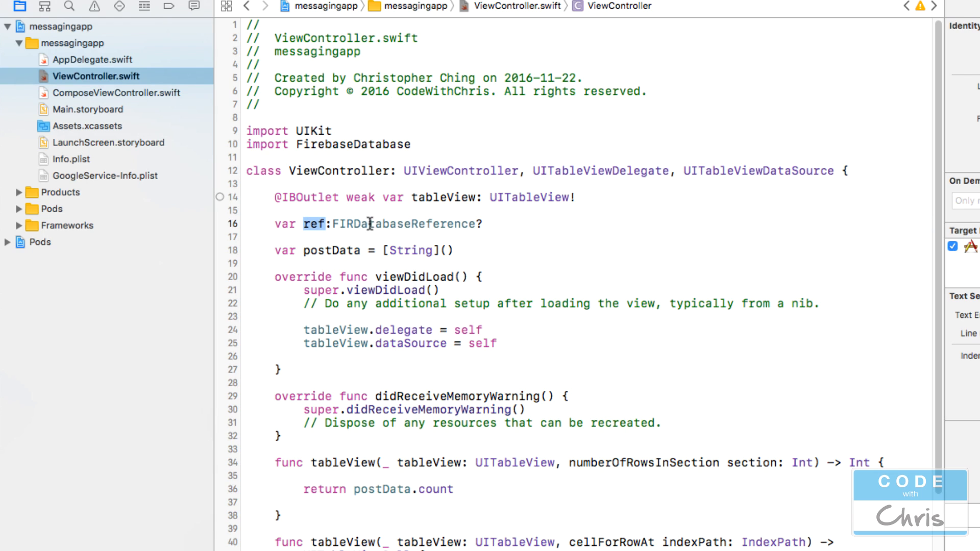
{"action": "double_click", "coordinate": [403, 224]}
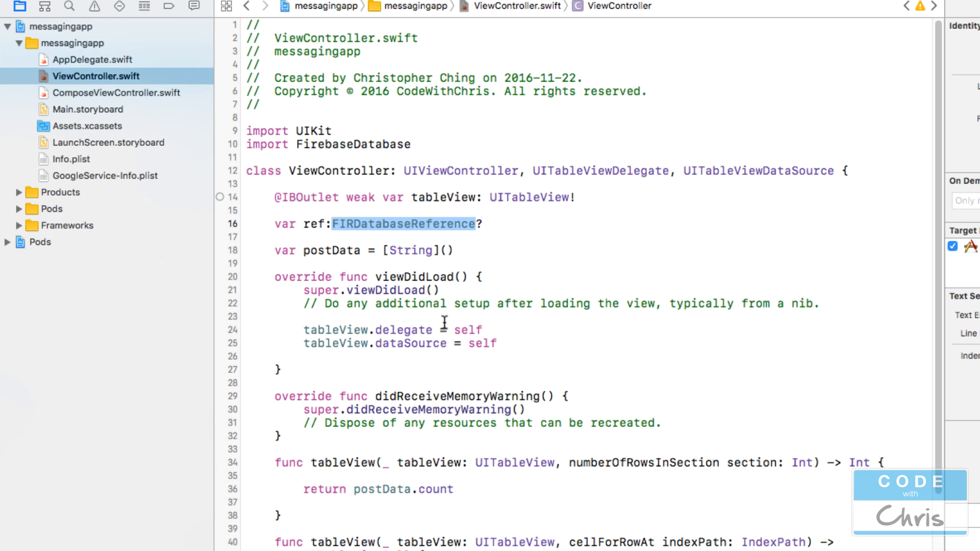
{"action": "left_click", "coordinate": [317, 343]}
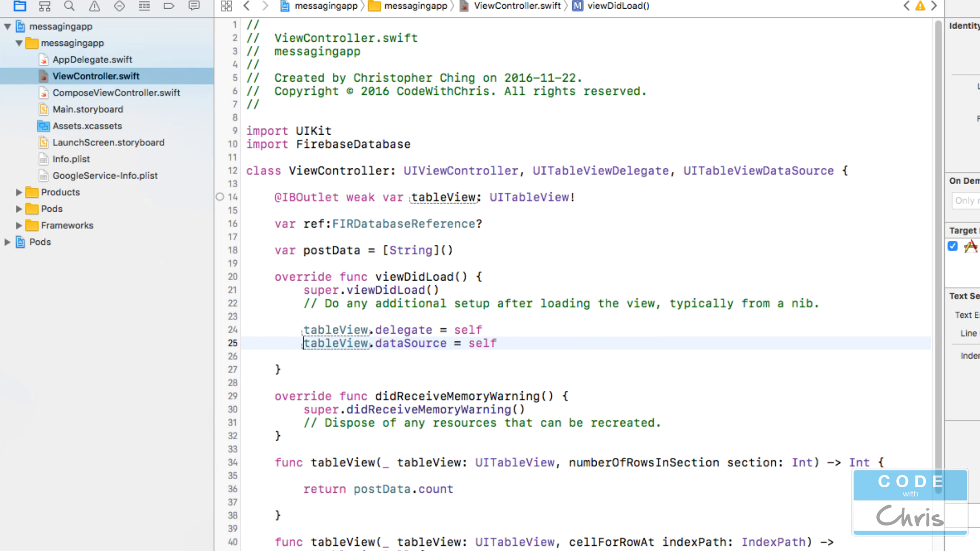
Step: Add '// Set the firebase reference' and 'ref = FIRDatabase.database().reference()' in viewDidLoad
{"action": "type", "text": "// Set"}
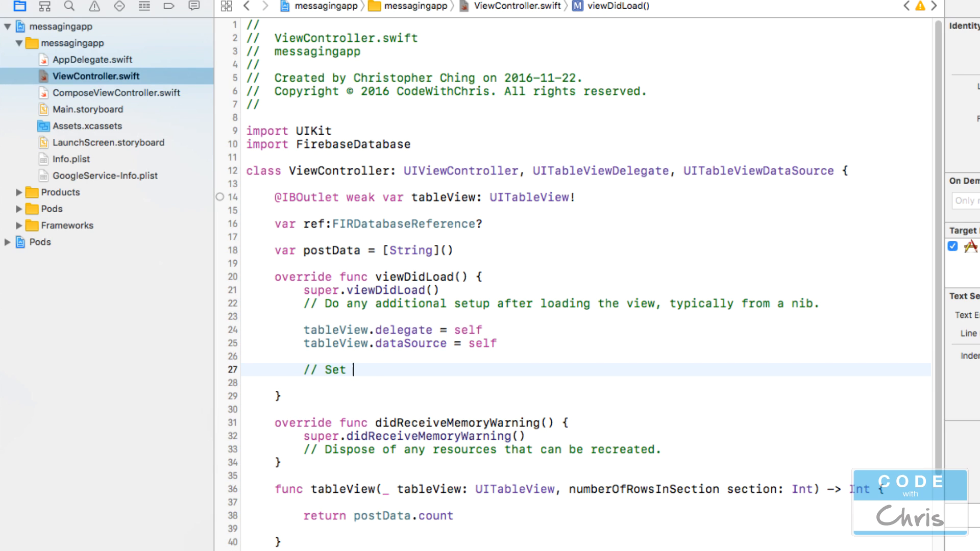
{"action": "type", "text": "the firebase re"}
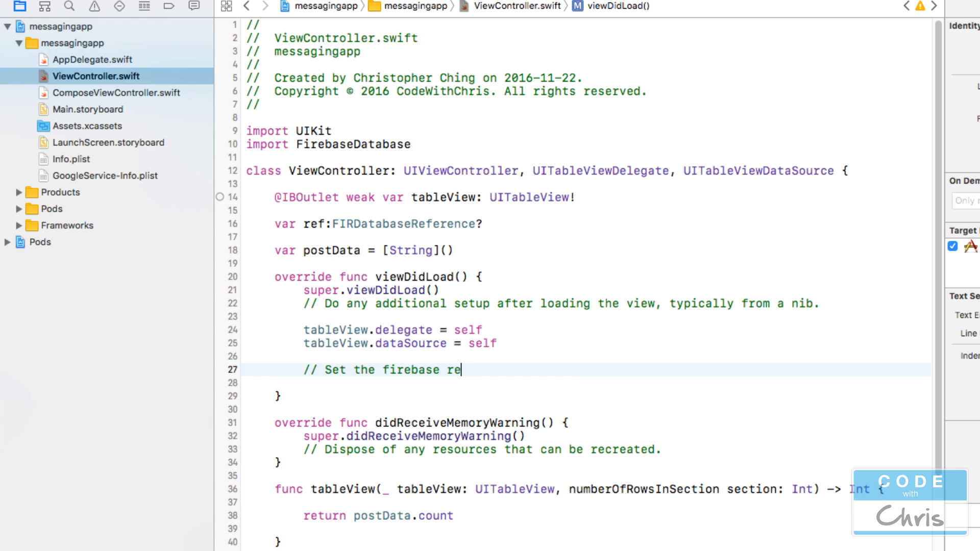
{"action": "type", "text": "ference"}
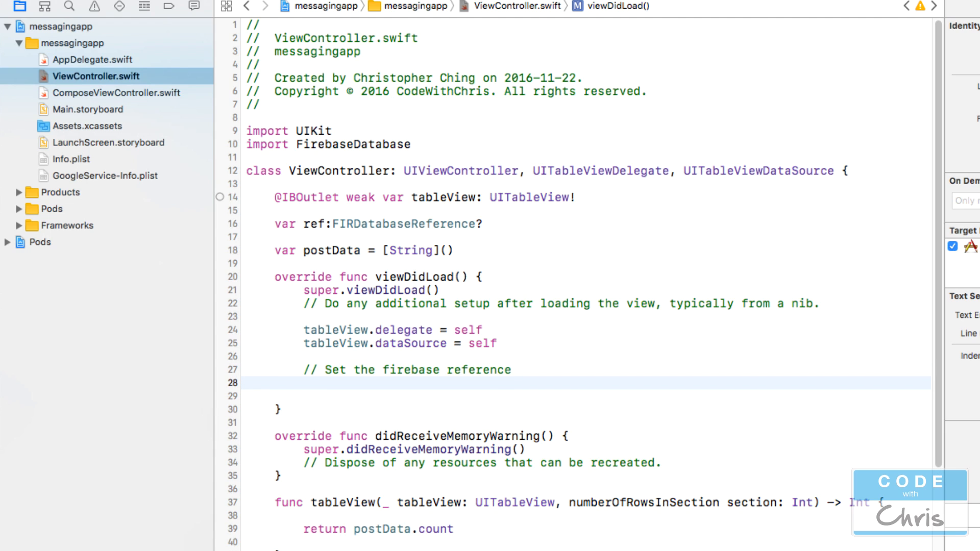
{"action": "type", "text": "ref ="}
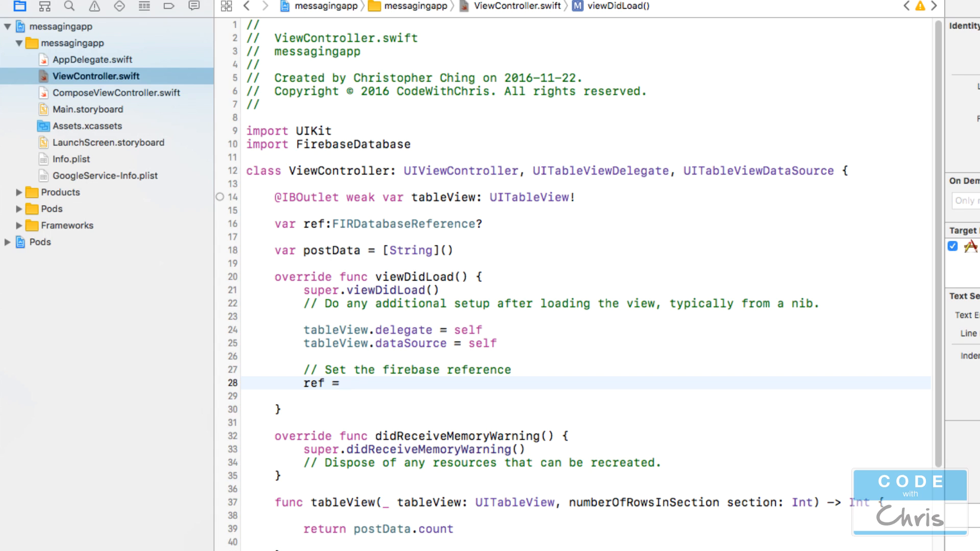
{"action": "type", "text": "FIRDatabase"}
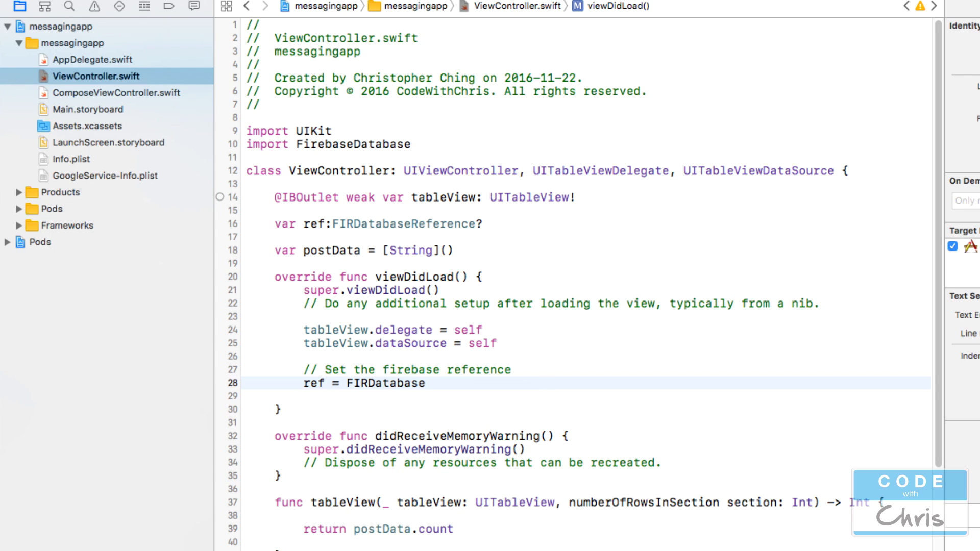
{"action": "type", "text": ".database().reference("}
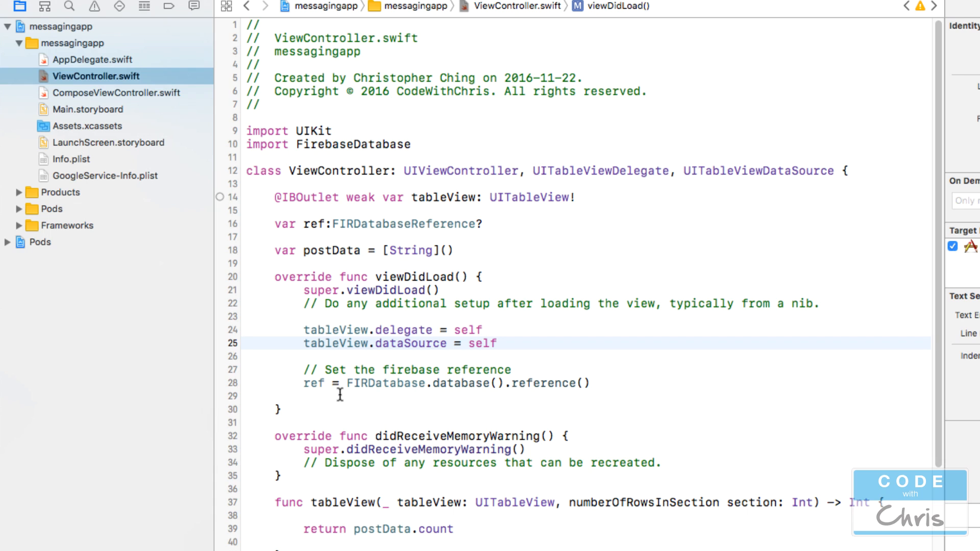
{"action": "left_click", "coordinate": [497, 343]}
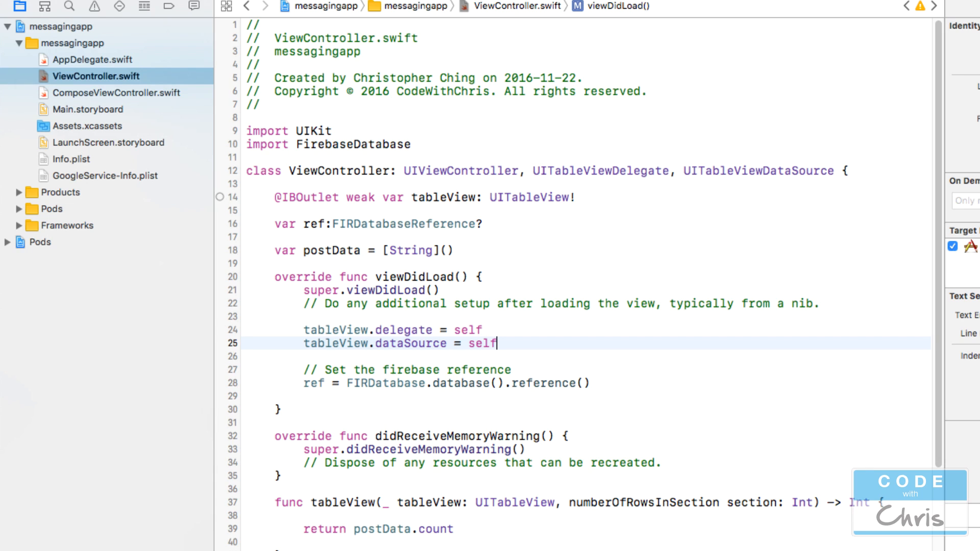
{"action": "mouse_move", "coordinate": [421, 426]}
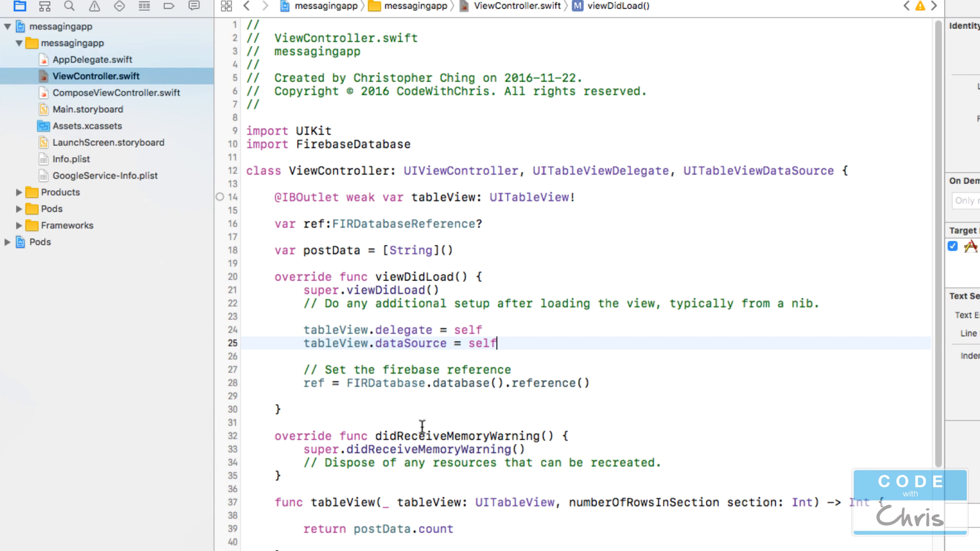
Step: Add a comment in viewDidLoad about retrieving the posts and listening for changes
{"action": "type", "text": "// Ret"}
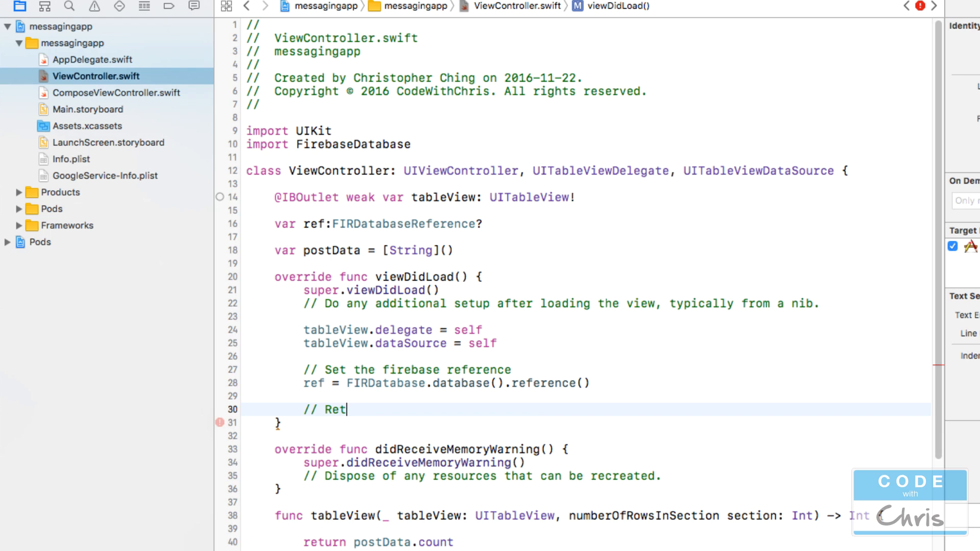
{"action": "type", "text": "rieve t"}
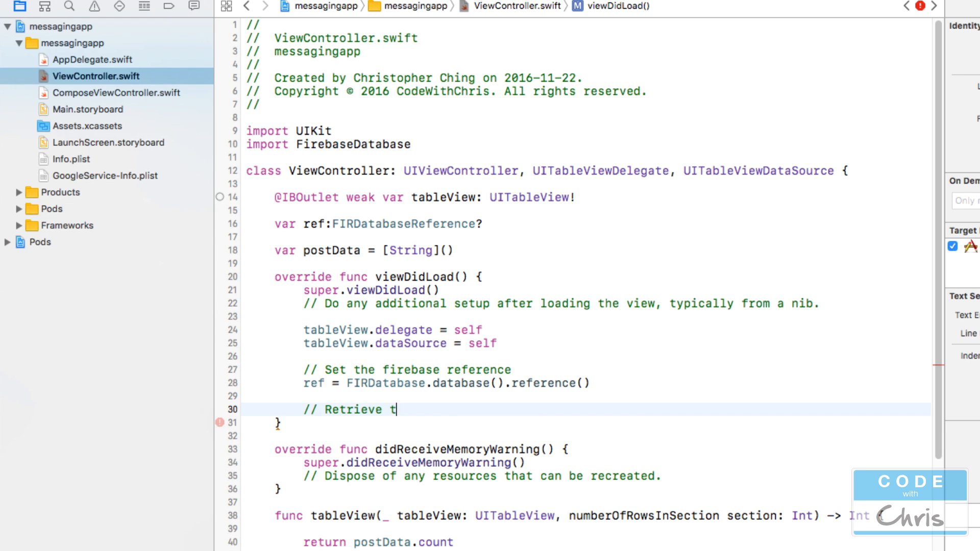
{"action": "type", "text": "he posts and listen for changes"}
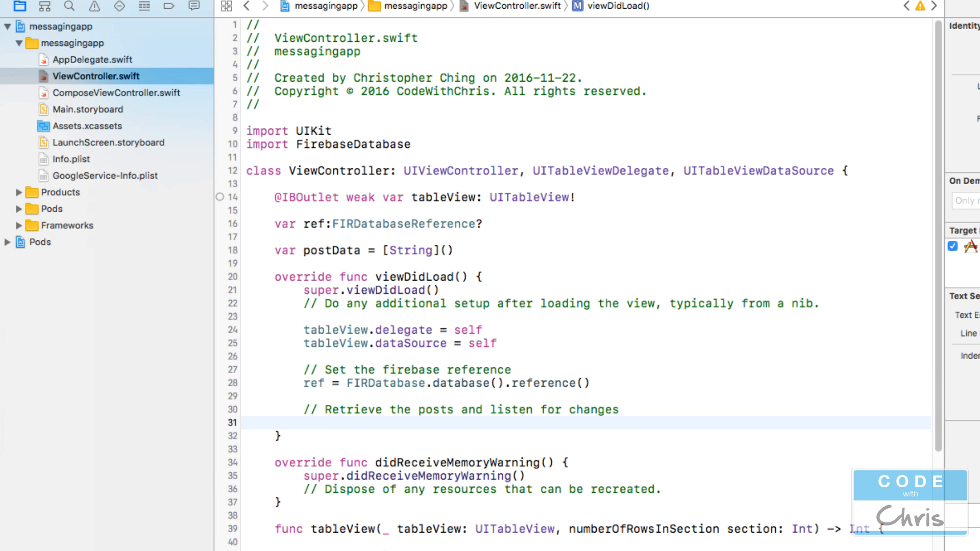
{"action": "mouse_move", "coordinate": [807, 445]}
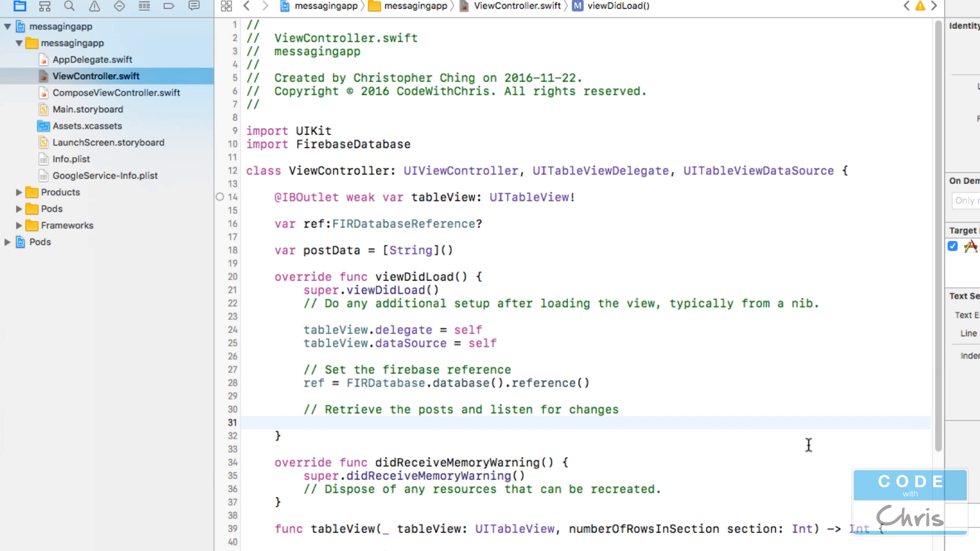
Step: Write ref?.child("Posts") and begin its observe call
{"action": "type", "text": "ref."}
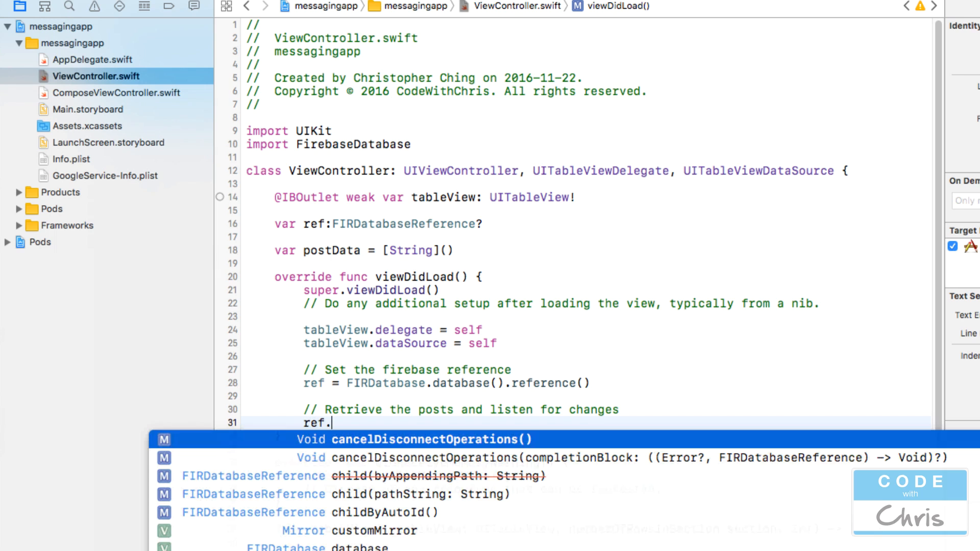
{"action": "type", "text": "child"}
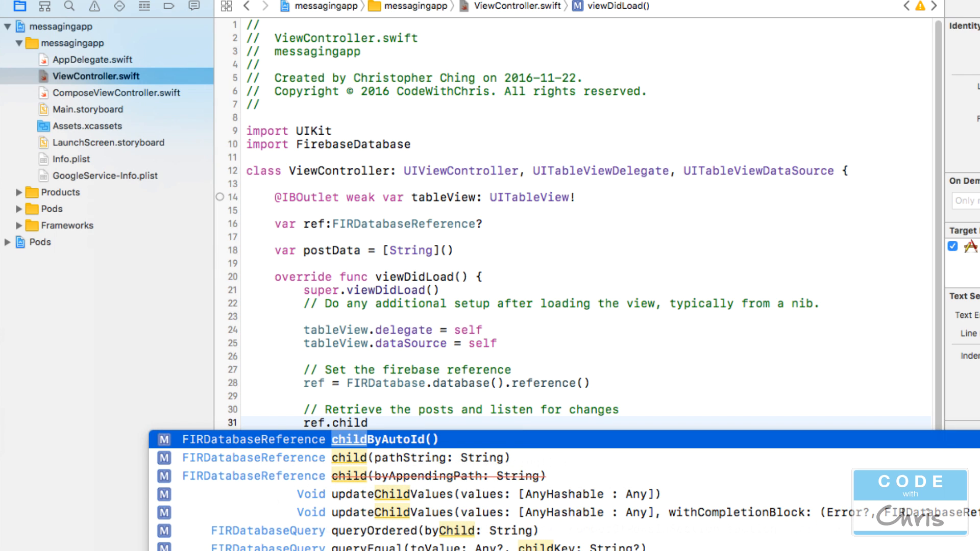
{"action": "left_click", "coordinate": [349, 457]}
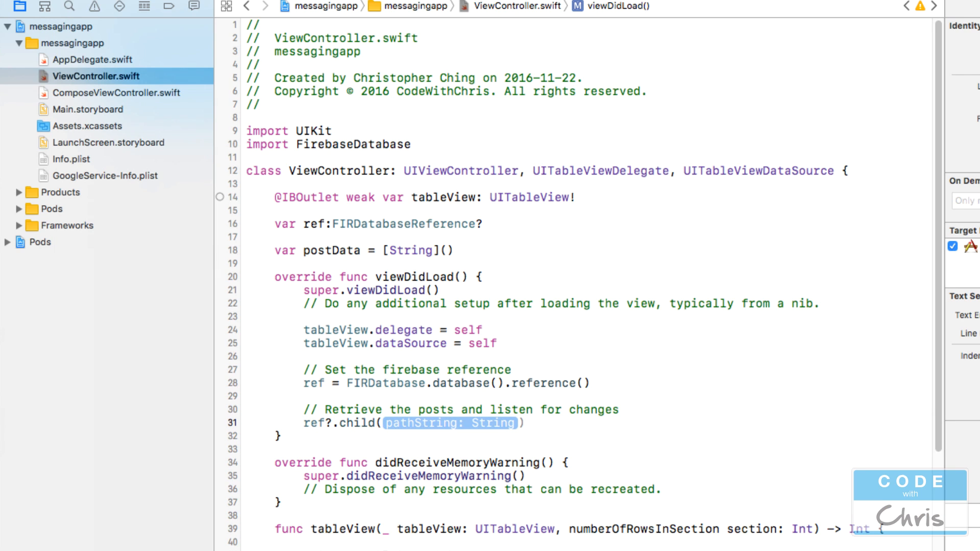
{"action": "type", "text": "\"Posts"}
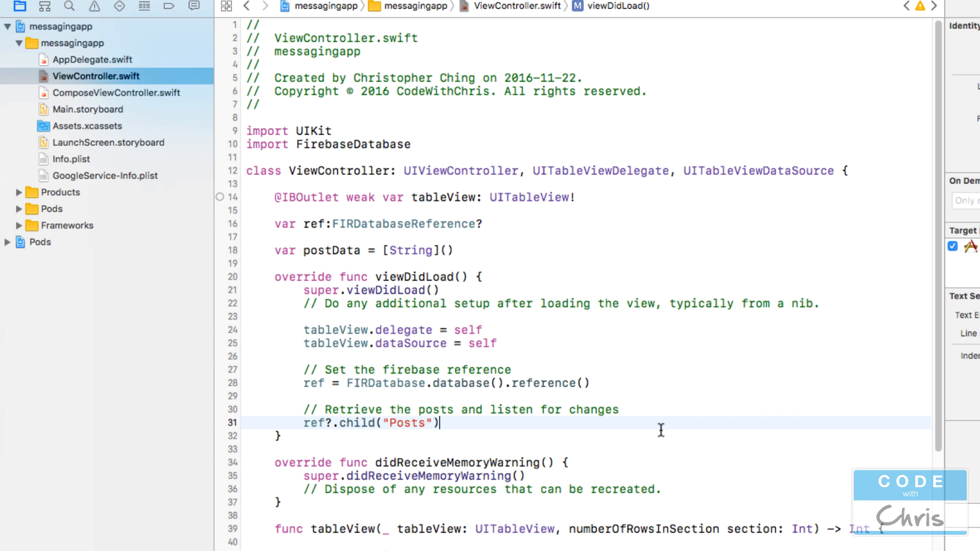
{"action": "type", "text": ".ob"}
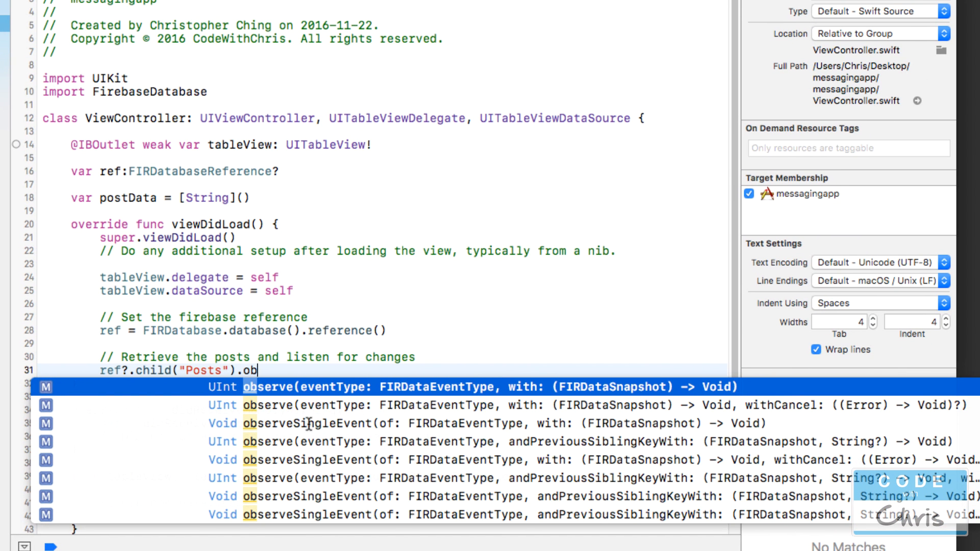
{"action": "mouse_move", "coordinate": [294, 429]}
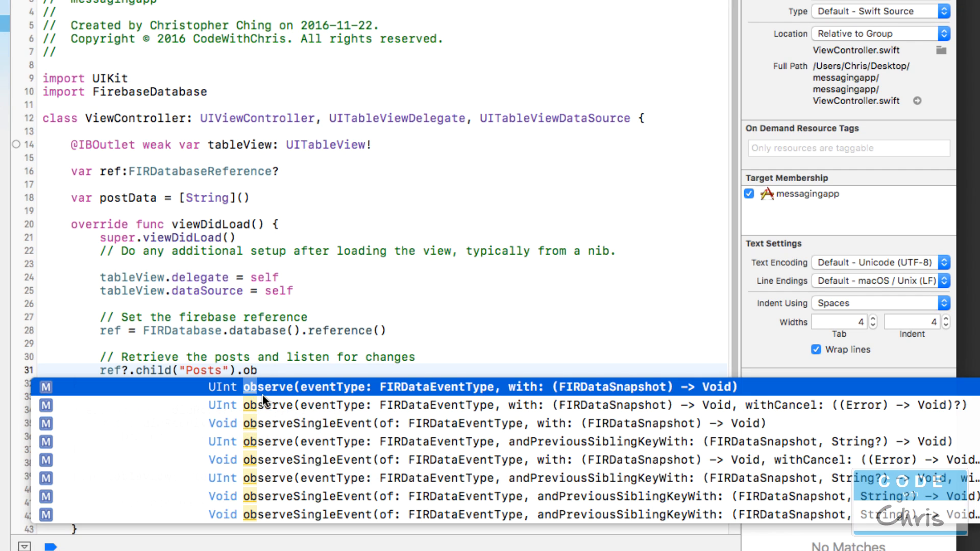
{"action": "mouse_move", "coordinate": [354, 434]}
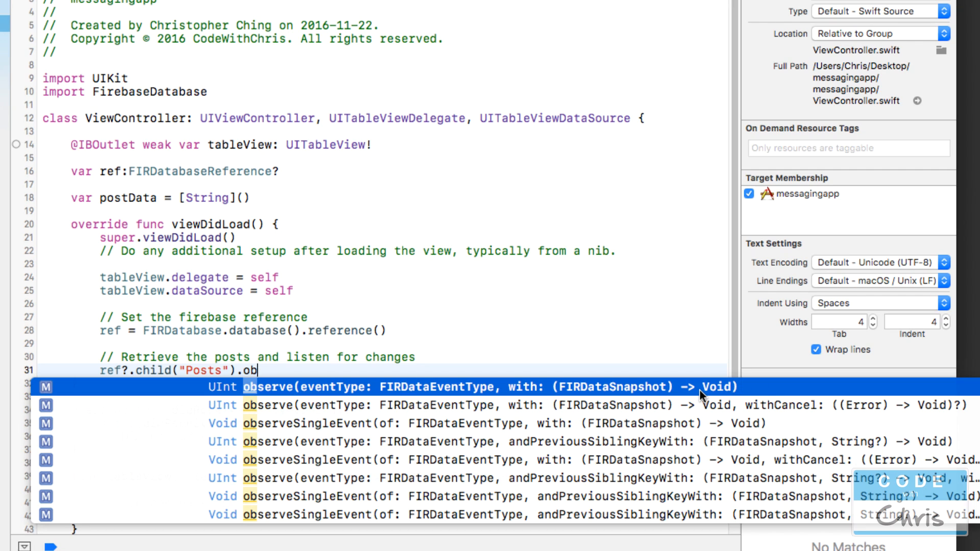
{"action": "mouse_move", "coordinate": [668, 397]}
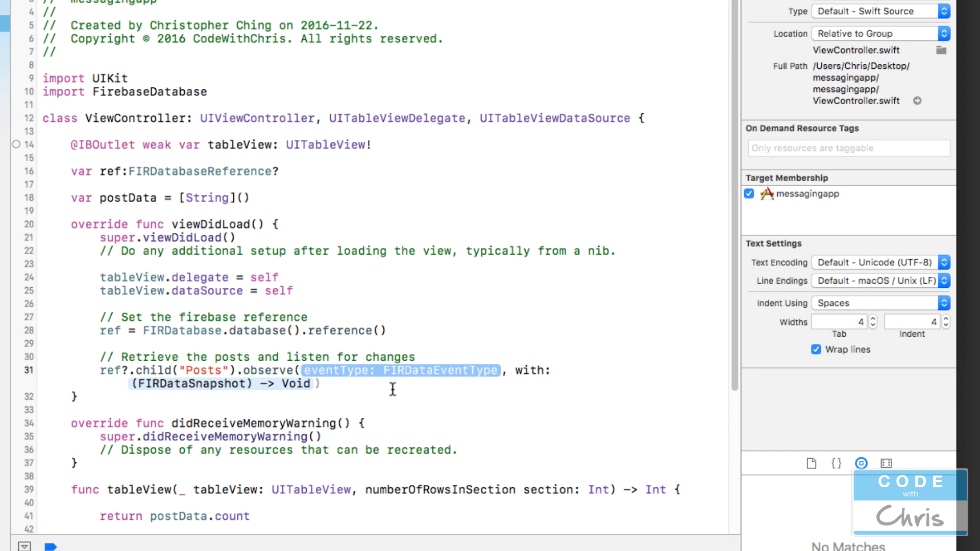
{"action": "mouse_move", "coordinate": [429, 390]}
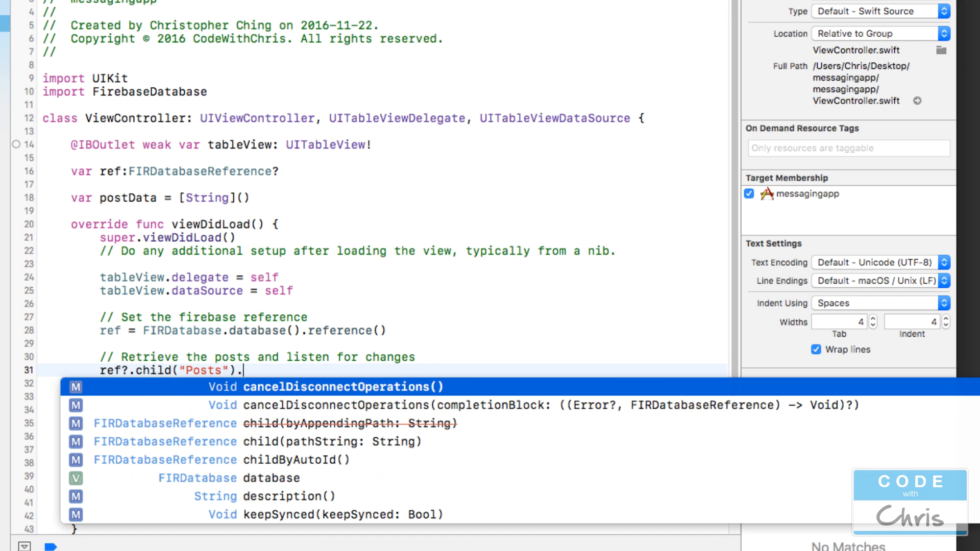
Step: Complete the observe call and browse FIRDataEventType options like childAdded and value
{"action": "type", "text": ".observe(eventType: FIRDataEventType, with: (FIRDataSnapshot) -> Void"}
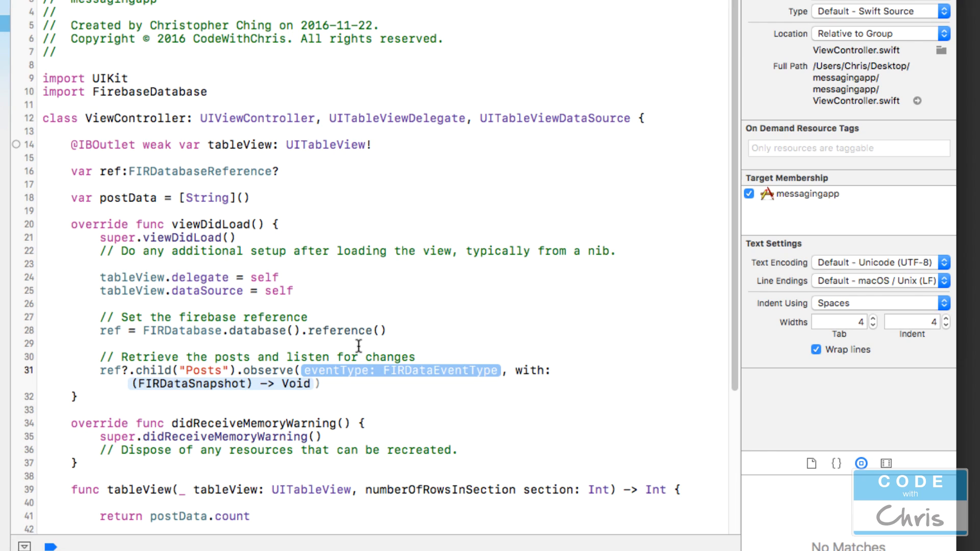
{"action": "mouse_move", "coordinate": [381, 379]}
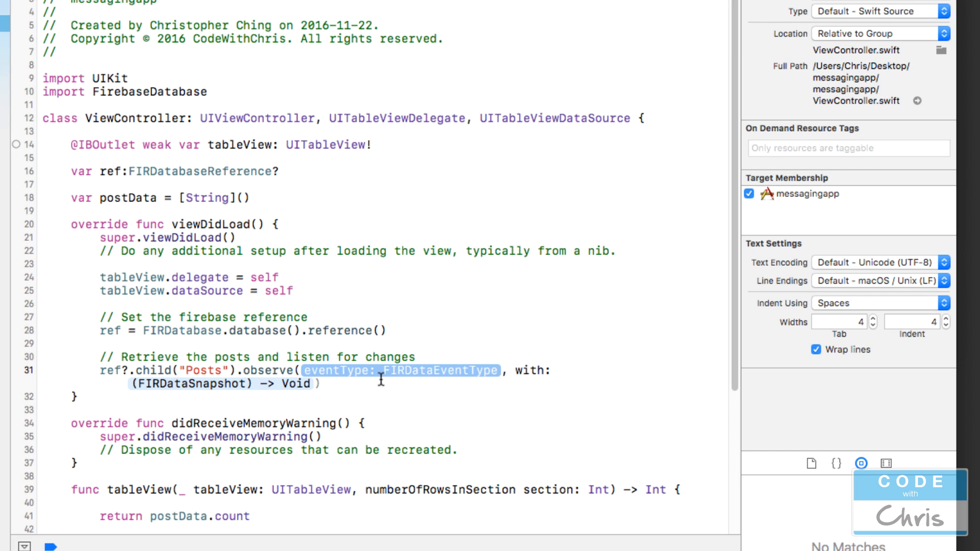
{"action": "type", "text": "."}
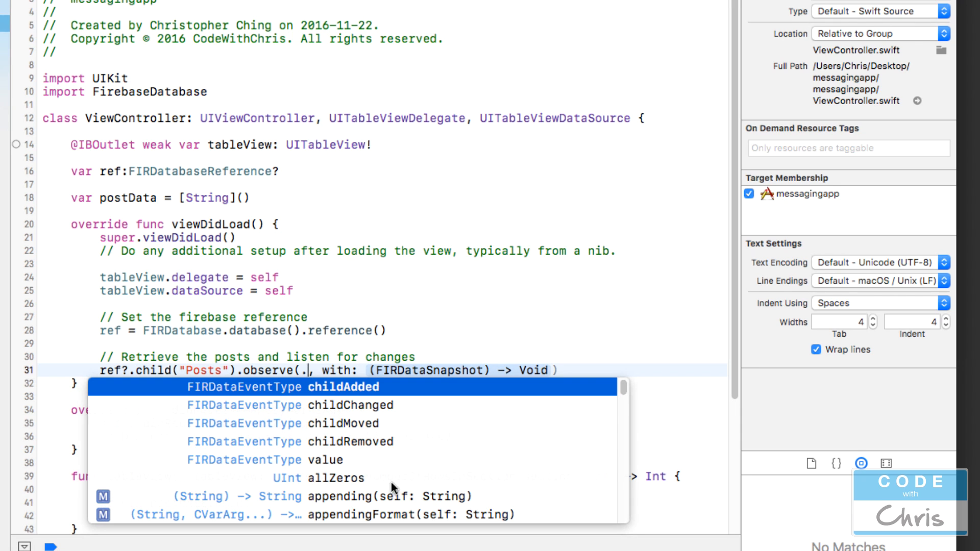
{"action": "mouse_move", "coordinate": [372, 406]}
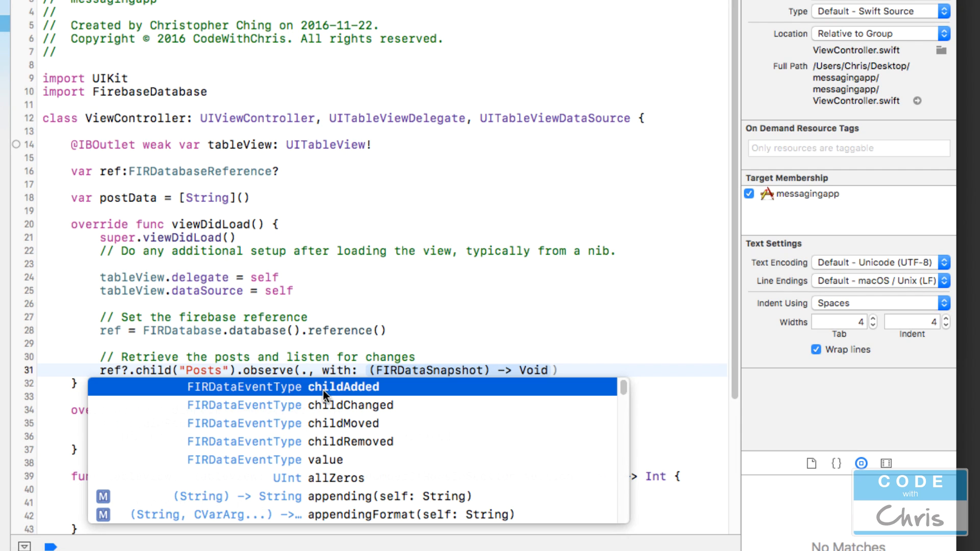
{"action": "mouse_move", "coordinate": [381, 423]}
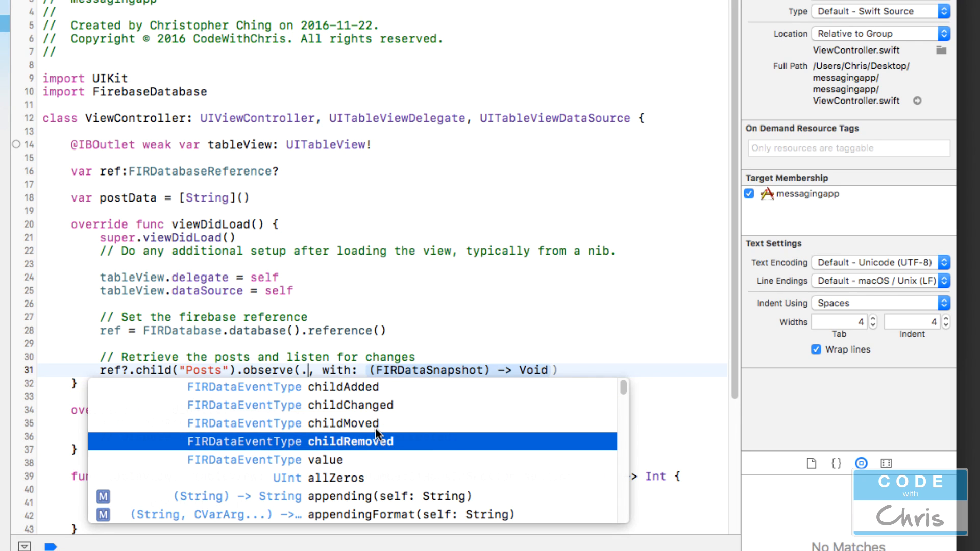
{"action": "mouse_move", "coordinate": [405, 459]}
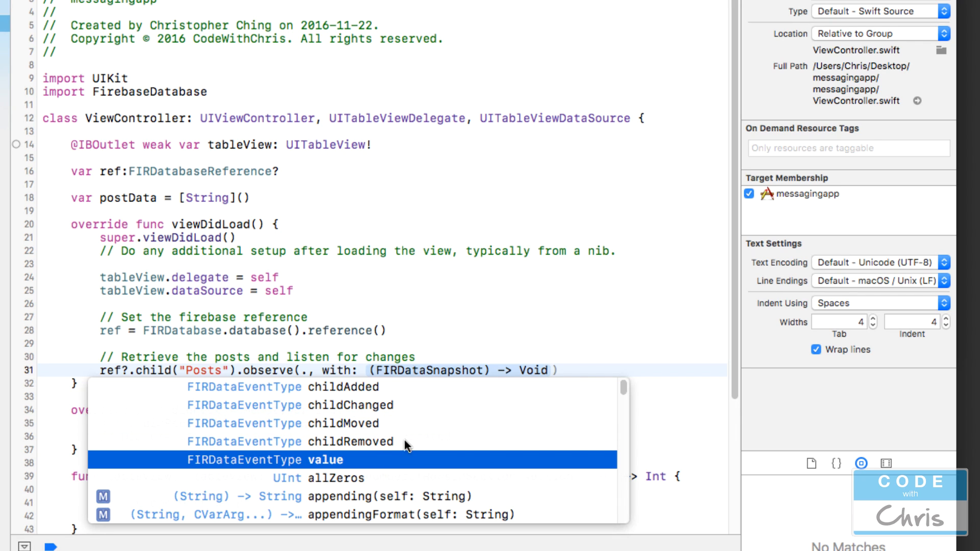
{"action": "mouse_move", "coordinate": [310, 391]}
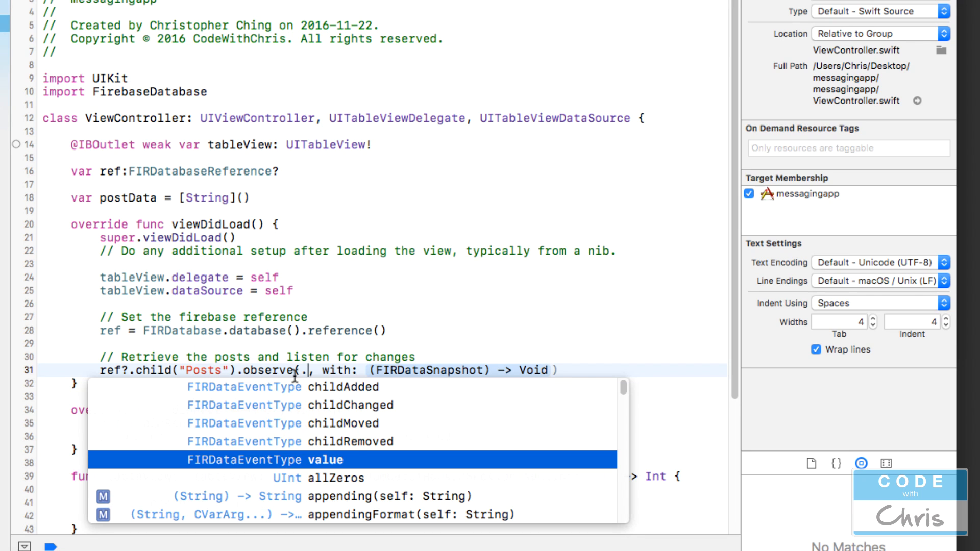
{"action": "mouse_move", "coordinate": [315, 462]}
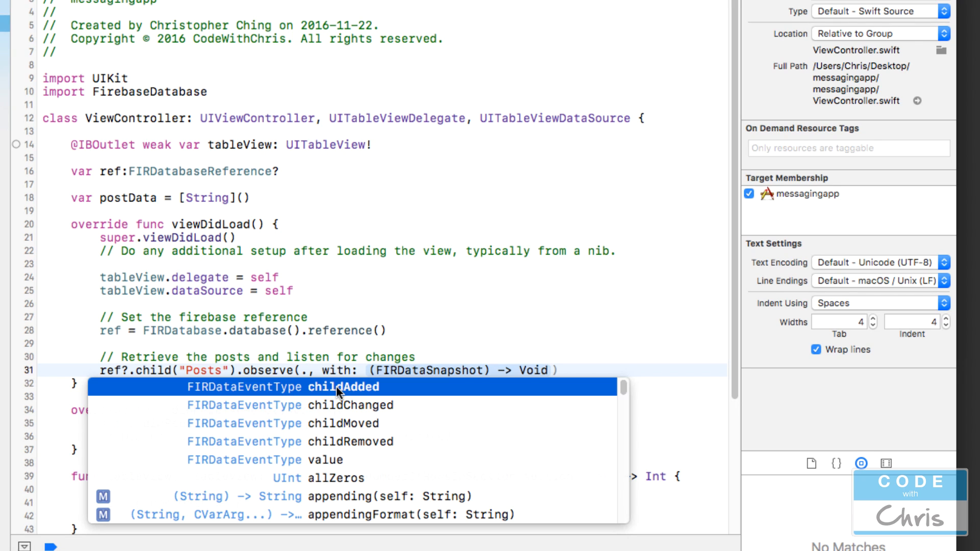
Step: Observe .childAdded with a snapshot closure, commented as code run when a child is added under "Posts"
{"action": "left_click", "coordinate": [338, 386]}
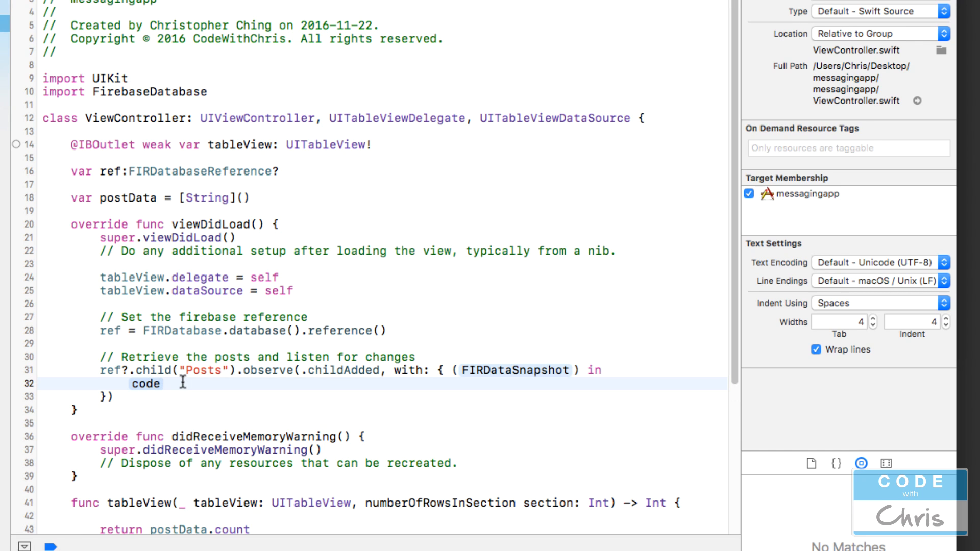
{"action": "type", "text": "// Code to execute"}
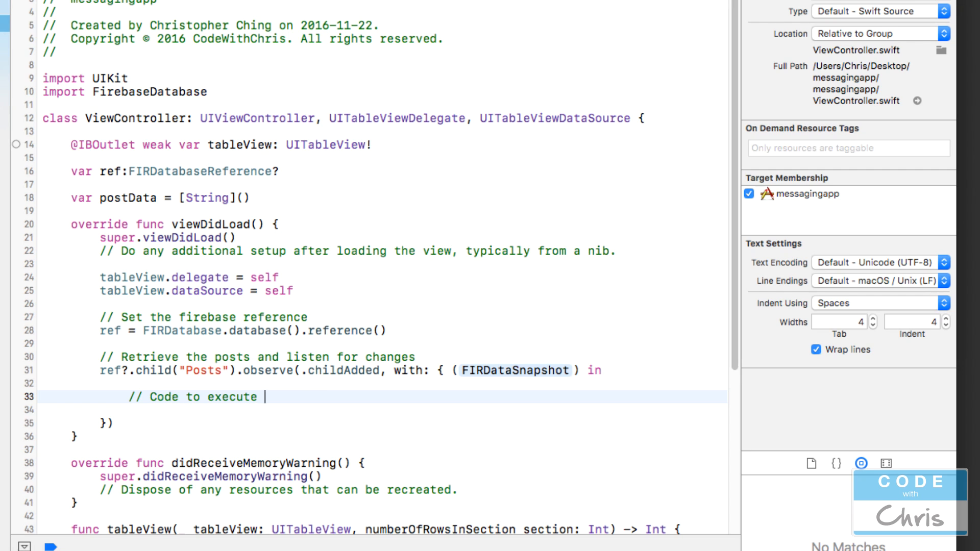
{"action": "type", "text": "when a child i"}
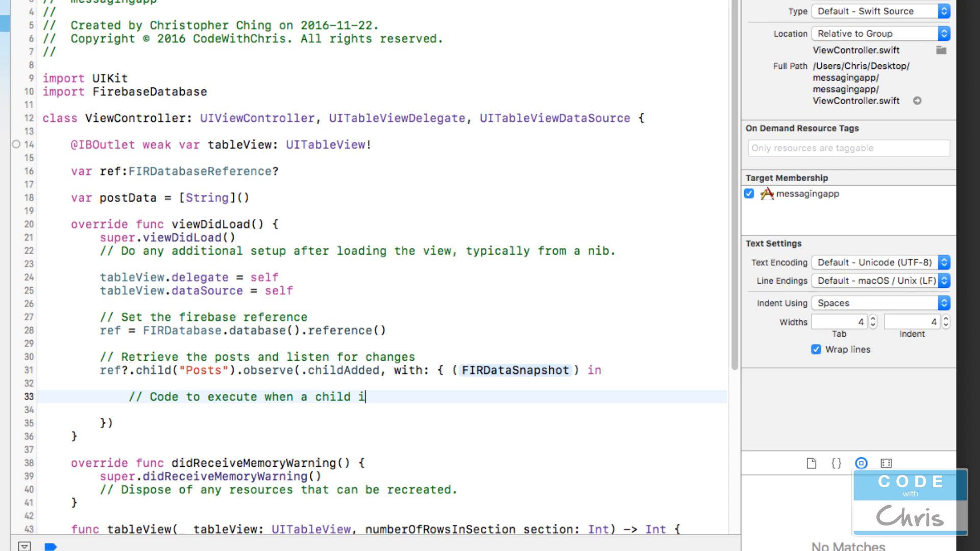
{"action": "type", "text": "s added under"}
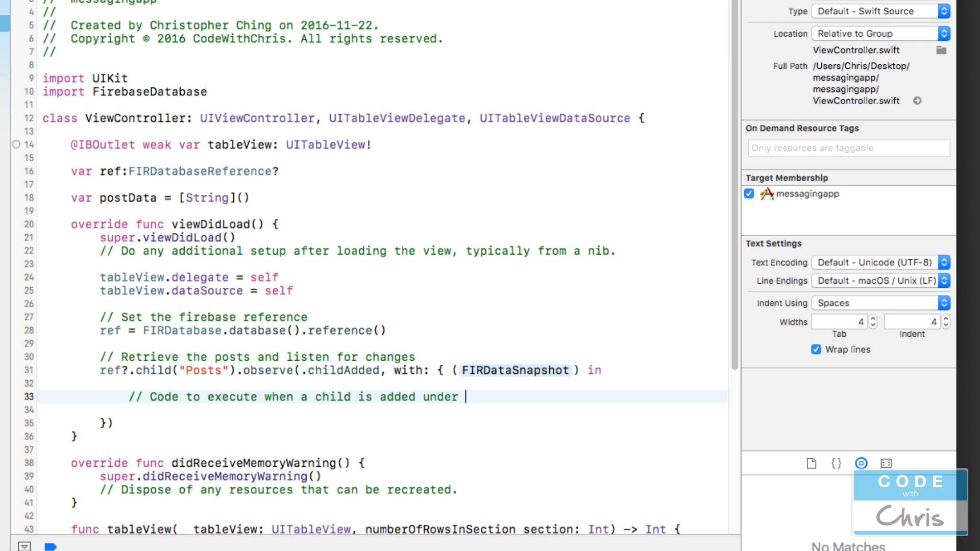
{"action": "type", "text": "\"Posts\""}
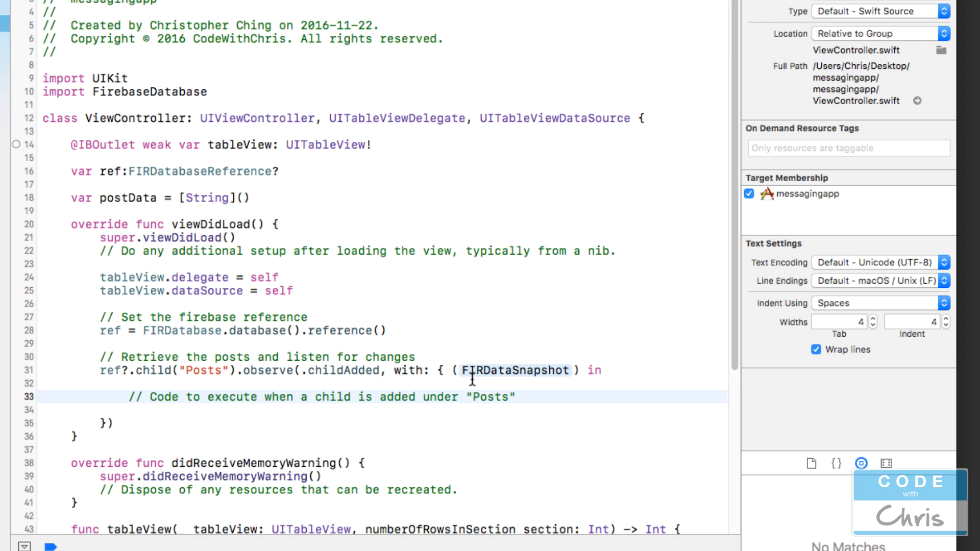
{"action": "double_click", "coordinate": [515, 370]}
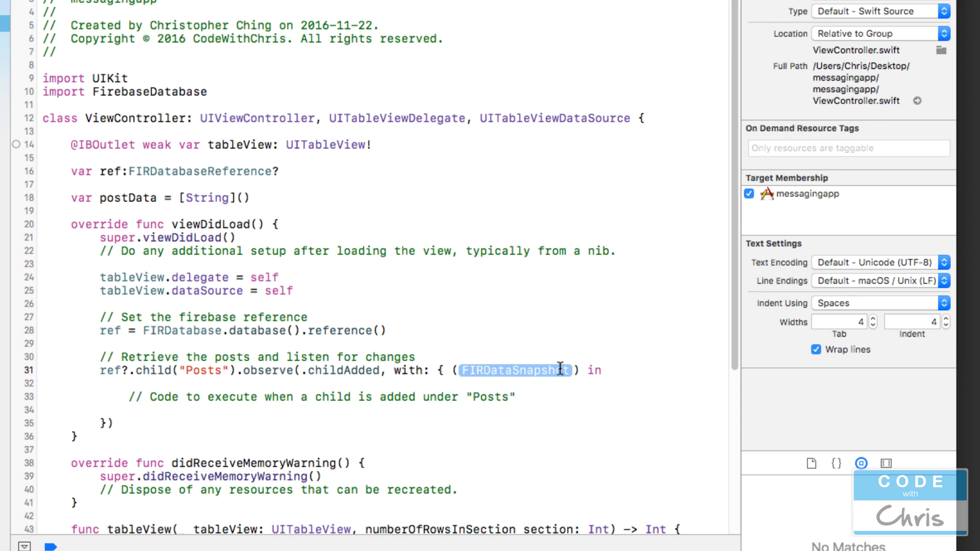
{"action": "type", "text": "sna"}
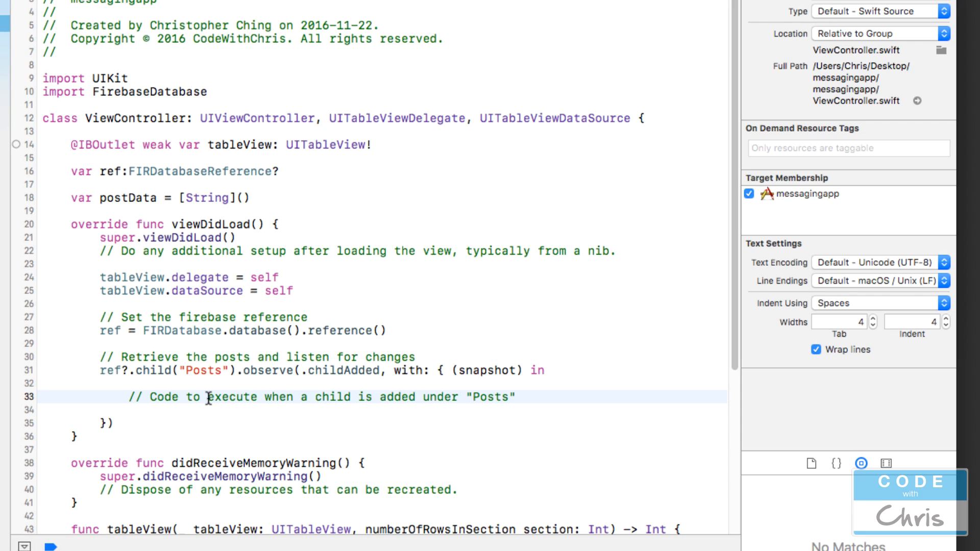
{"action": "mouse_move", "coordinate": [210, 366]}
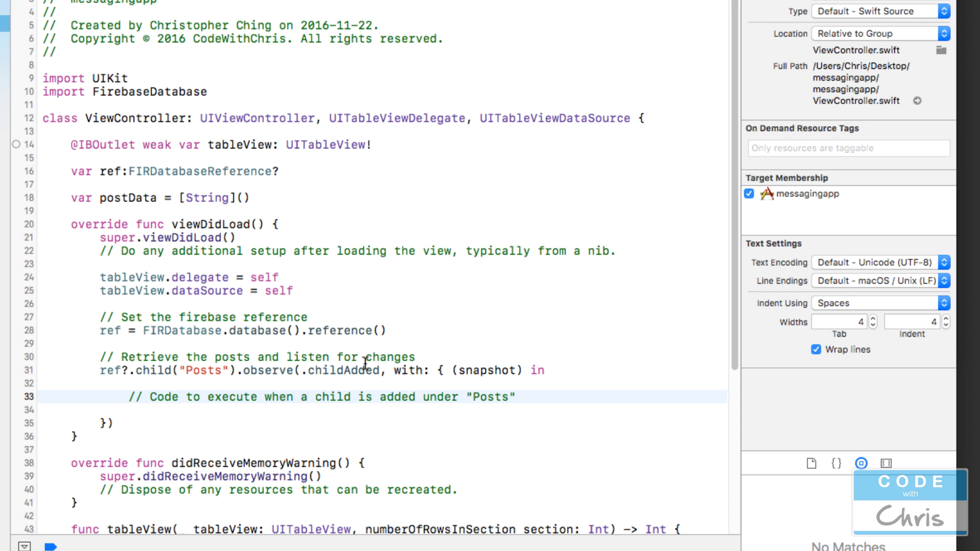
{"action": "left_click", "coordinate": [206, 397]}
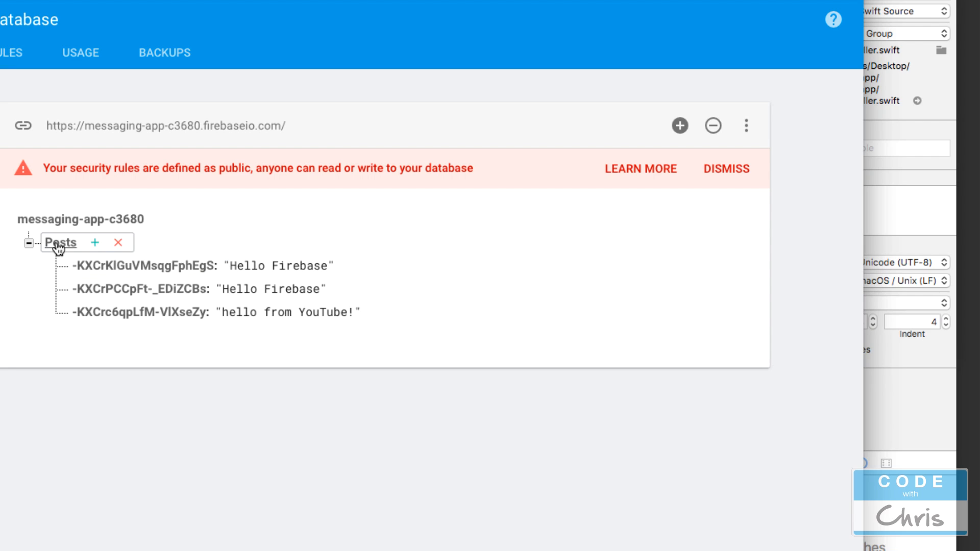
{"action": "left_click", "coordinate": [141, 265]}
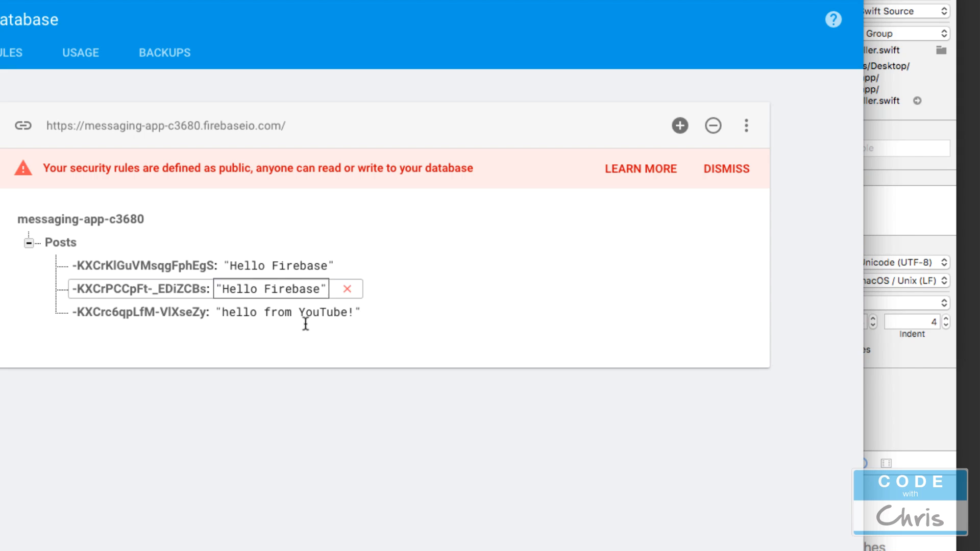
{"action": "mouse_move", "coordinate": [843, 334]}
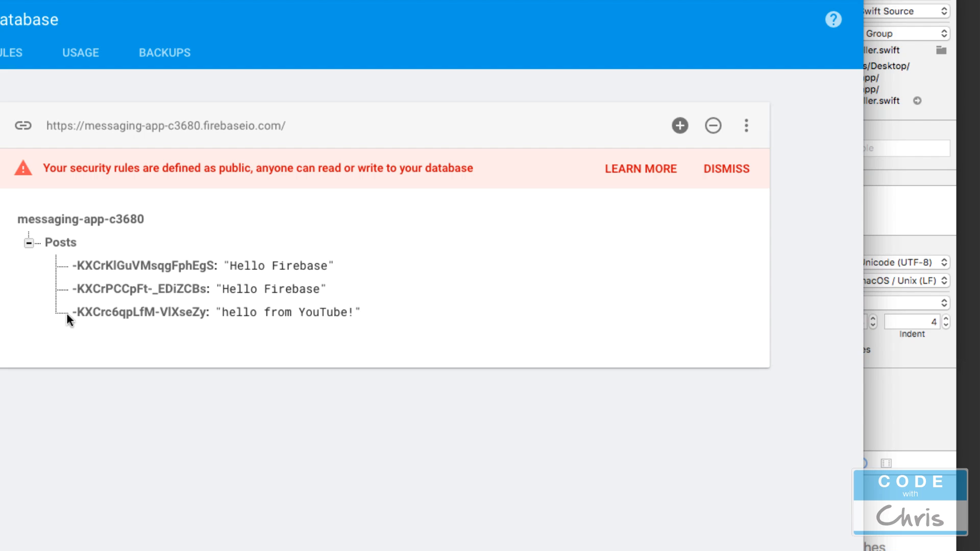
{"action": "left_click", "coordinate": [144, 265]}
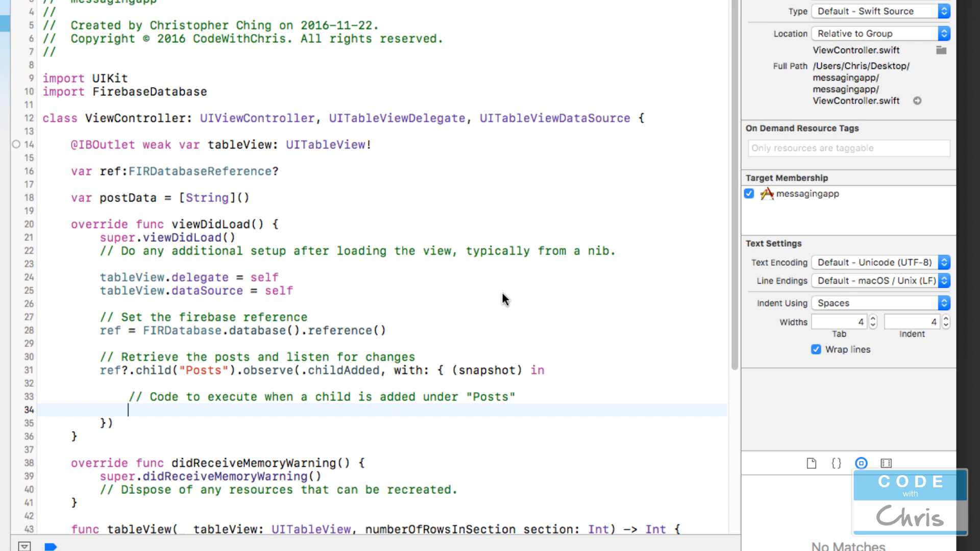
Step: Write the closure comment about taking the snapshot value and adding it to postData
{"action": "double_click", "coordinate": [159, 198]}
{"action": "type", "text": "// Take the value"}
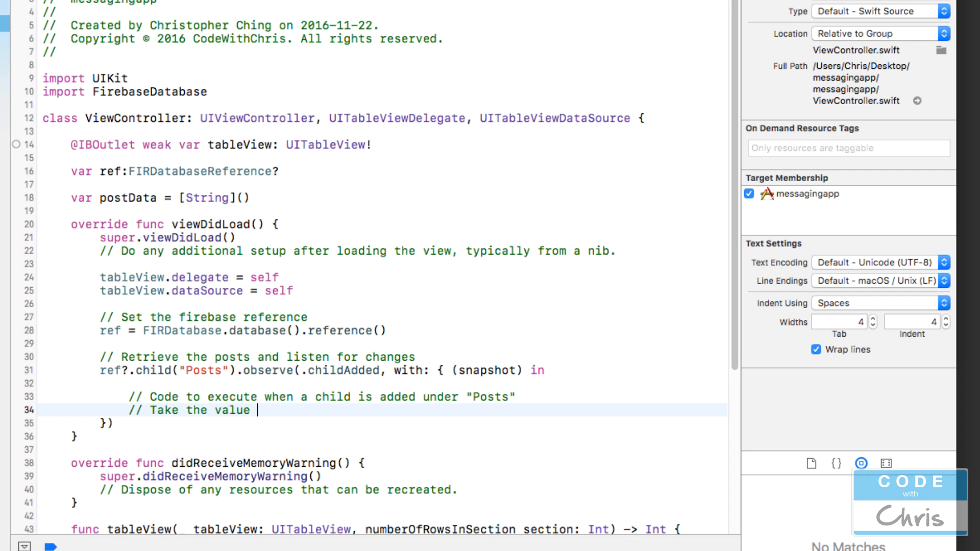
{"action": "type", "text": "from the snap"}
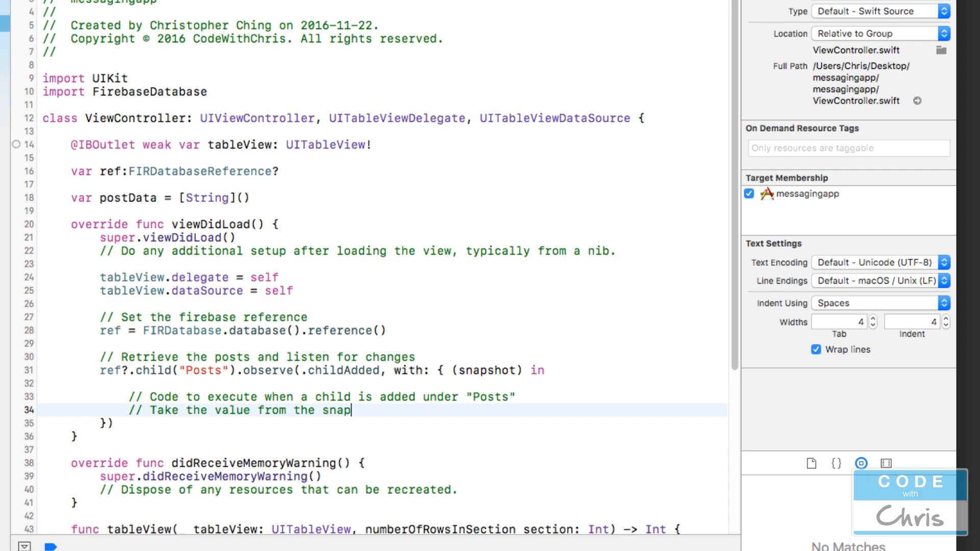
{"action": "type", "text": "shot and added it to the postData array"}
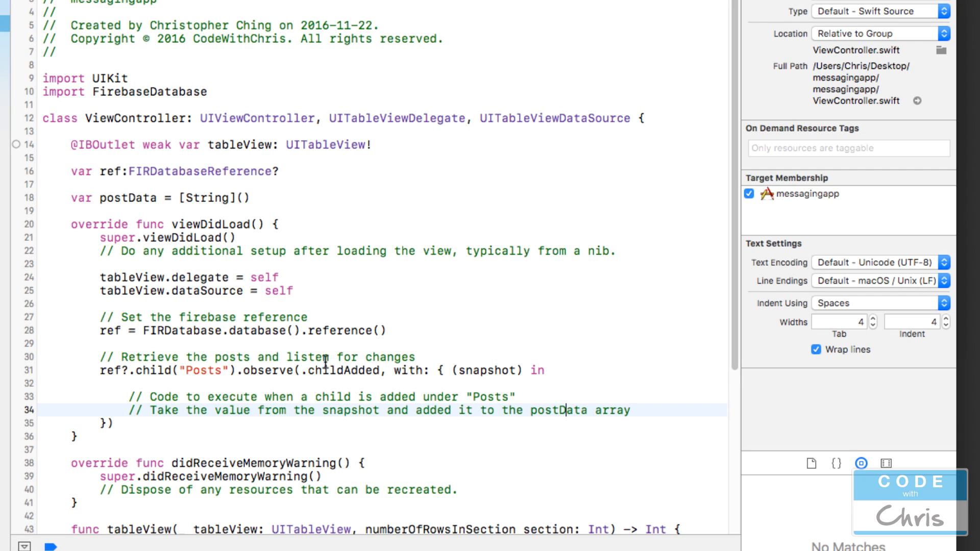
{"action": "mouse_move", "coordinate": [163, 379]}
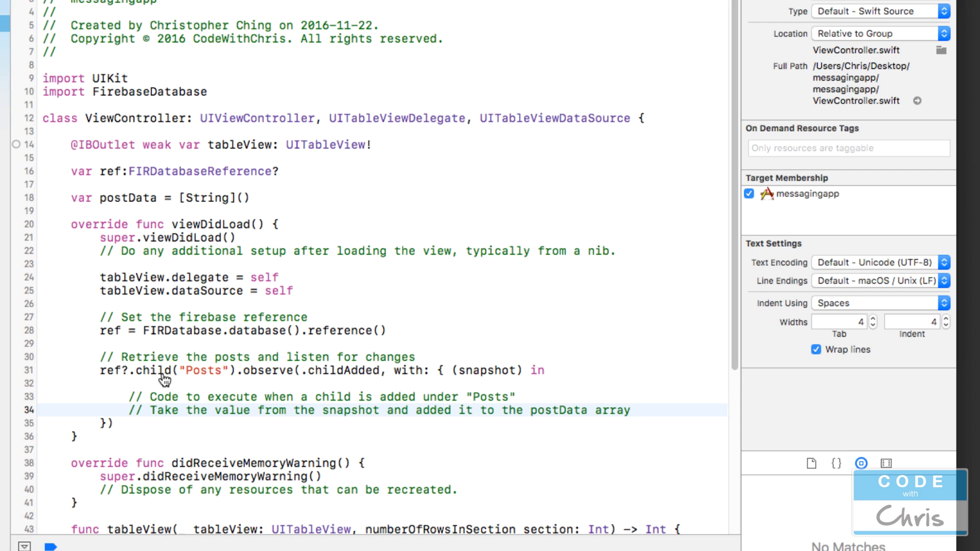
{"action": "mouse_move", "coordinate": [149, 396]}
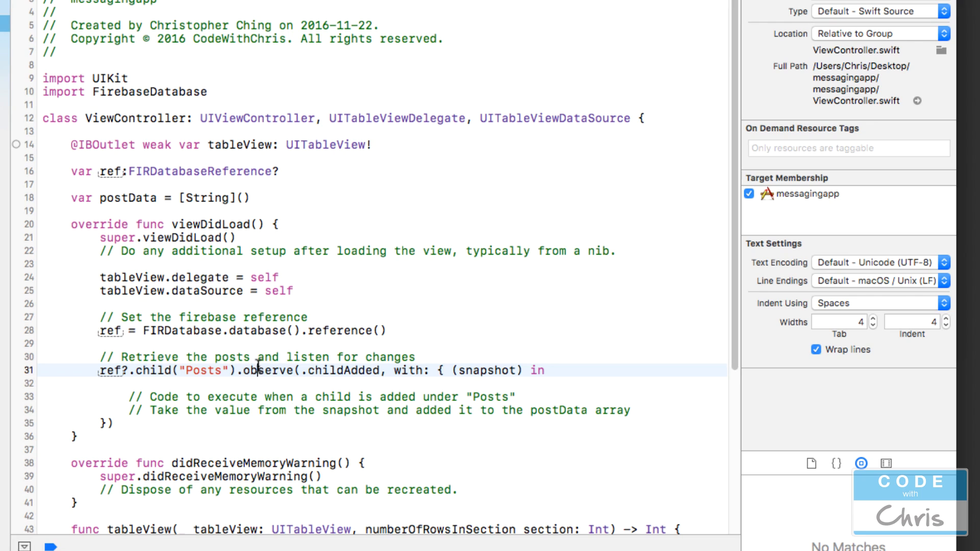
Step: Select the whole Posts observe block, lines 31–35
{"action": "double_click", "coordinate": [271, 370]}
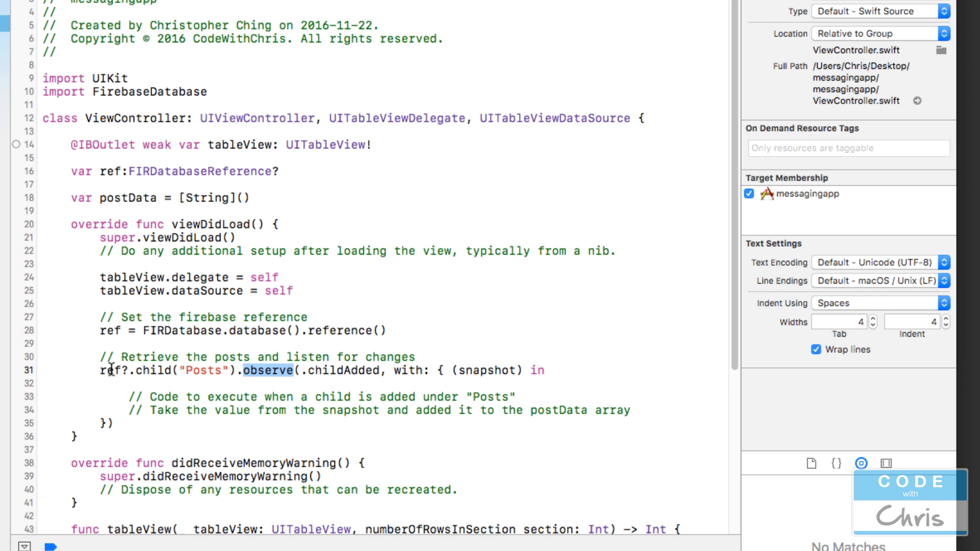
{"action": "left_click", "coordinate": [103, 370]}
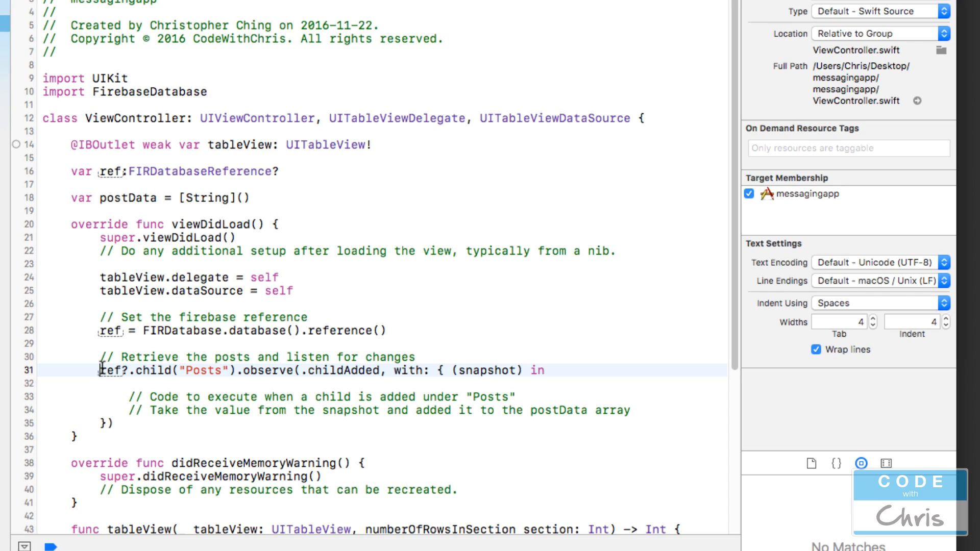
{"action": "left_click_drag", "start_coordinate": [100, 370], "coordinate": [112, 424]}
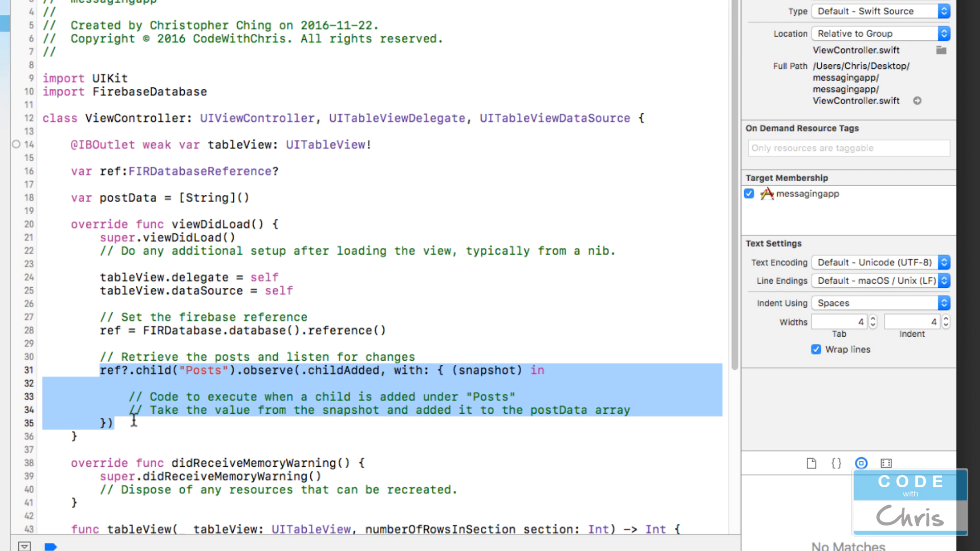
Step: Declare 'var databaseHandle:FIRDatabaseHandle?' below the ref property
{"action": "left_click", "coordinate": [281, 171]}
{"action": "type", "text": "var"}
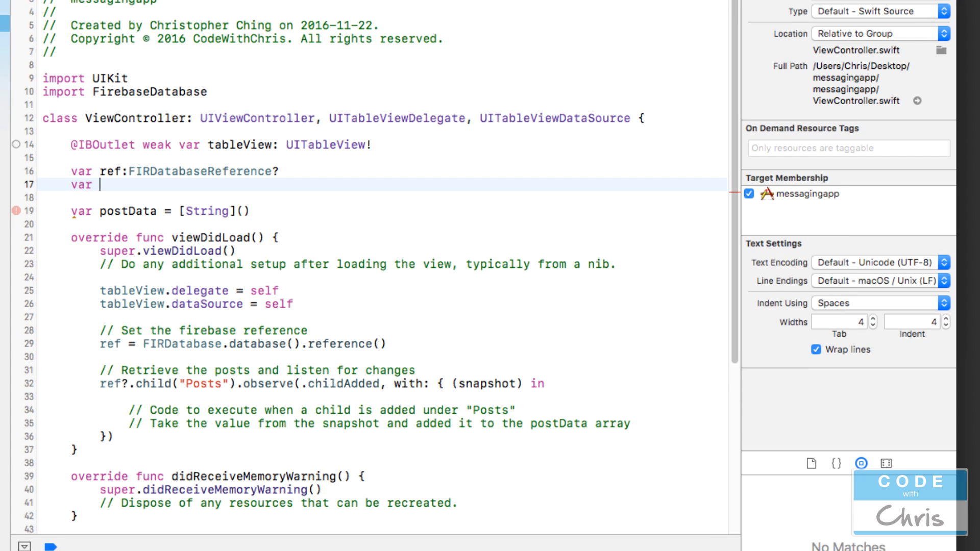
{"action": "type", "text": "database"}
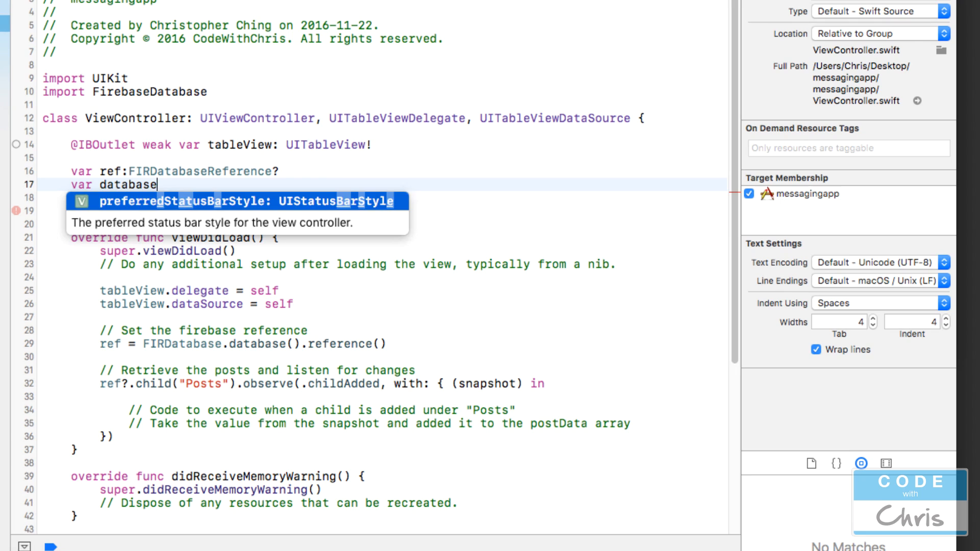
{"action": "type", "text": "Handle:F"}
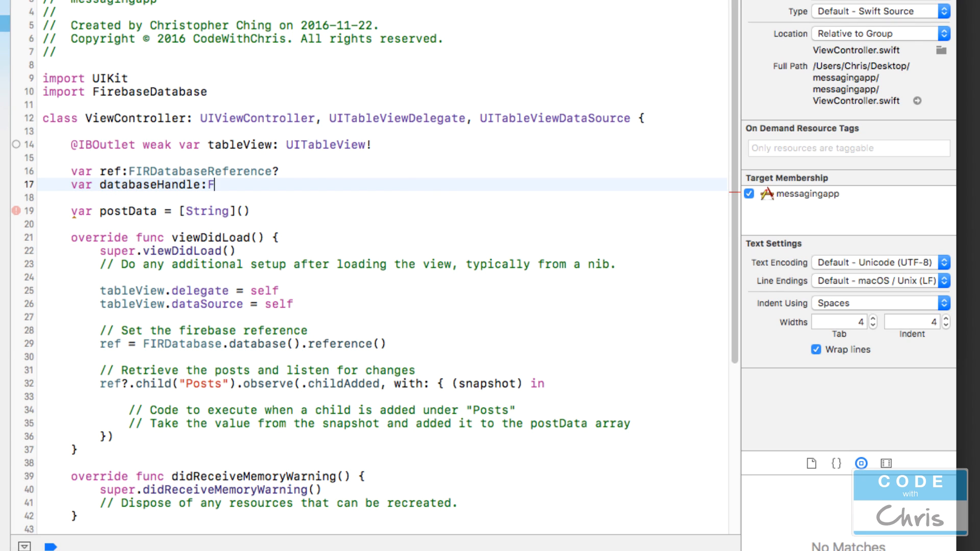
{"action": "type", "text": "IRDatabaseHandle?"}
{"action": "left_click", "coordinate": [384, 383]}
{"action": "type", "text": "databaseHandle = "}
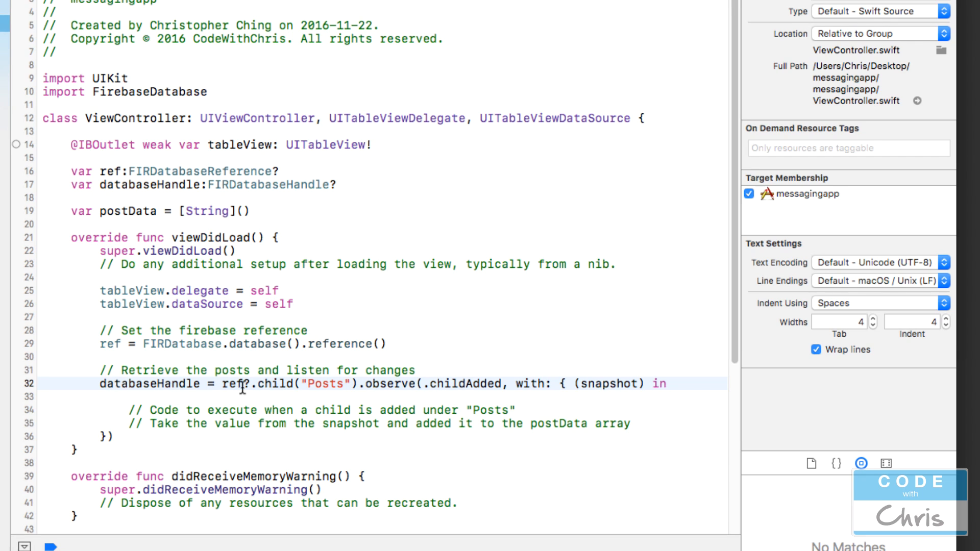
Step: Highlight databaseHandle receiving the return value of the Posts observe call
{"action": "scroll", "scroll_direction": "down", "scroll_amount": 3}
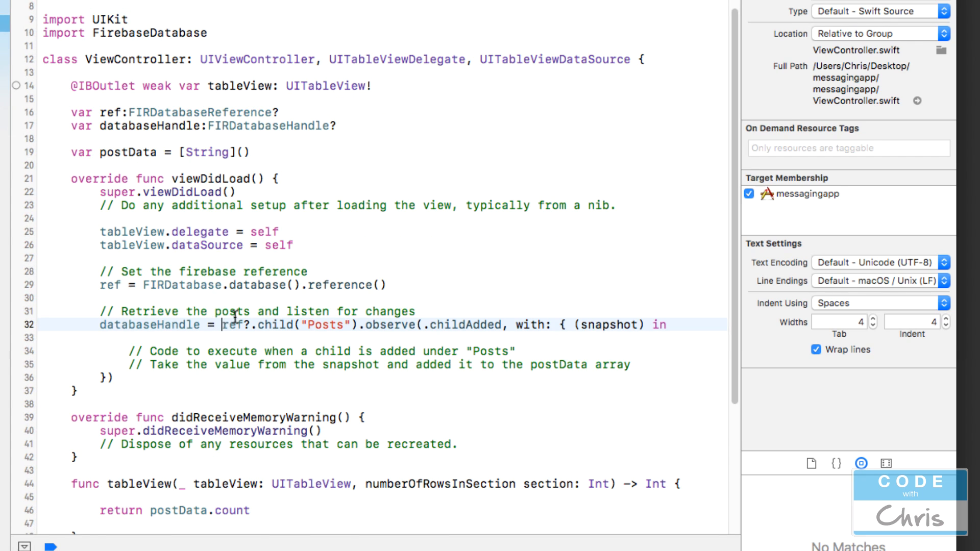
{"action": "double_click", "coordinate": [391, 324]}
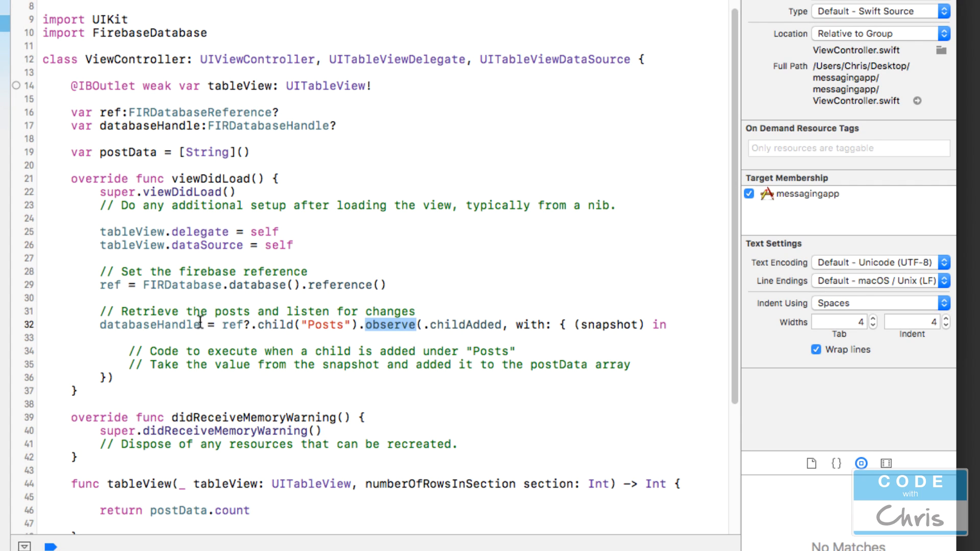
{"action": "double_click", "coordinate": [148, 324]}
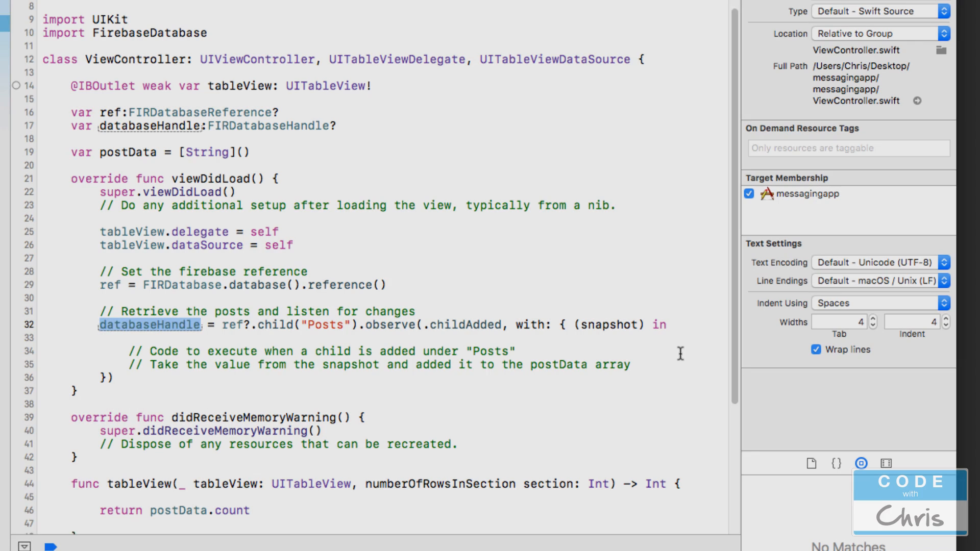
{"action": "scroll", "scroll_direction": "down", "scroll_amount": 3}
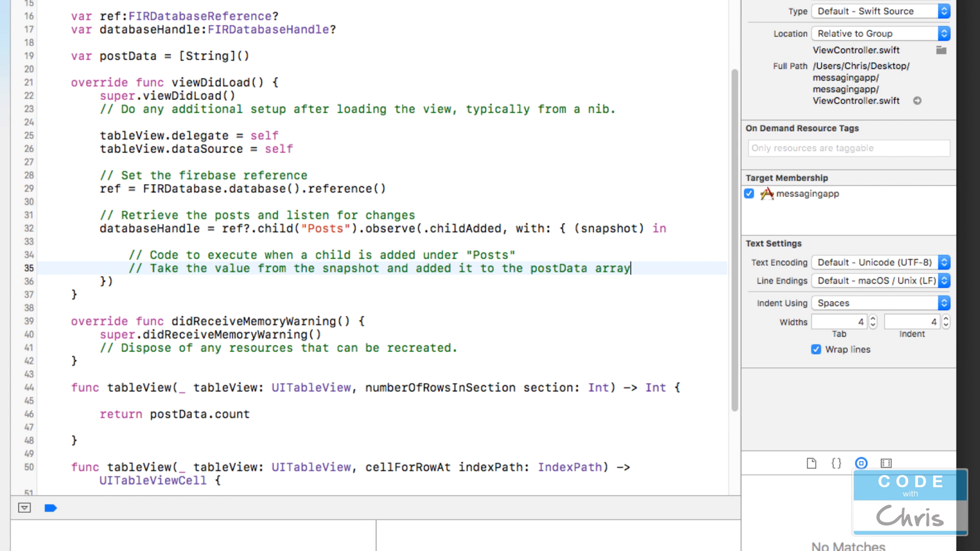
Step: Add a self.postData.append("") line inside the childAdded closure, near the snapshot parameter
{"action": "key", "text": "Return"}
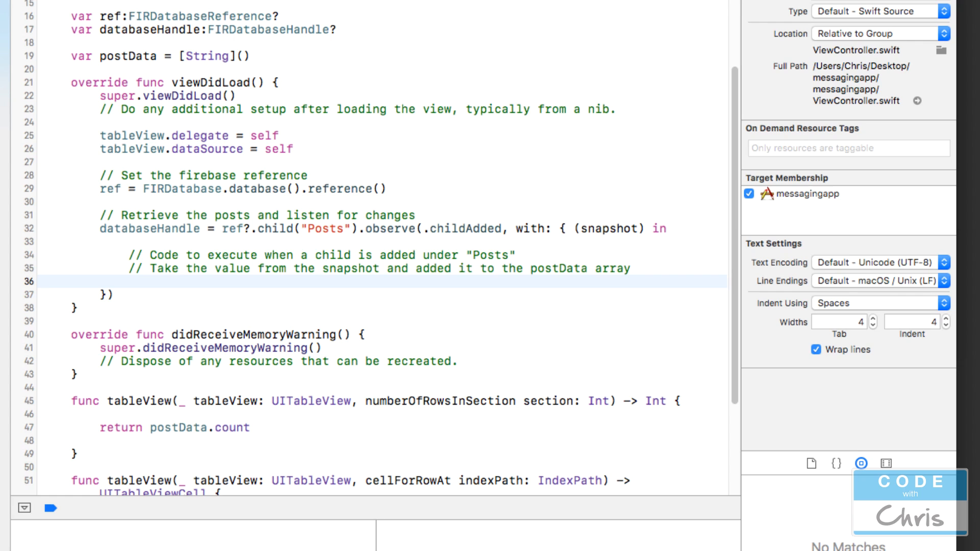
{"action": "type", "text": "postData"}
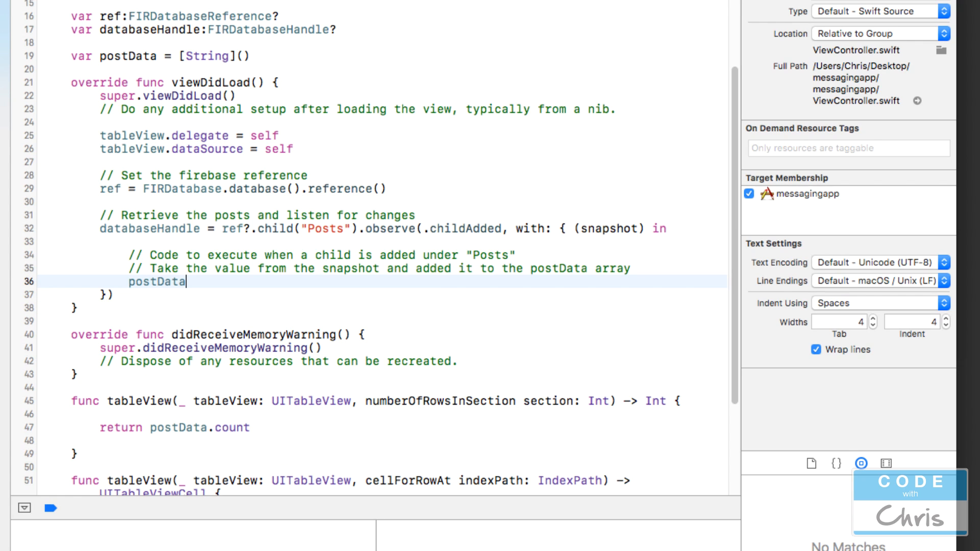
{"action": "type", "text": "self."}
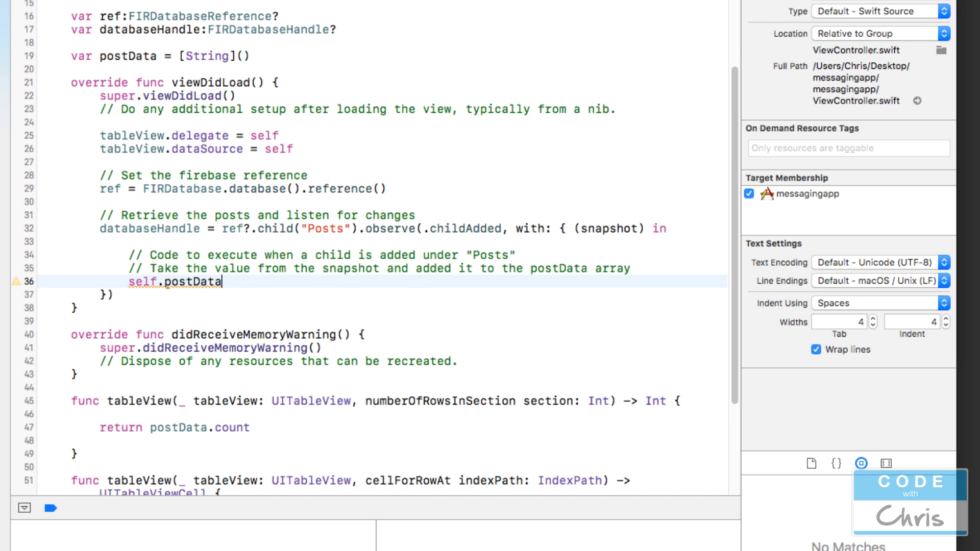
{"action": "type", "text": "."}
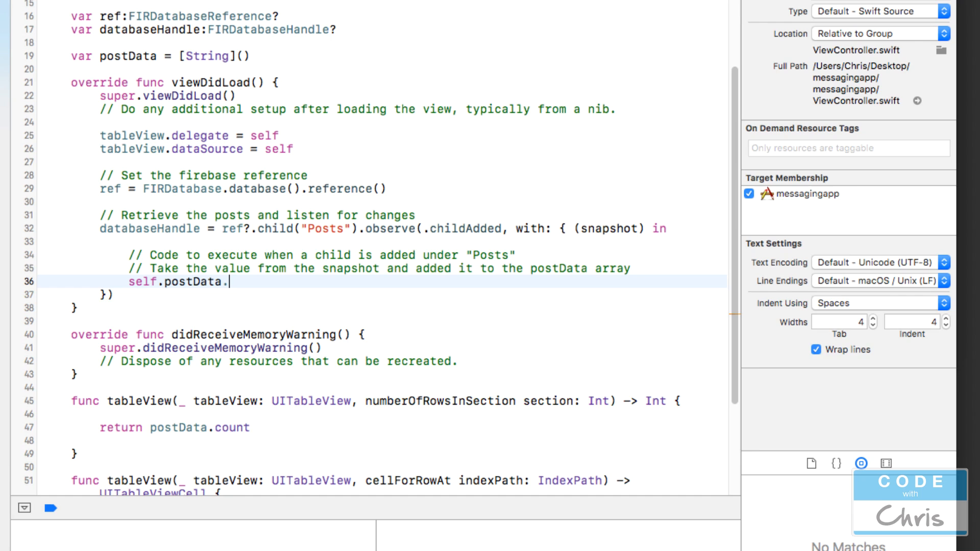
{"action": "type", "text": "append(newElement: Element"}
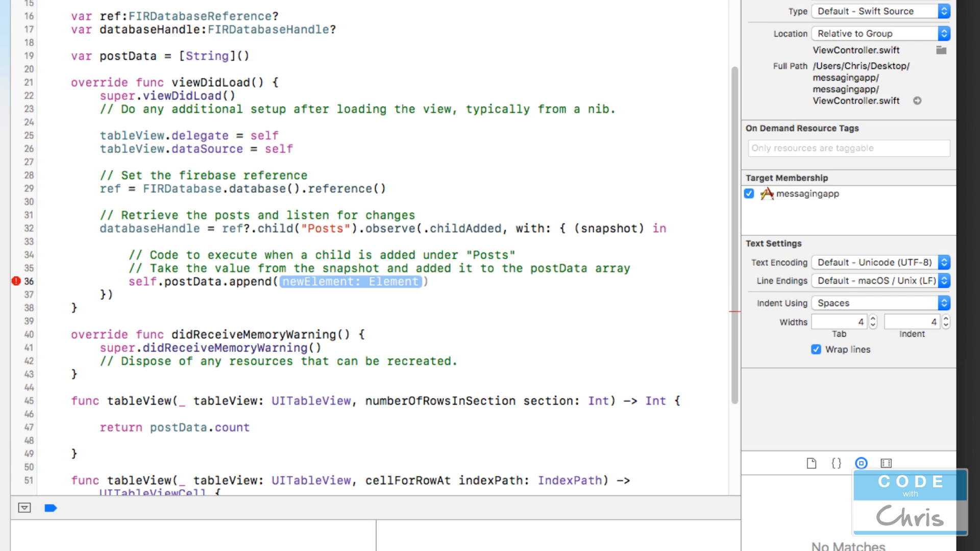
{"action": "type", "text": "(\""}
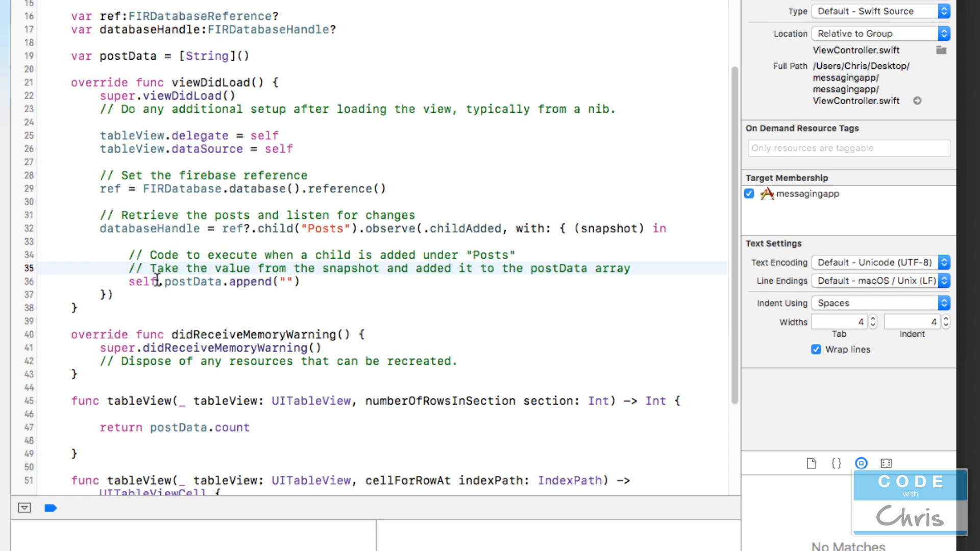
{"action": "double_click", "coordinate": [609, 228]}
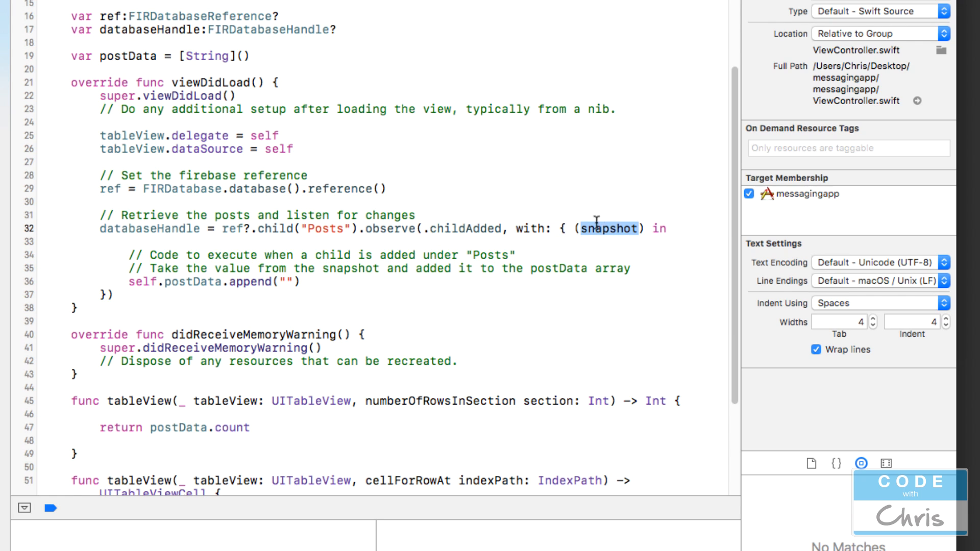
{"action": "mouse_move", "coordinate": [625, 226]}
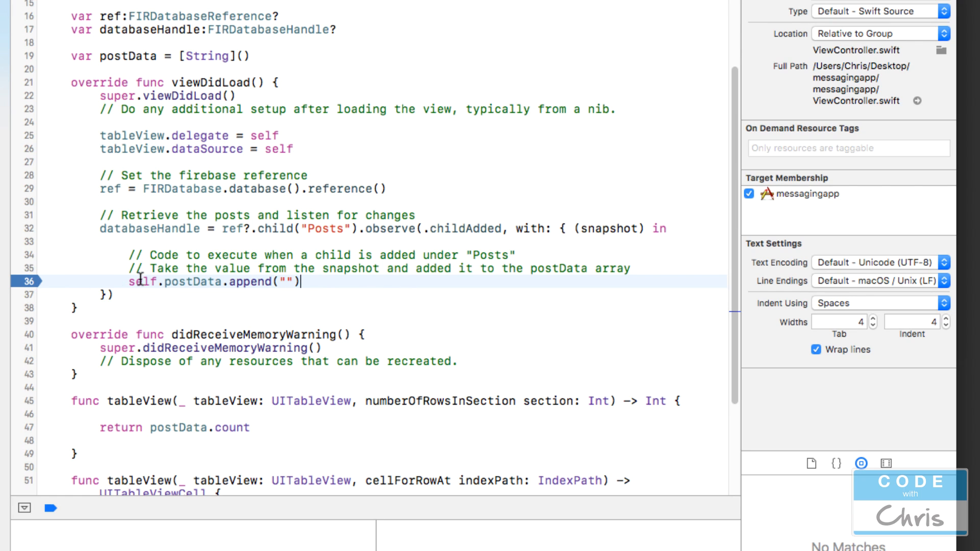
{"action": "mouse_move", "coordinate": [605, 228]}
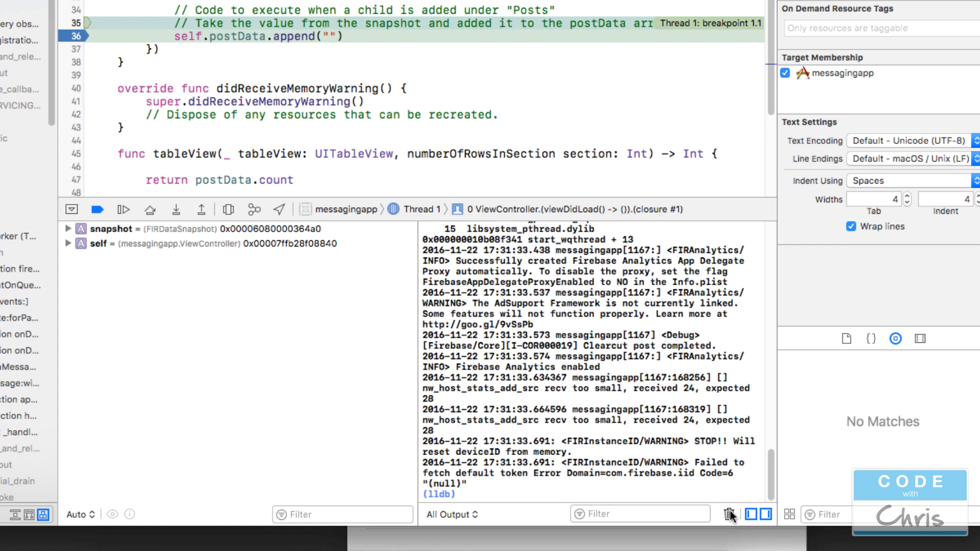
Step: Clear the console, run po snapshot, and highlight the post key and Hello Firebase value
{"action": "left_click", "coordinate": [729, 514]}
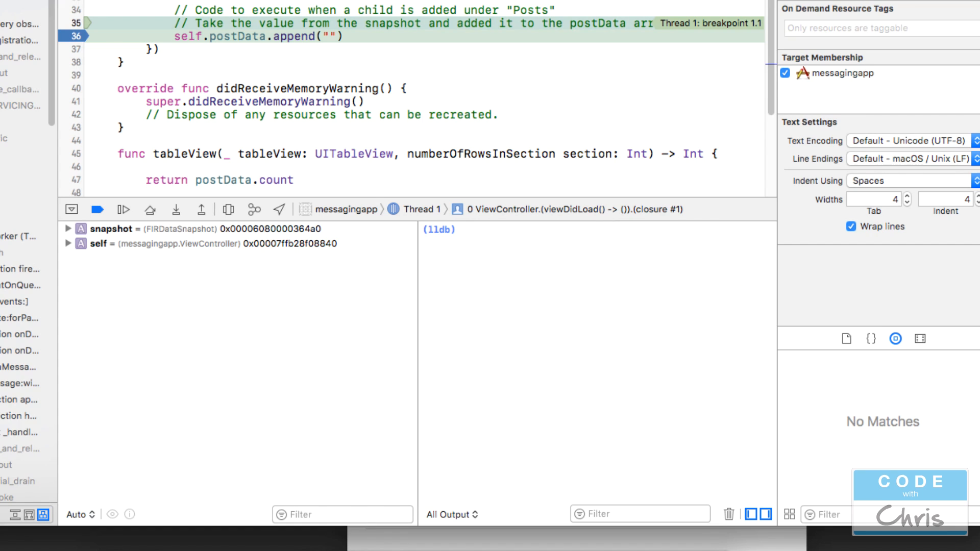
{"action": "type", "text": "po"}
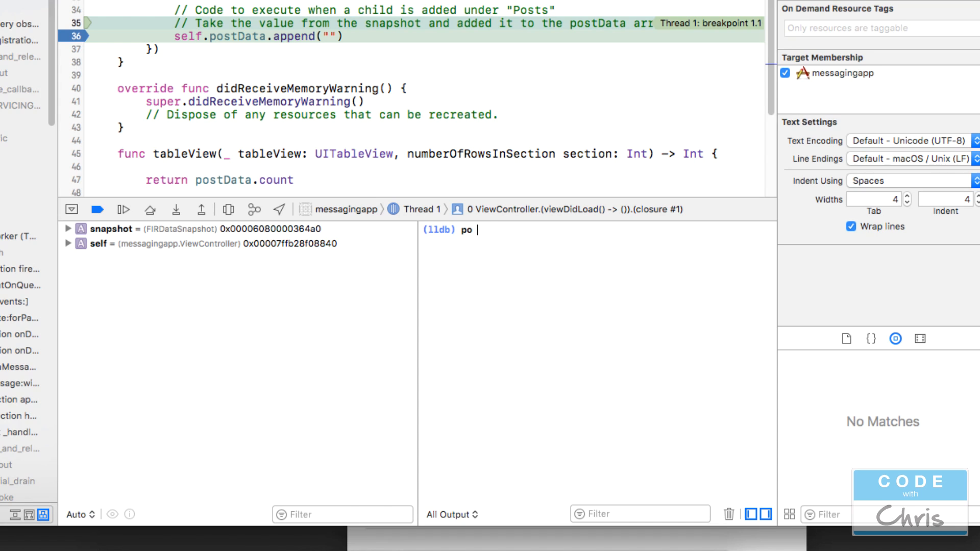
{"action": "type", "text": "snapshot"}
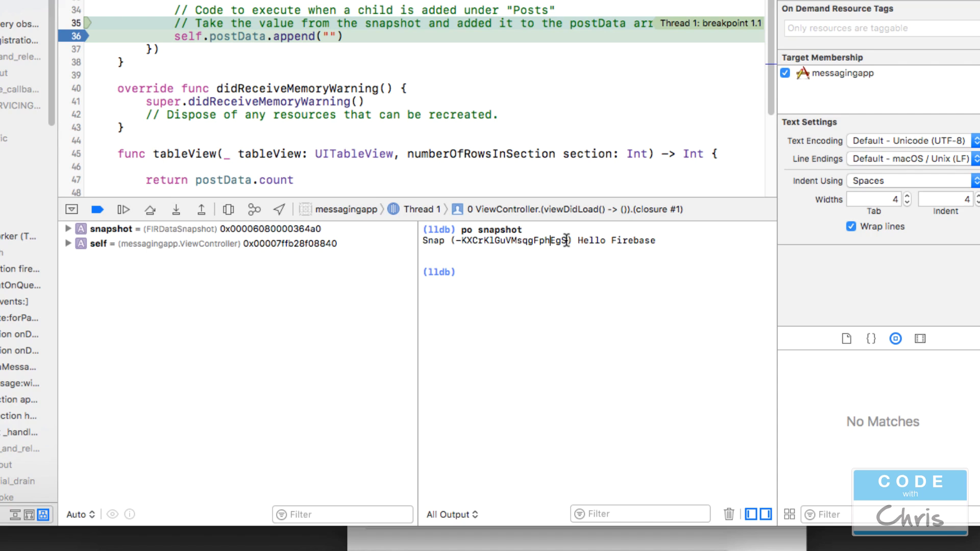
{"action": "double_click", "coordinate": [506, 239]}
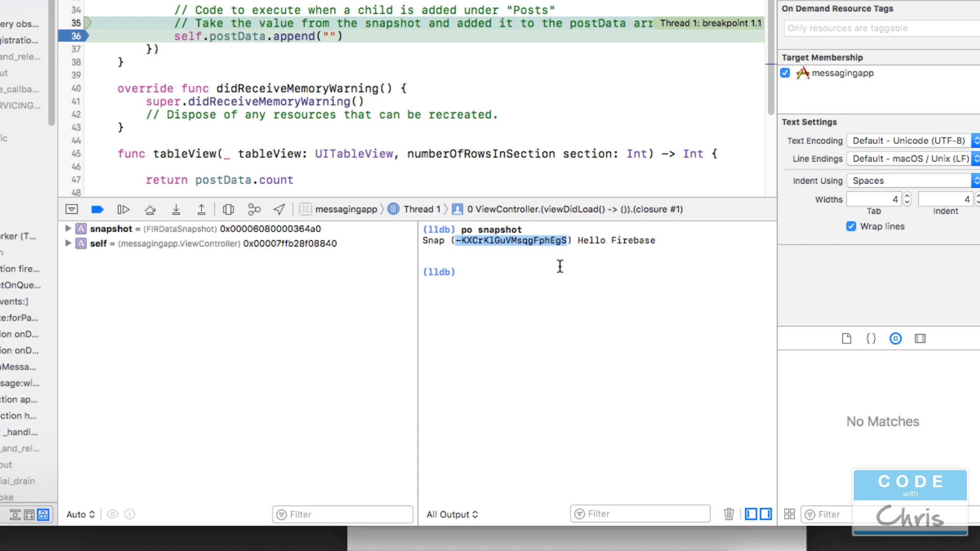
{"action": "double_click", "coordinate": [615, 239]}
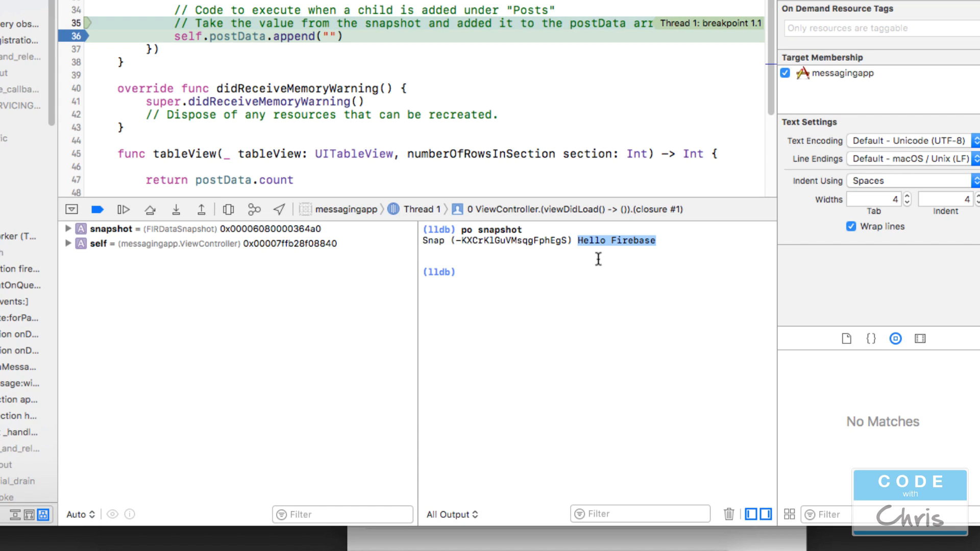
{"action": "mouse_move", "coordinate": [651, 245]}
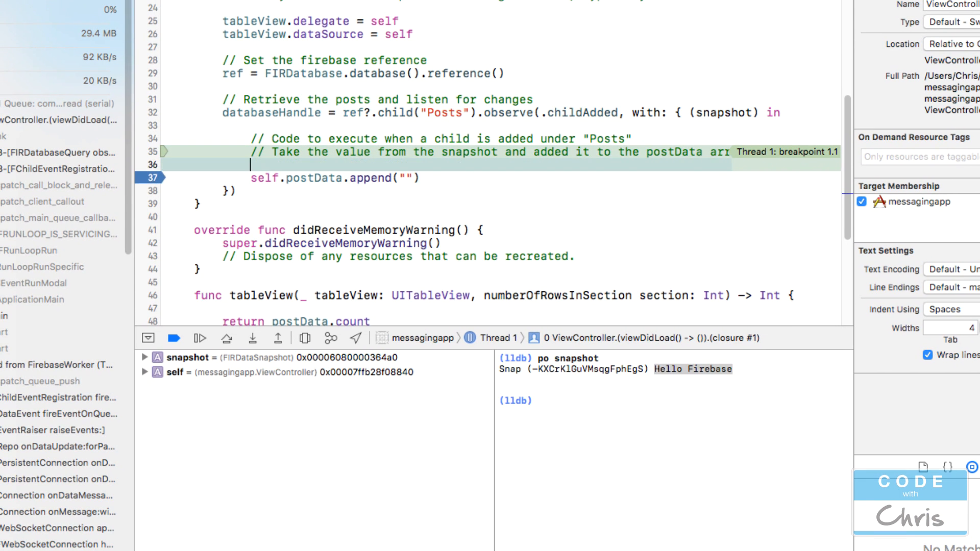
Step: Cast snapshot.value as? String into post and open an if-let block on post
{"action": "type", "text": "snapshot."}
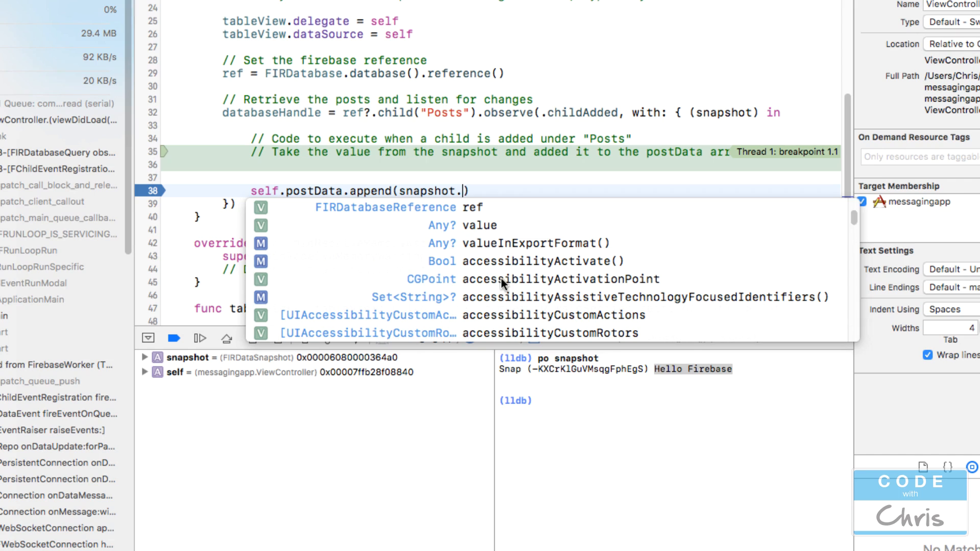
{"action": "mouse_move", "coordinate": [480, 225]}
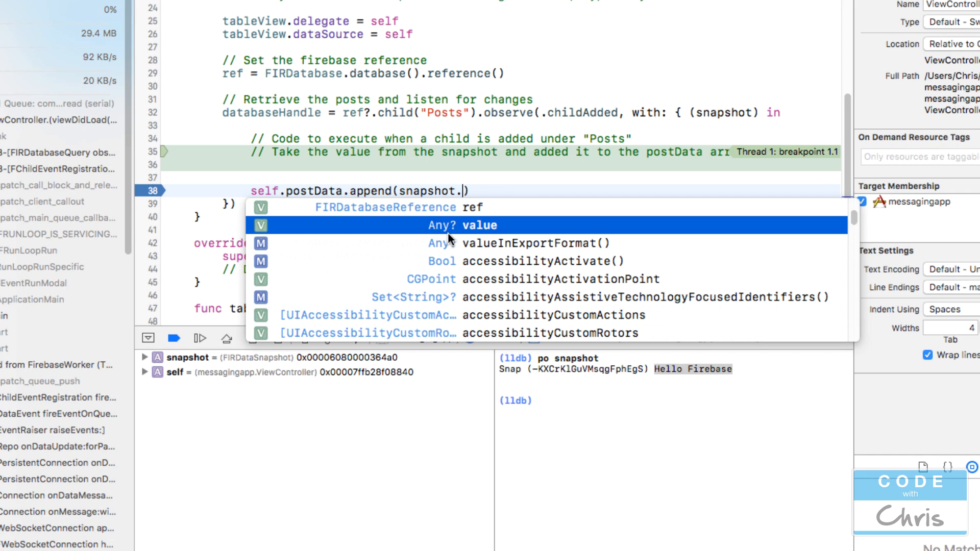
{"action": "mouse_move", "coordinate": [444, 235]}
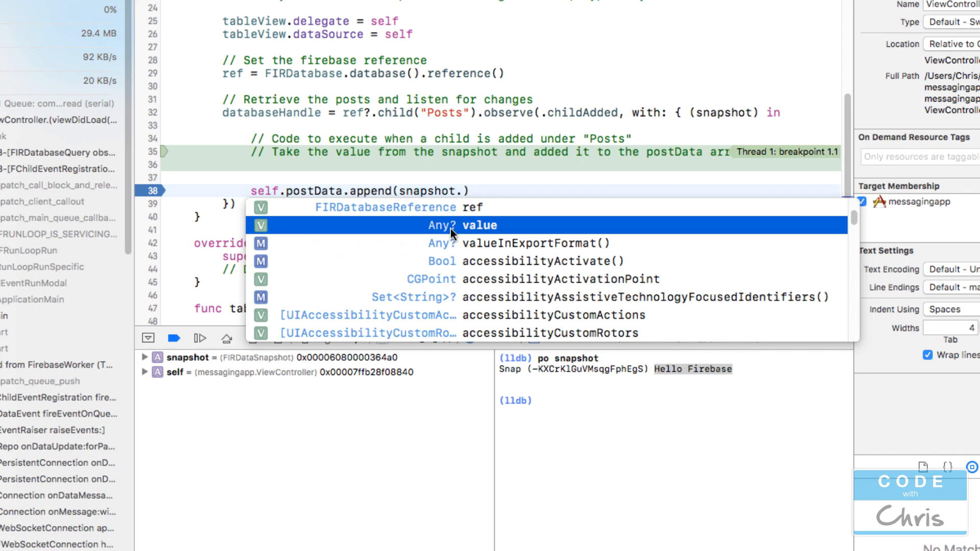
{"action": "mouse_move", "coordinate": [478, 234]}
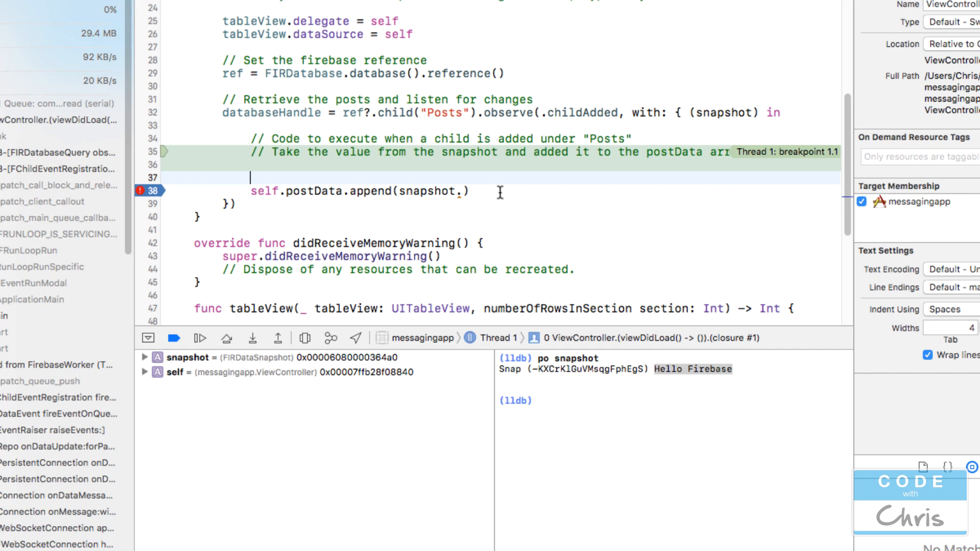
{"action": "type", "text": "let post ="}
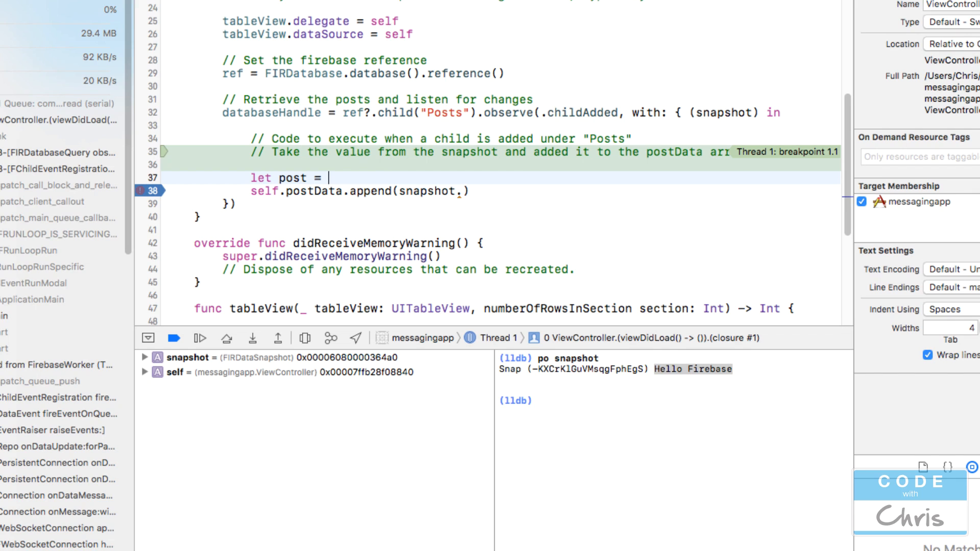
{"action": "type", "text": "snapshot."}
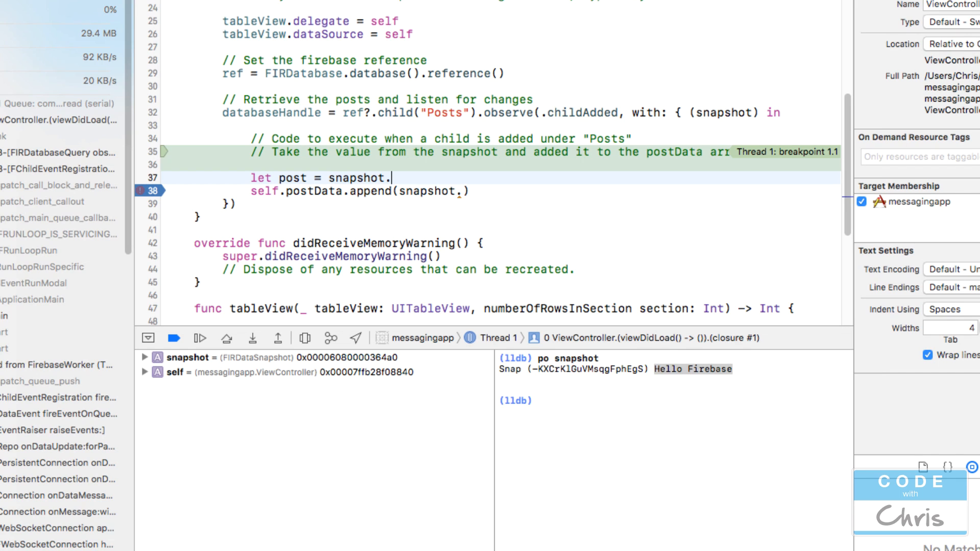
{"action": "type", "text": "value"}
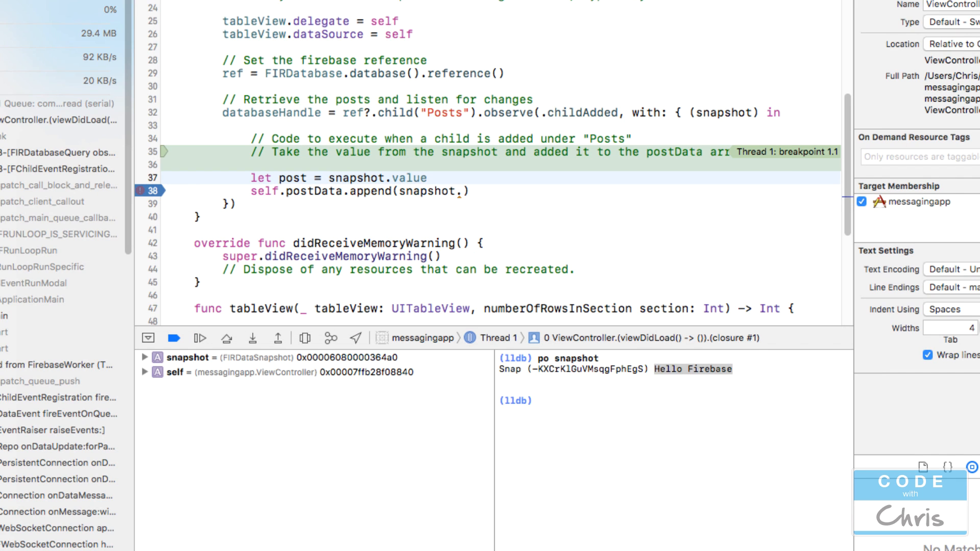
{"action": "type", "text": "as? String"}
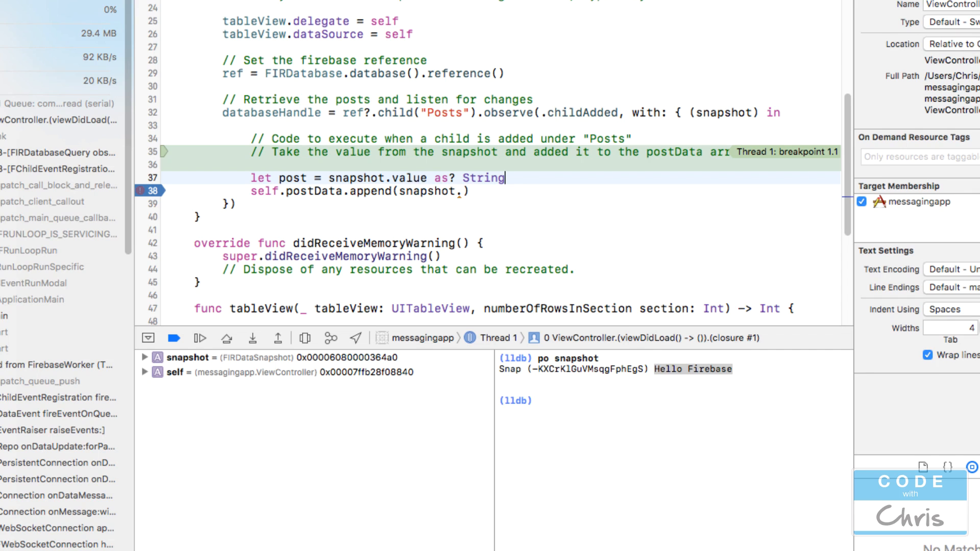
{"action": "type", "text": "if let actualPost"}
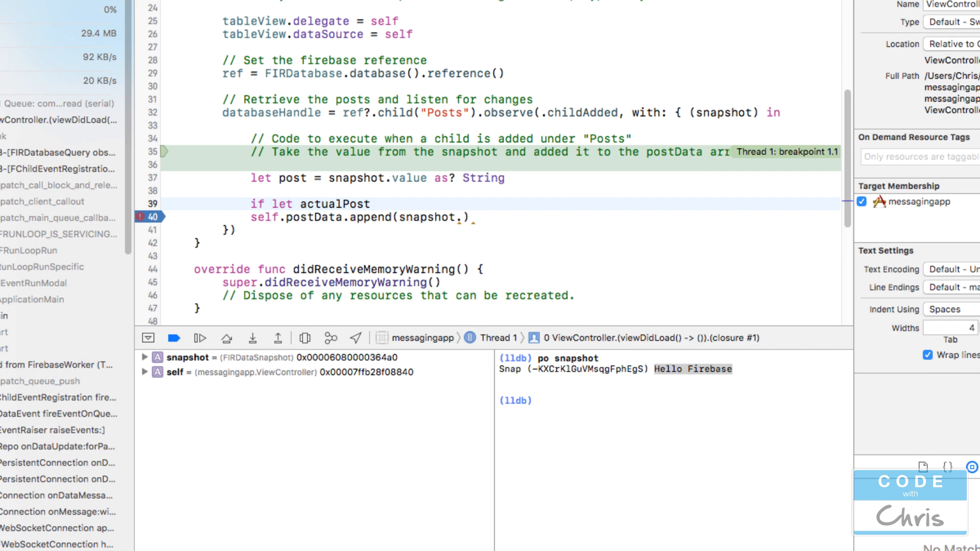
{"action": "type", "text": "= post {"}
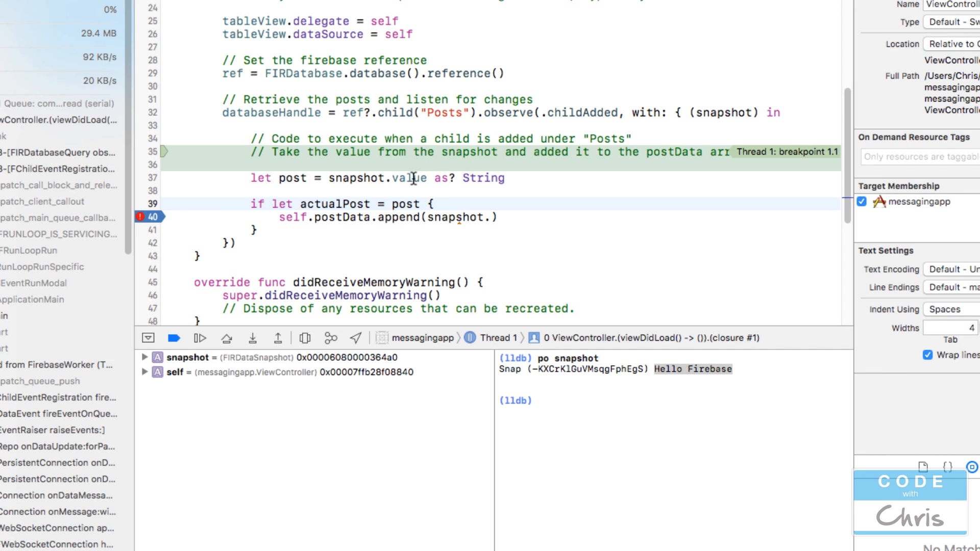
Step: Append actualPost to postData instead of snapshot, and add a tableView reload call
{"action": "double_click", "coordinate": [482, 178]}
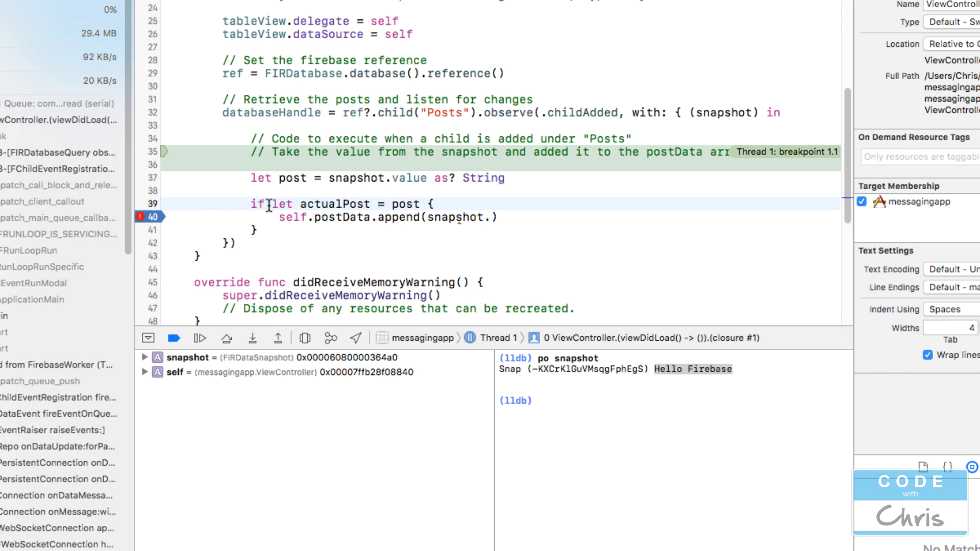
{"action": "left_click_drag", "start_coordinate": [271, 203], "coordinate": [422, 203]}
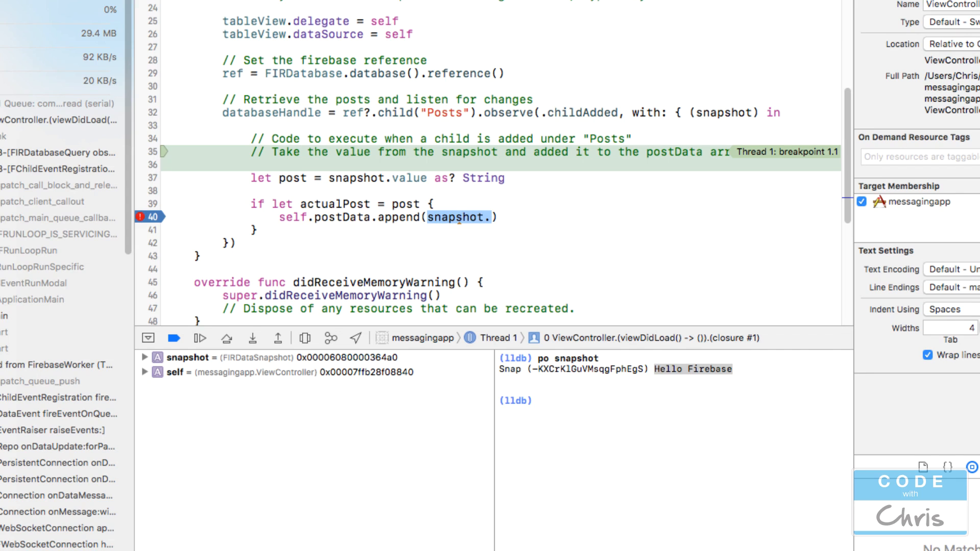
{"action": "type", "text": "actualPost"}
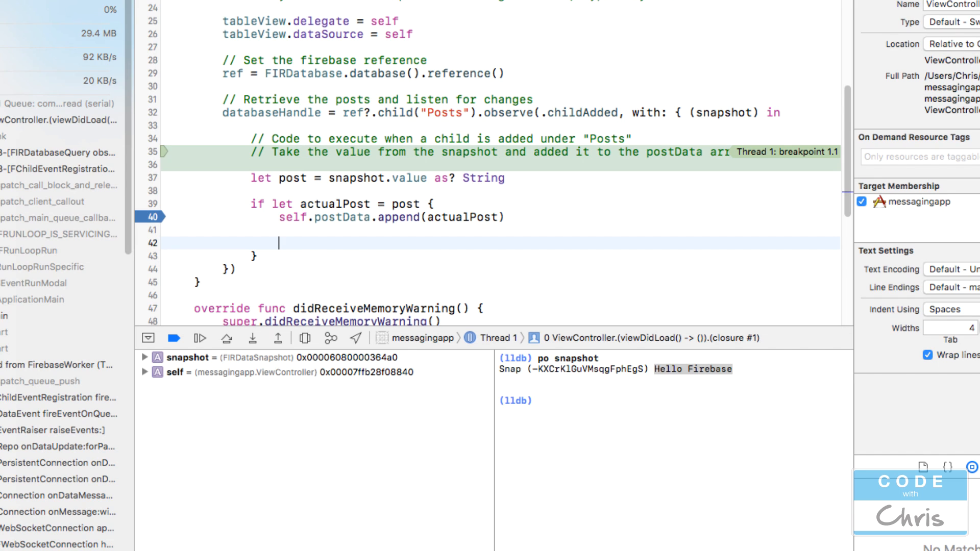
{"action": "type", "text": "tableView.reloadData("}
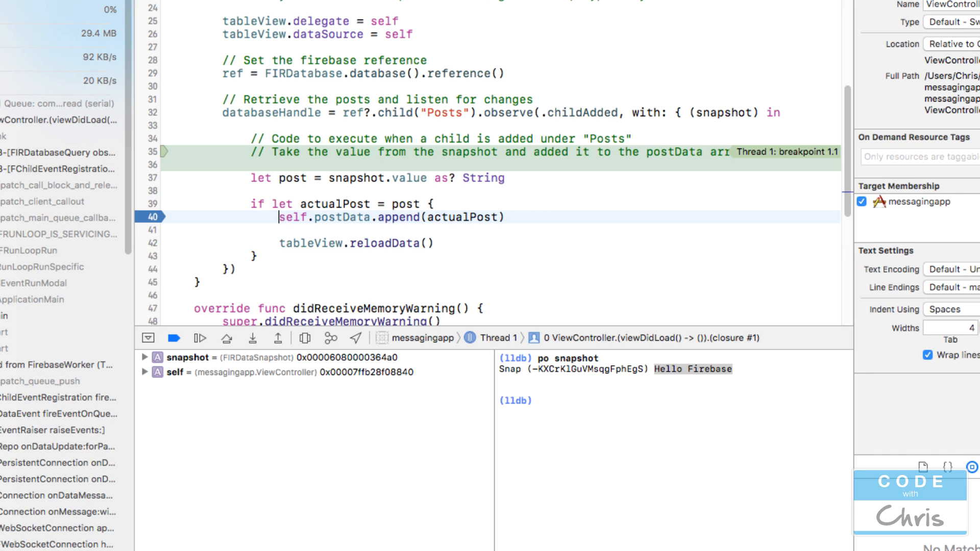
Step: Add comments on converting data to a string, appending to postData, reloading the table; prefix reload with self
{"action": "type", "text": "//"}
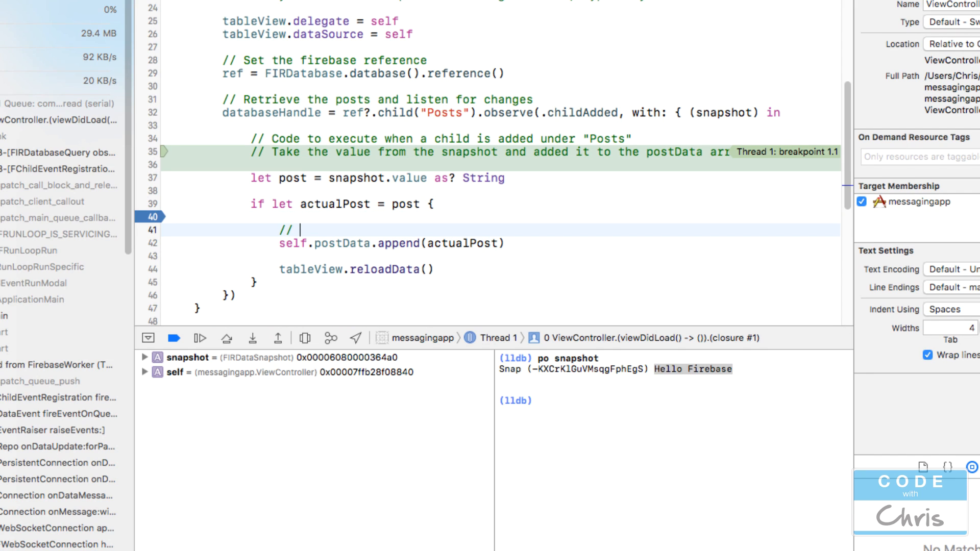
{"action": "left_click", "coordinate": [431, 204]}
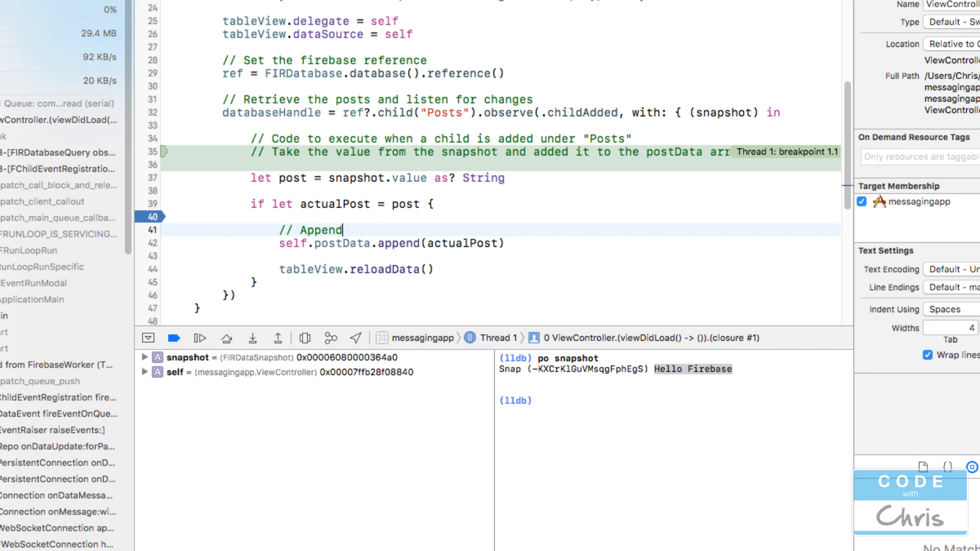
{"action": "type", "text": "the data to our"}
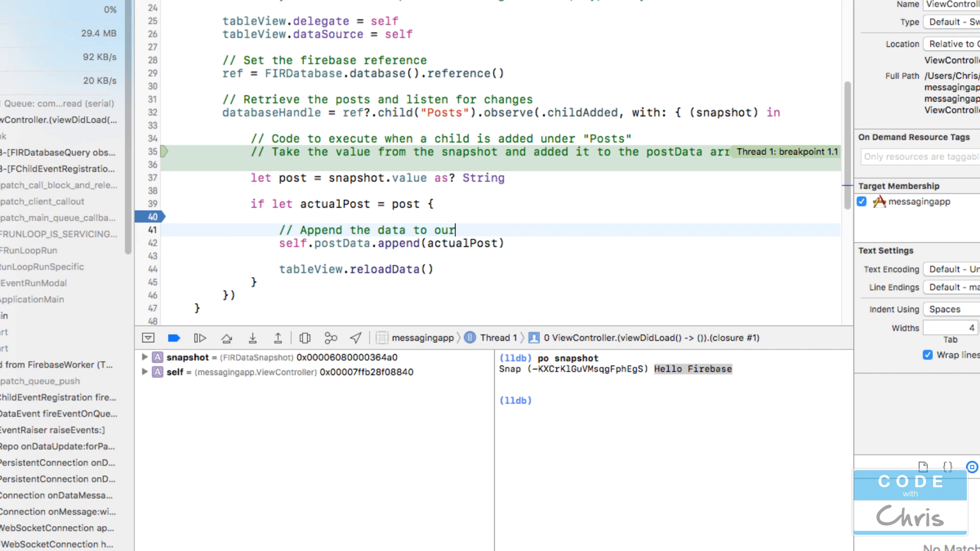
{"action": "type", "text": "postData array"}
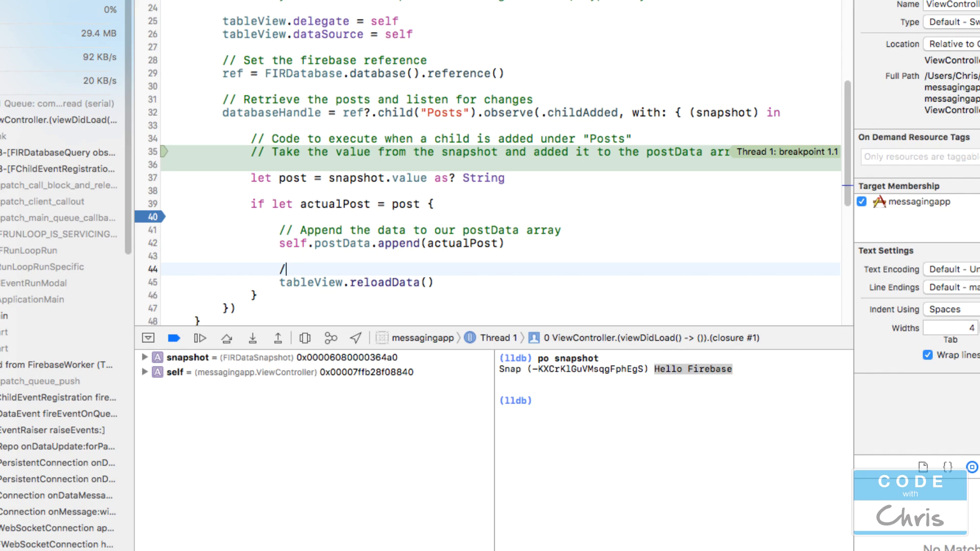
{"action": "type", "text": "/ Reload the tableview"}
{"action": "left_click", "coordinate": [501, 138]}
{"action": "type", "text": "// Try to"}
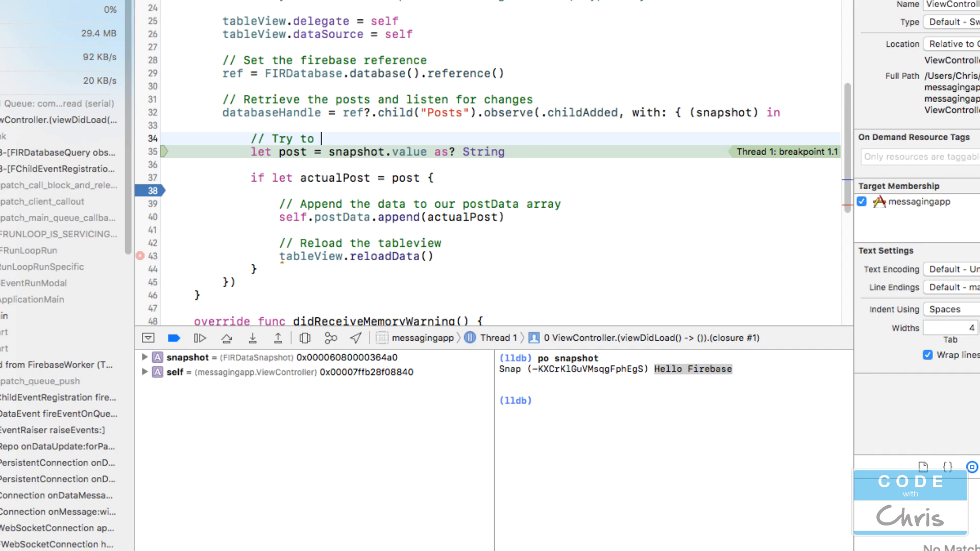
{"action": "type", "text": "convert the value of the"}
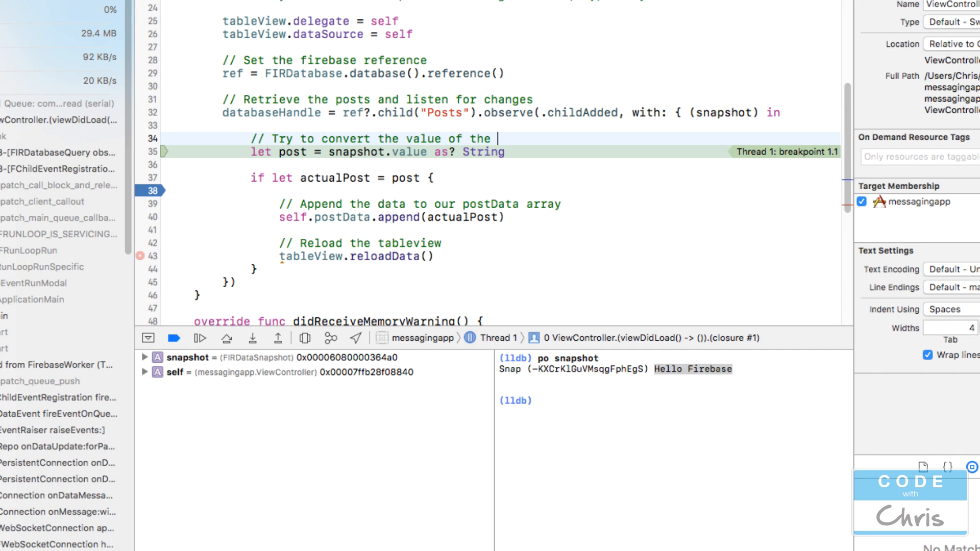
{"action": "type", "text": "data to a stri"}
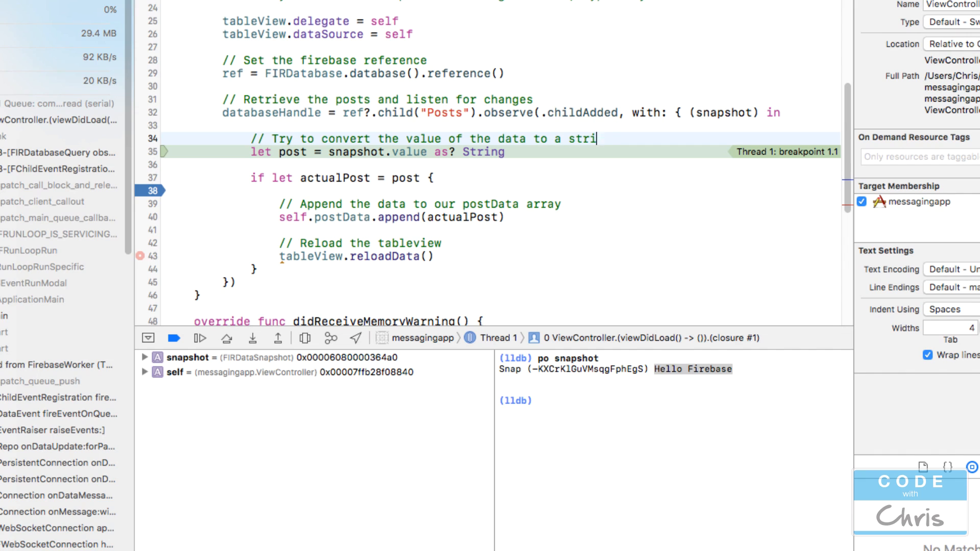
{"action": "type", "text": "ng"}
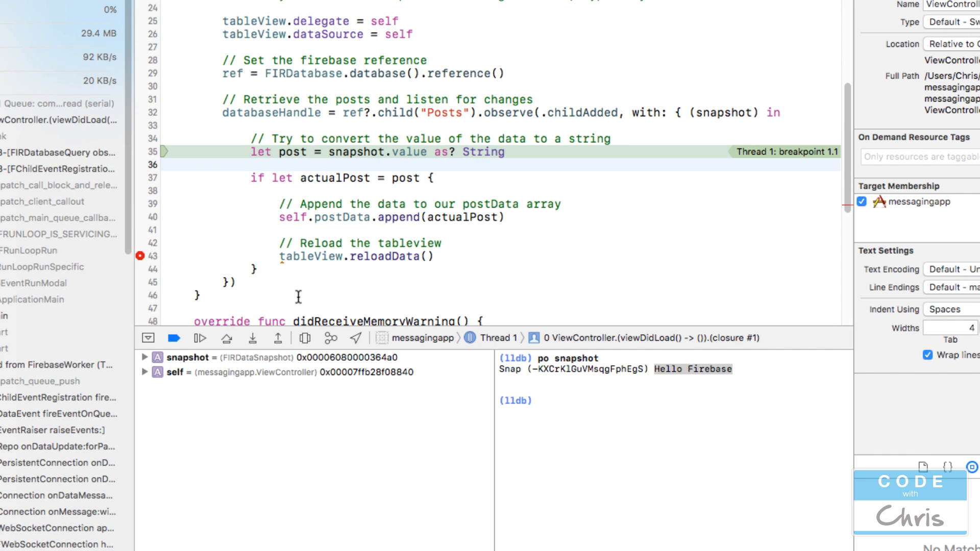
{"action": "left_click", "coordinate": [281, 256]}
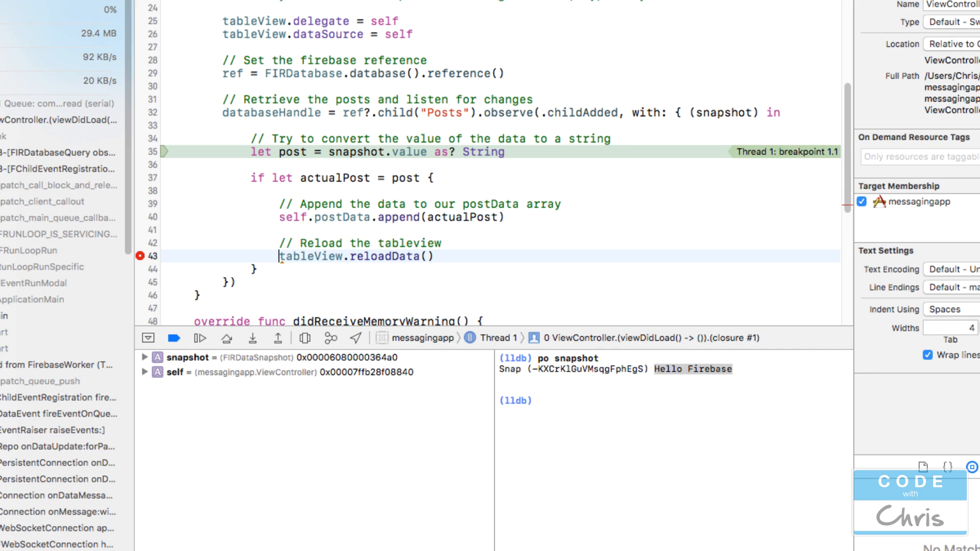
{"action": "type", "text": "self."}
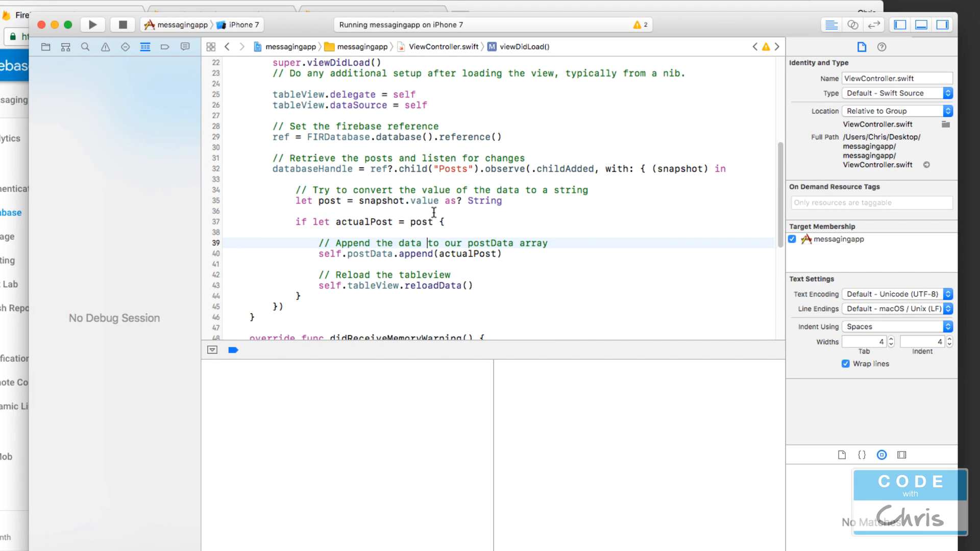
{"action": "left_click", "coordinate": [92, 25]}
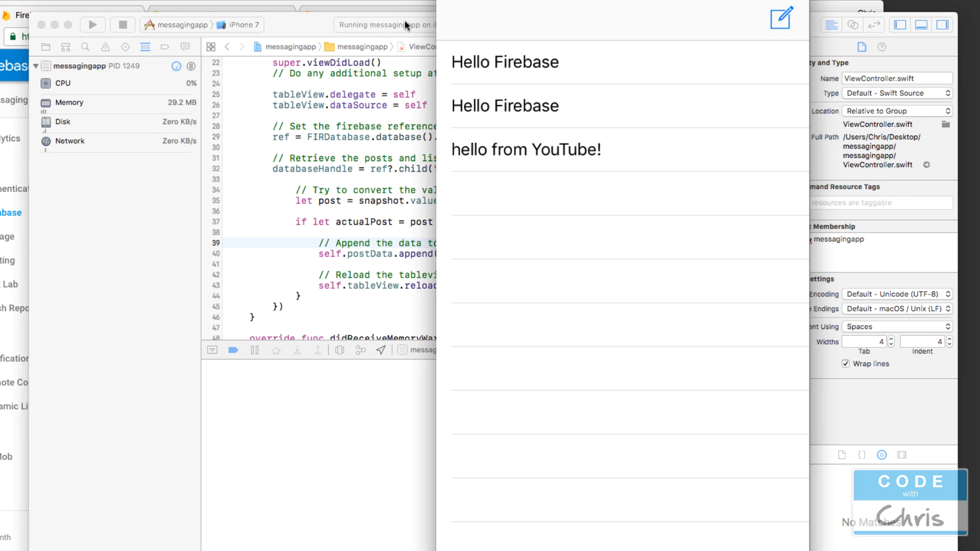
{"action": "mouse_move", "coordinate": [381, 244]}
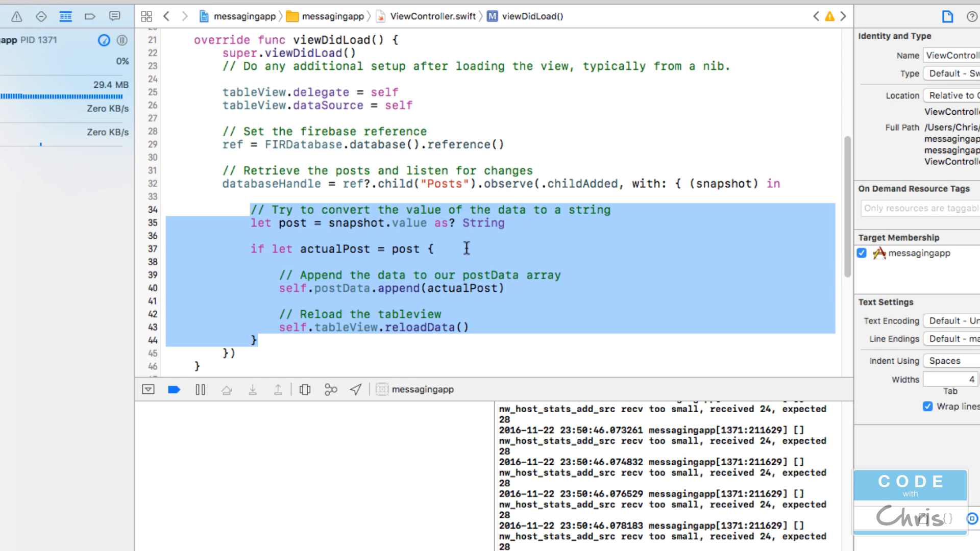
{"action": "mouse_move", "coordinate": [723, 186]}
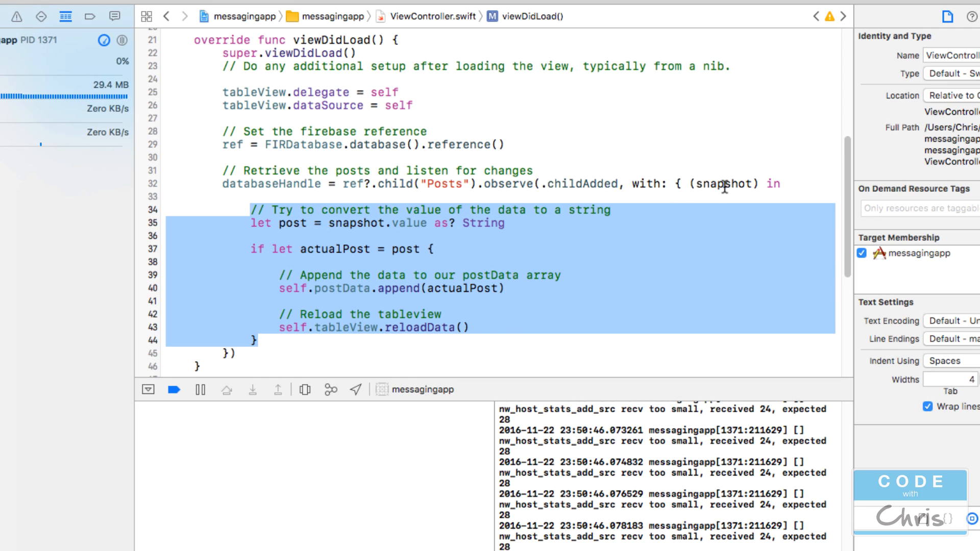
{"action": "double_click", "coordinate": [725, 183]}
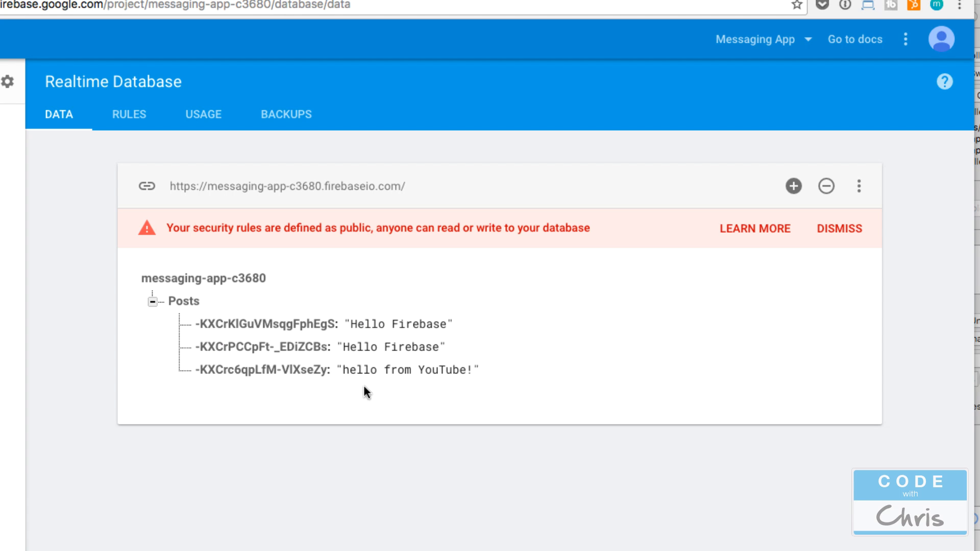
{"action": "mouse_move", "coordinate": [550, 439]}
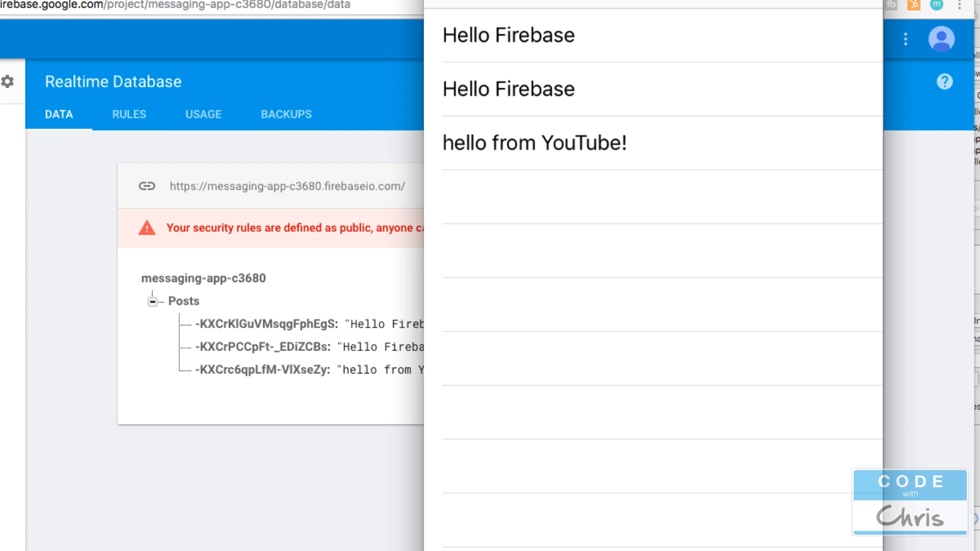
{"action": "mouse_move", "coordinate": [259, 490]}
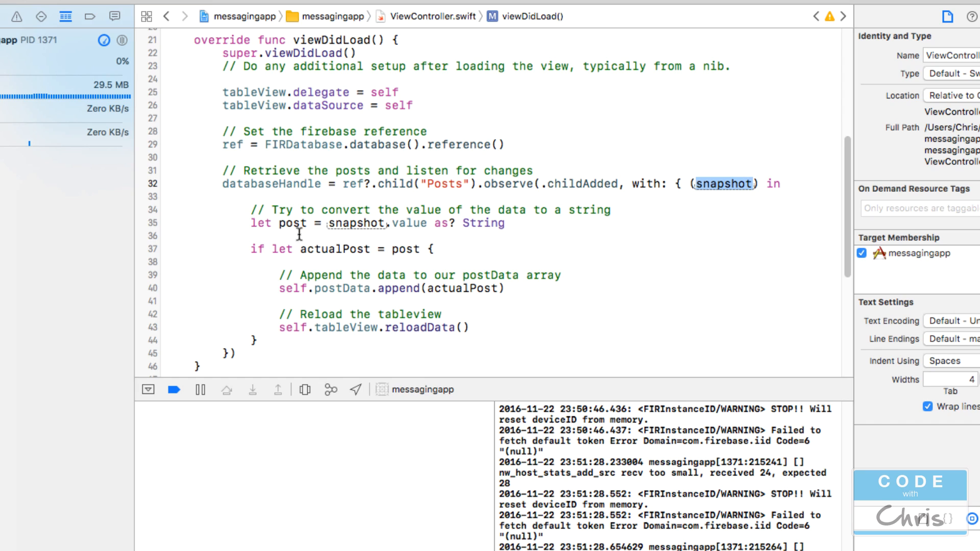
{"action": "mouse_move", "coordinate": [382, 322]}
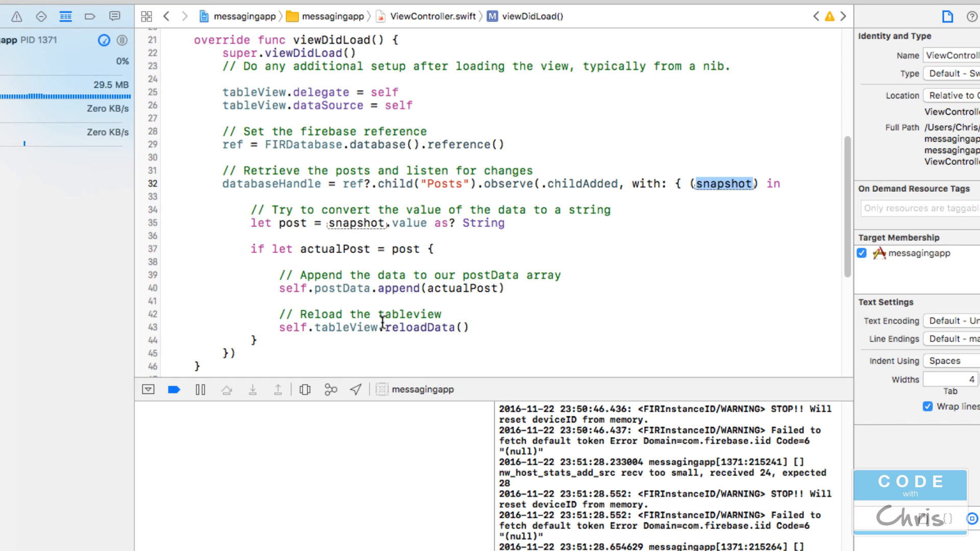
Step: Show Firebase's Posts node beside the simulator, both listing the same three messages
{"action": "double_click", "coordinate": [341, 288]}
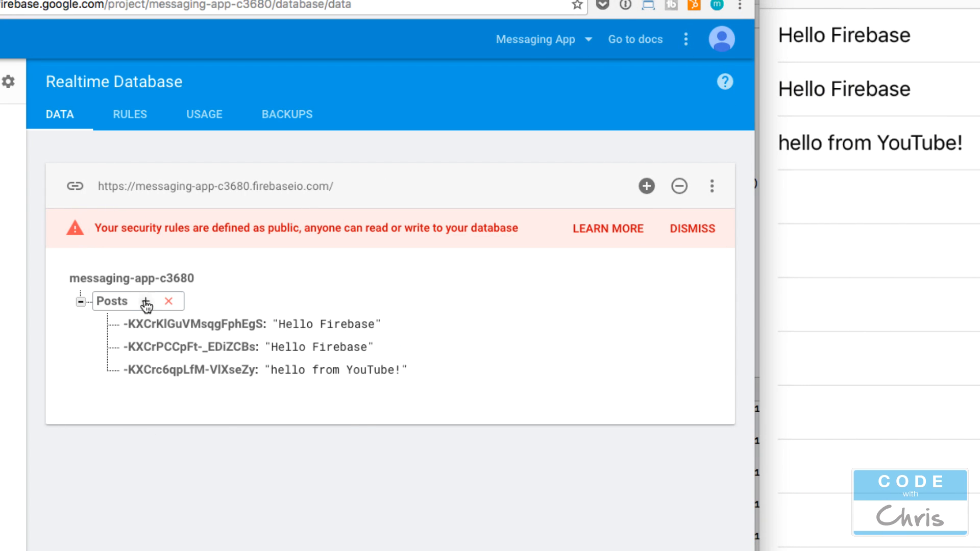
Step: Add a post1938 child under Posts with the value 'This should show up'
{"action": "left_click", "coordinate": [147, 306]}
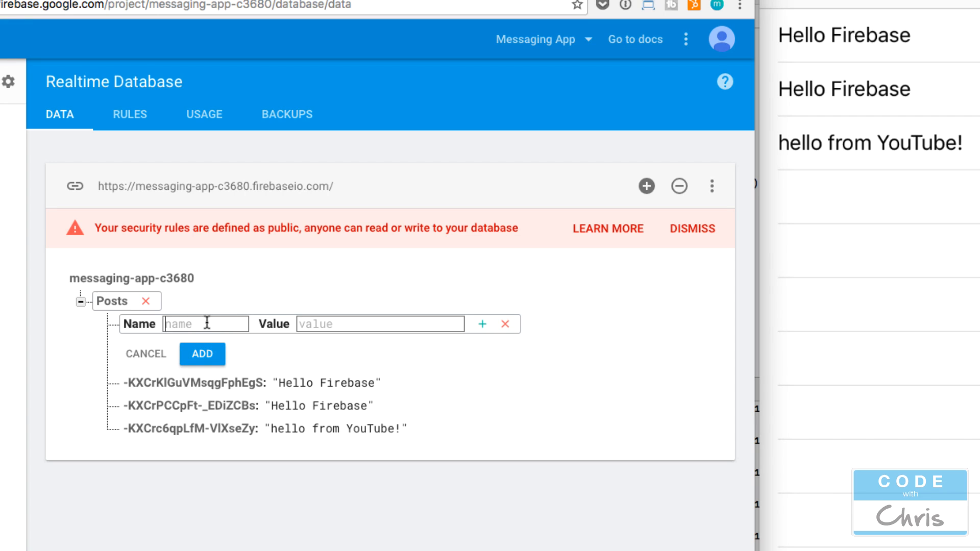
{"action": "type", "text": "post1"}
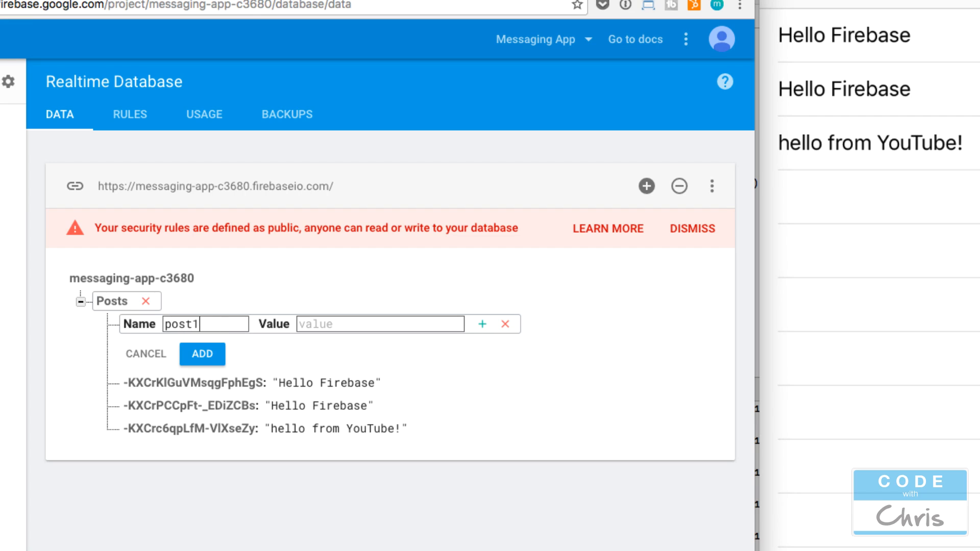
{"action": "type", "text": "938"}
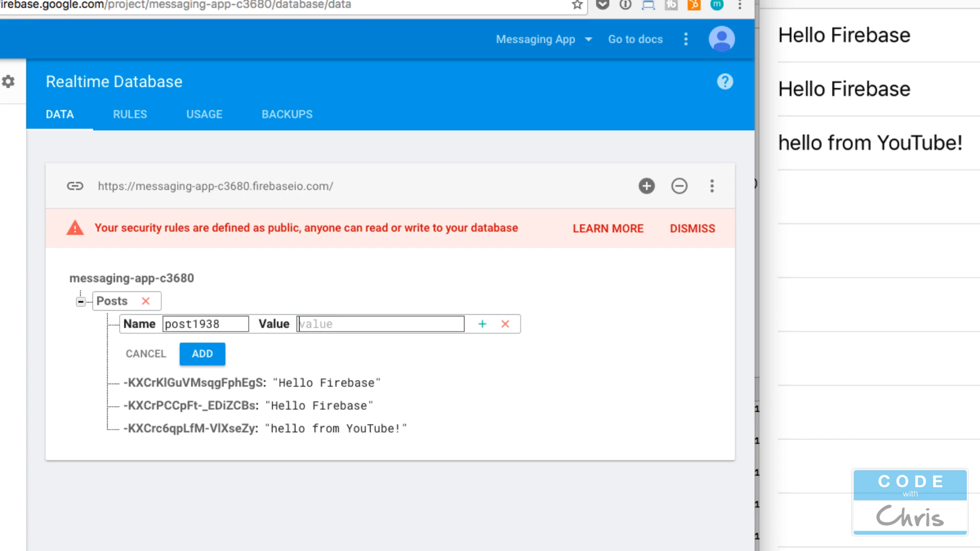
{"action": "type", "text": "This s"}
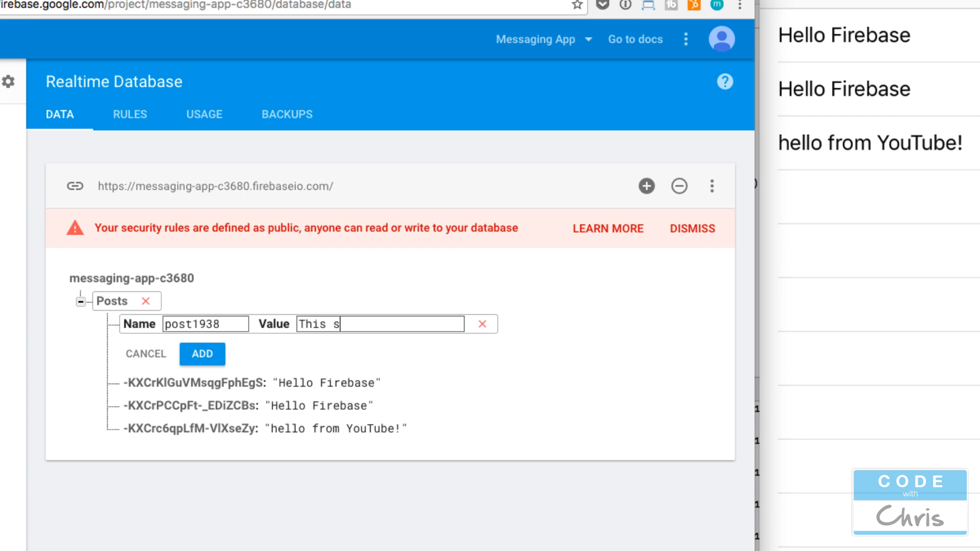
{"action": "type", "text": "ho"}
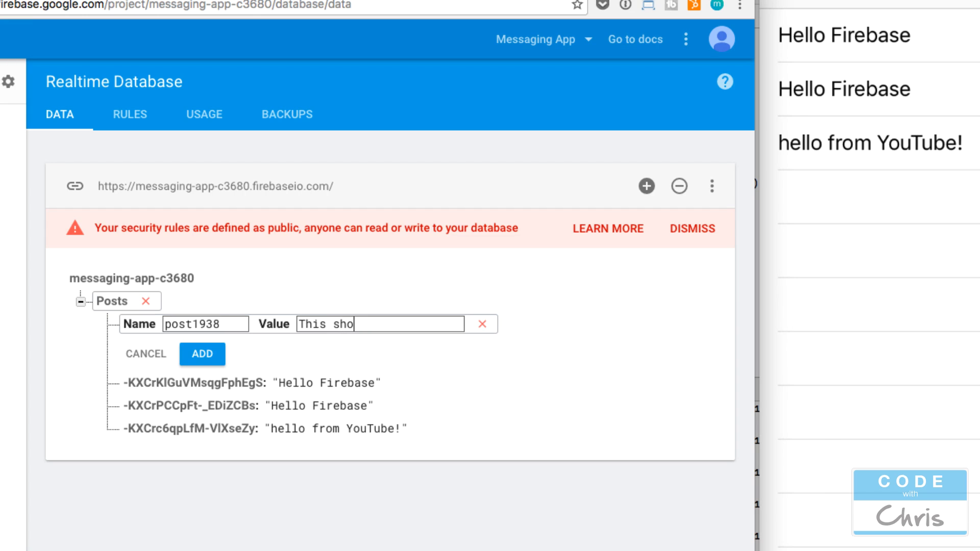
{"action": "left_click", "coordinate": [202, 353]}
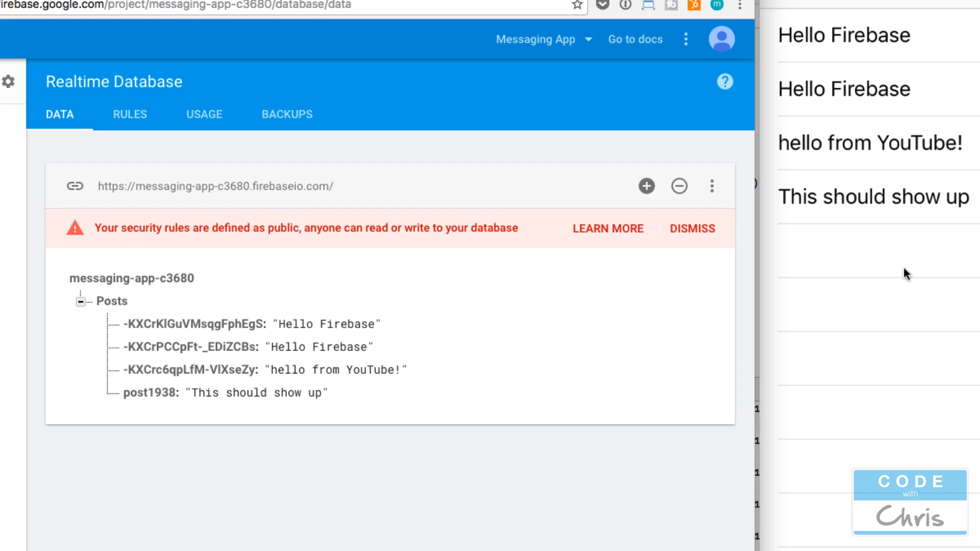
{"action": "mouse_move", "coordinate": [883, 242]}
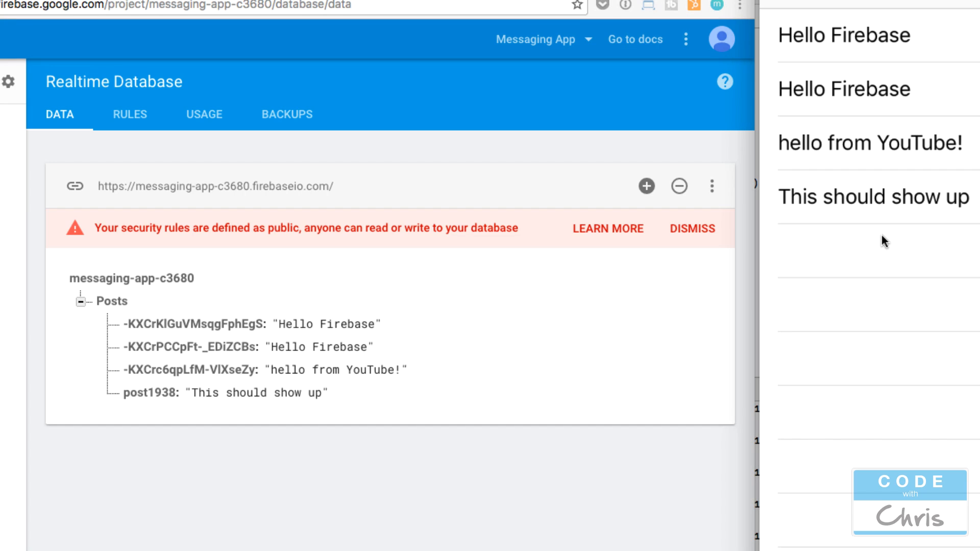
{"action": "mouse_move", "coordinate": [857, 226]}
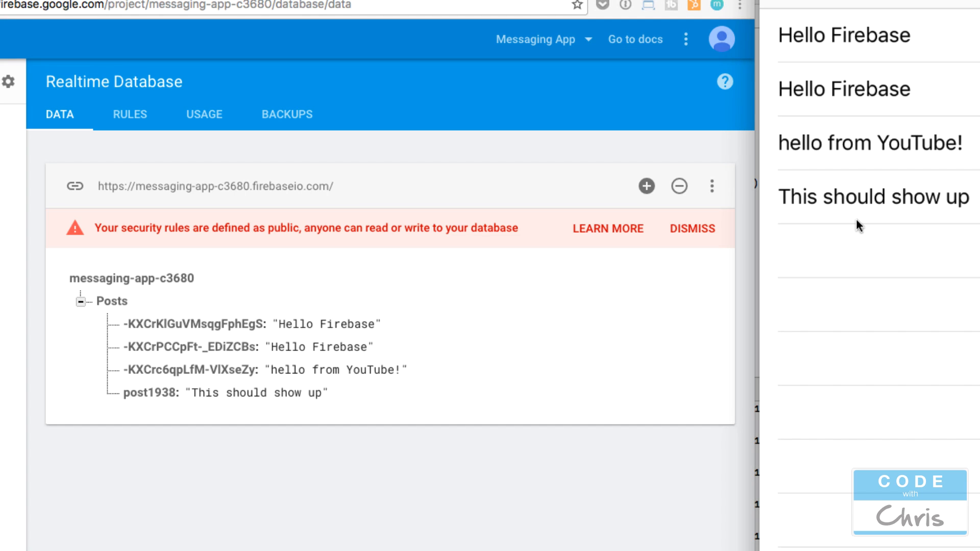
{"action": "mouse_move", "coordinate": [162, 372]}
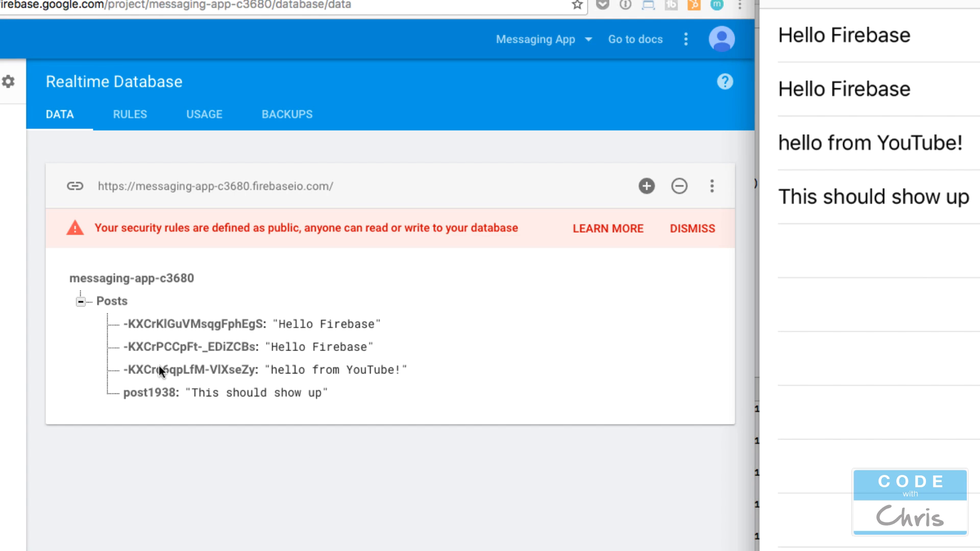
{"action": "mouse_move", "coordinate": [237, 345]}
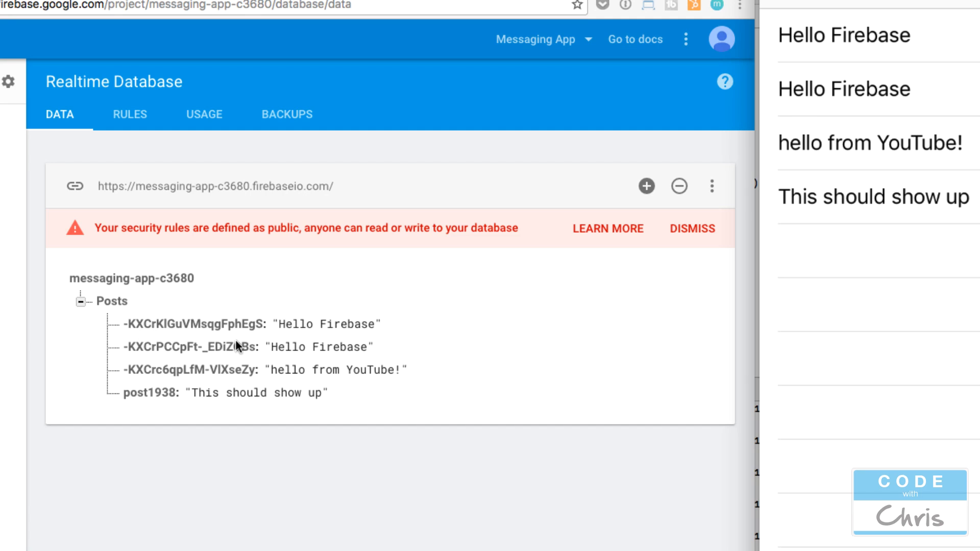
{"action": "mouse_move", "coordinate": [507, 526]}
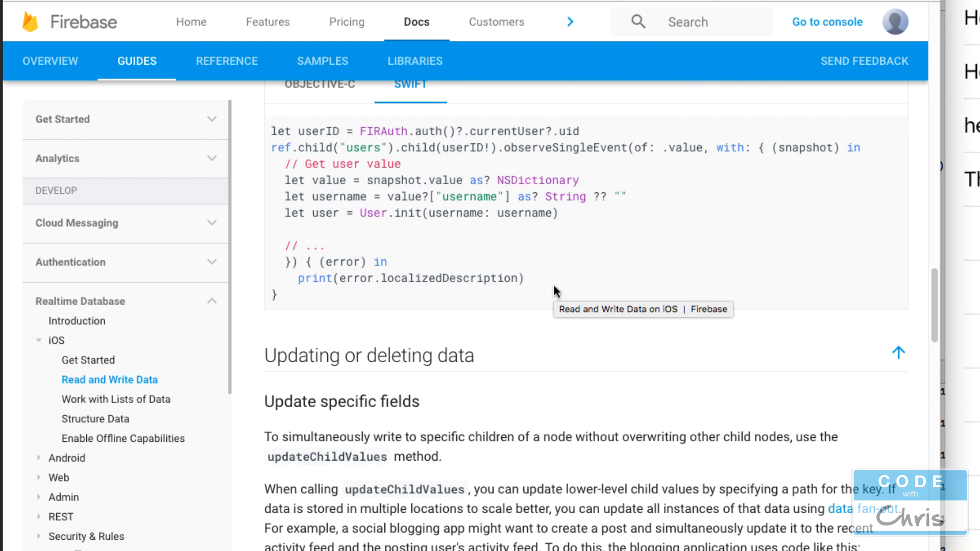
Step: Scroll the iOS Read and Write Data guide down to the Read data once Swift example
{"action": "scroll", "scroll_direction": "up", "scroll_amount": 3}
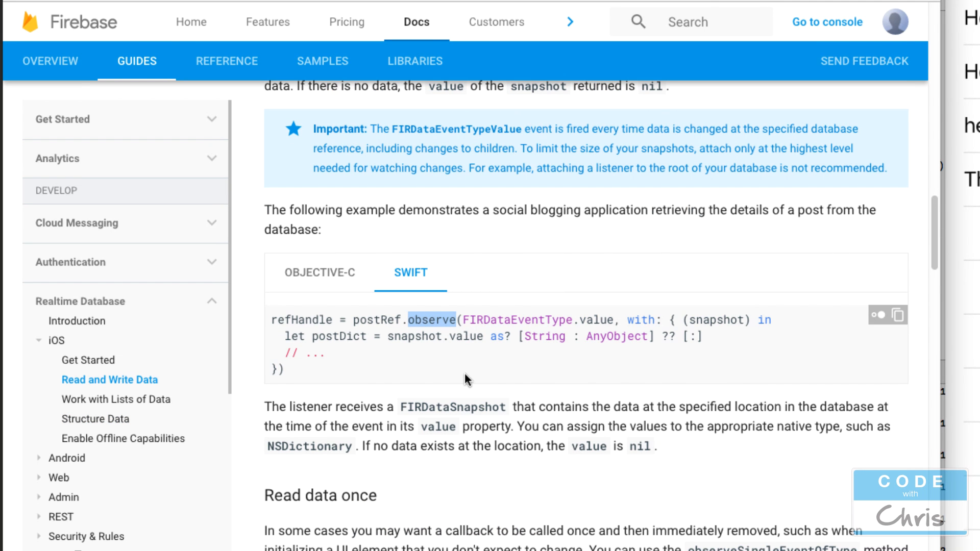
{"action": "scroll", "scroll_direction": "down", "scroll_amount": 3}
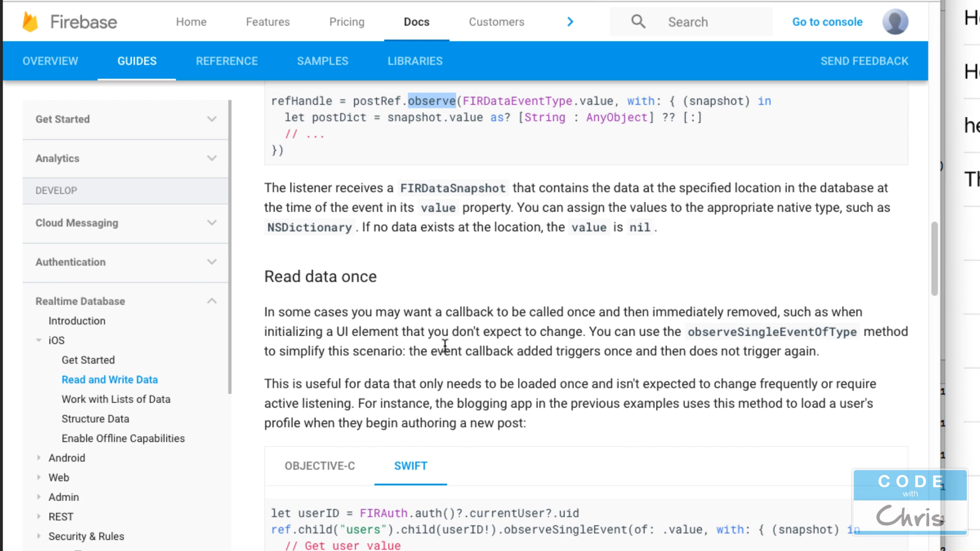
{"action": "scroll", "scroll_direction": "down", "scroll_amount": 3}
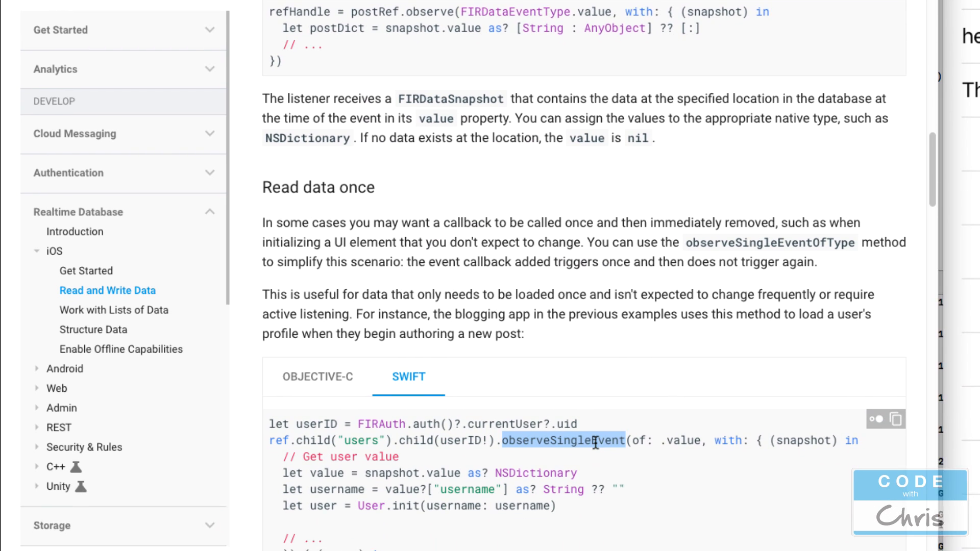
{"action": "scroll", "scroll_direction": "down", "scroll_amount": 3}
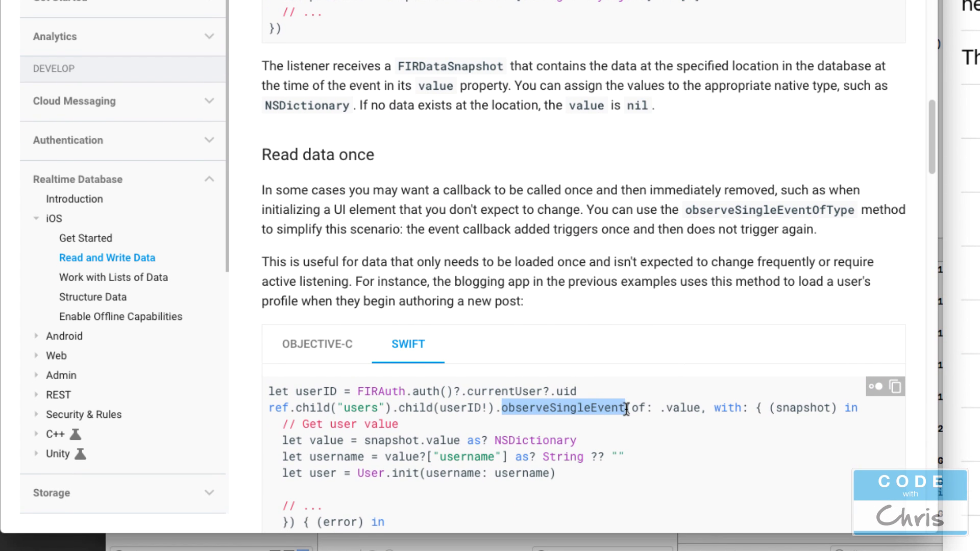
{"action": "scroll", "scroll_direction": "down", "scroll_amount": 3}
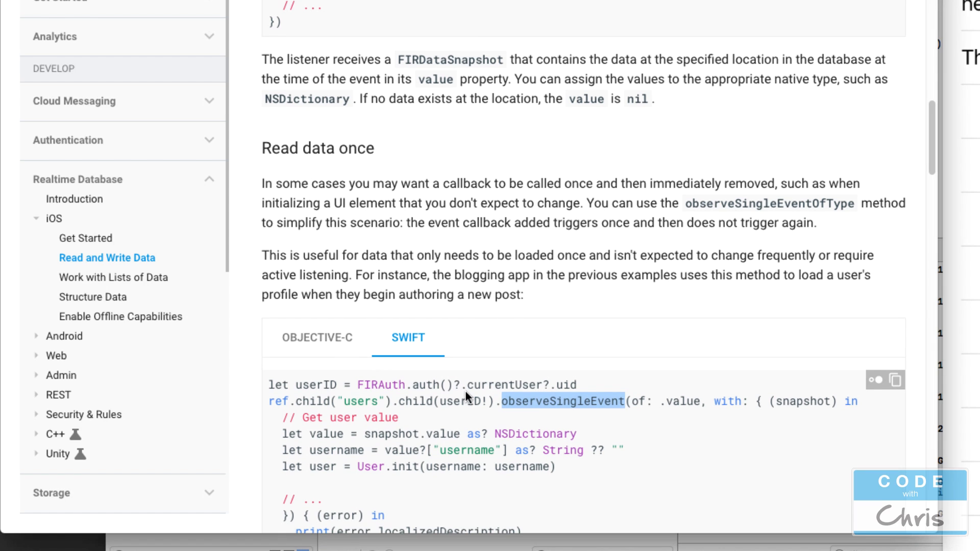
{"action": "mouse_move", "coordinate": [455, 188]}
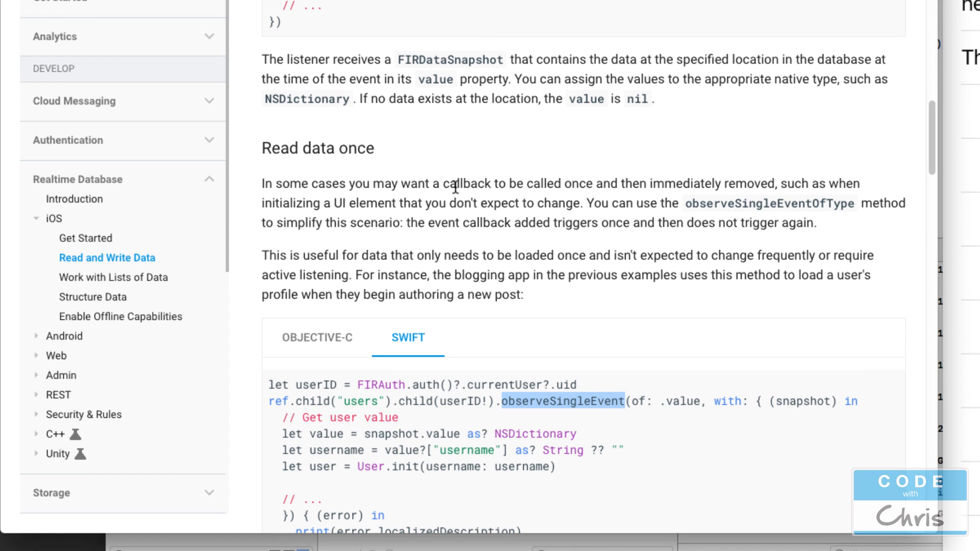
{"action": "mouse_move", "coordinate": [586, 384]}
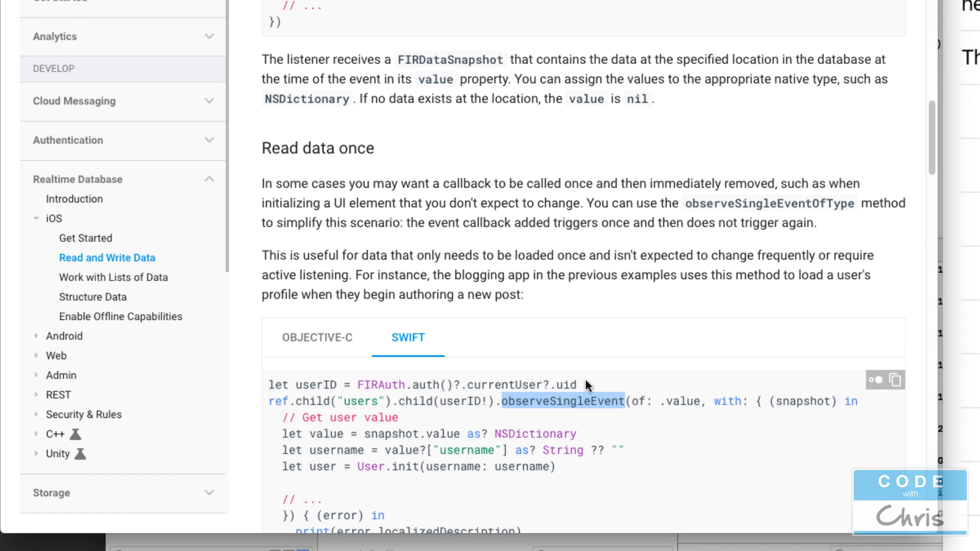
{"action": "mouse_move", "coordinate": [568, 142]}
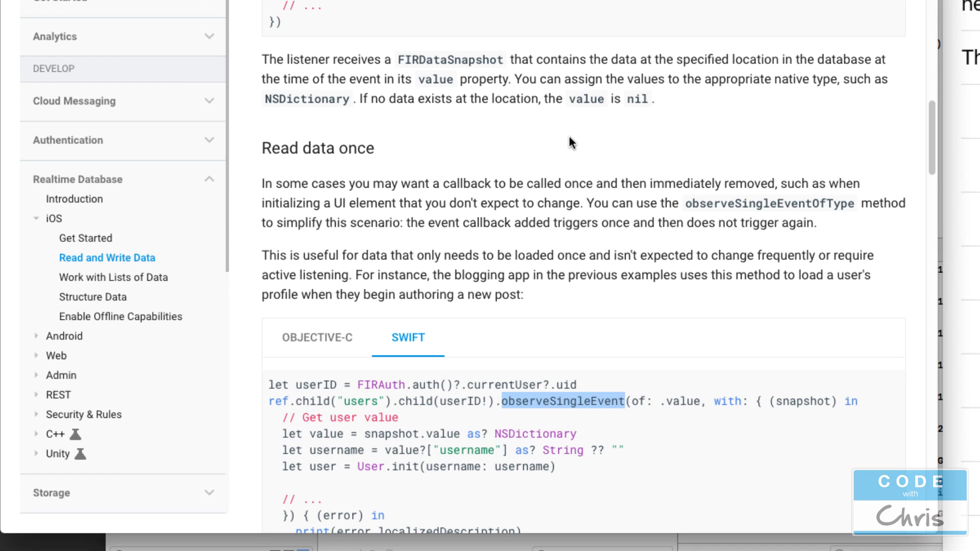